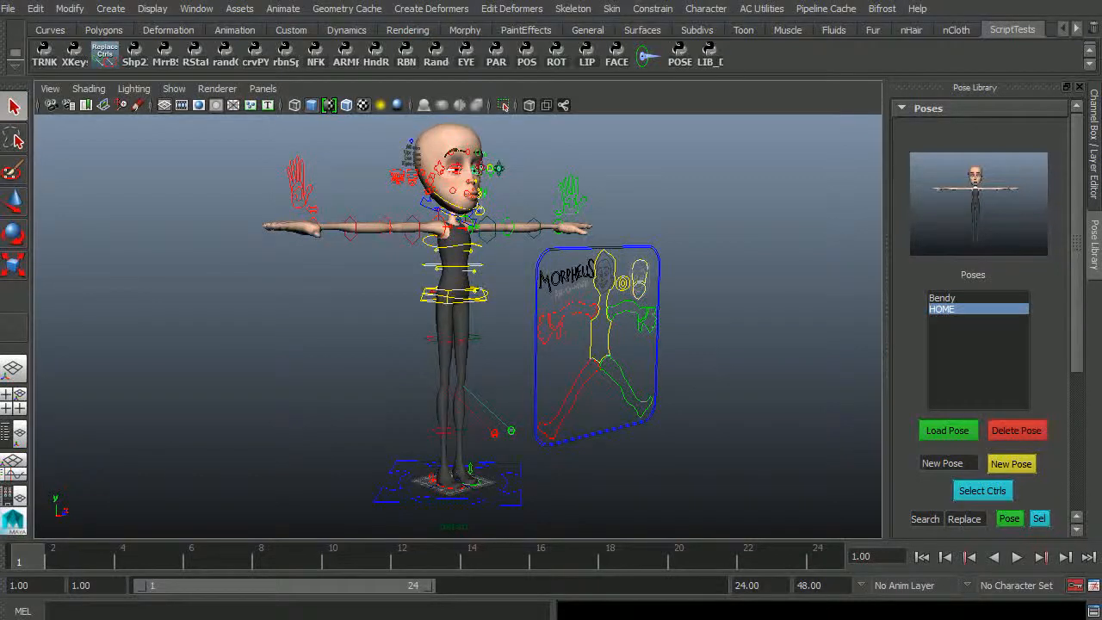
pyautogui.moveTo(934, 120)
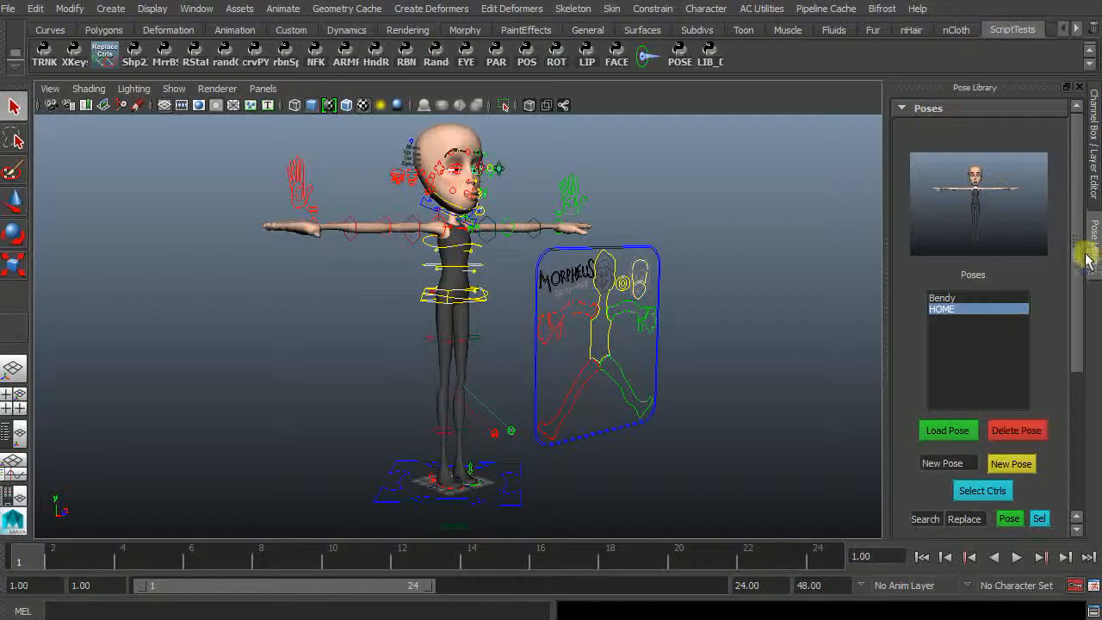
# Toggle the side panel to the Channel Box and back to the Pose Library
pyautogui.click(1093, 206)
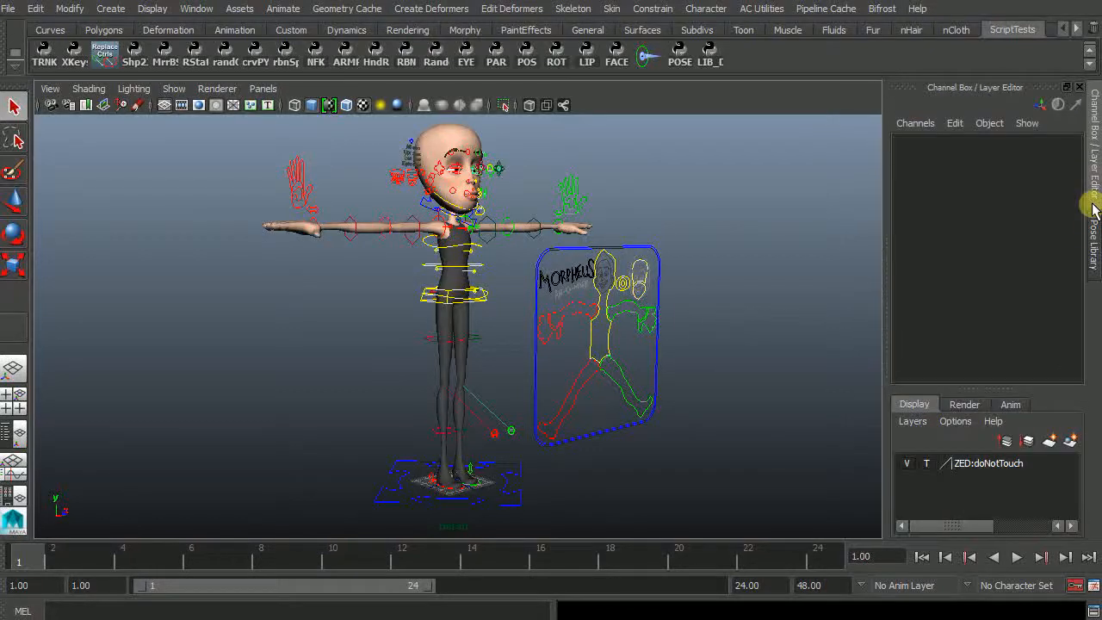
pyautogui.click(1093, 207)
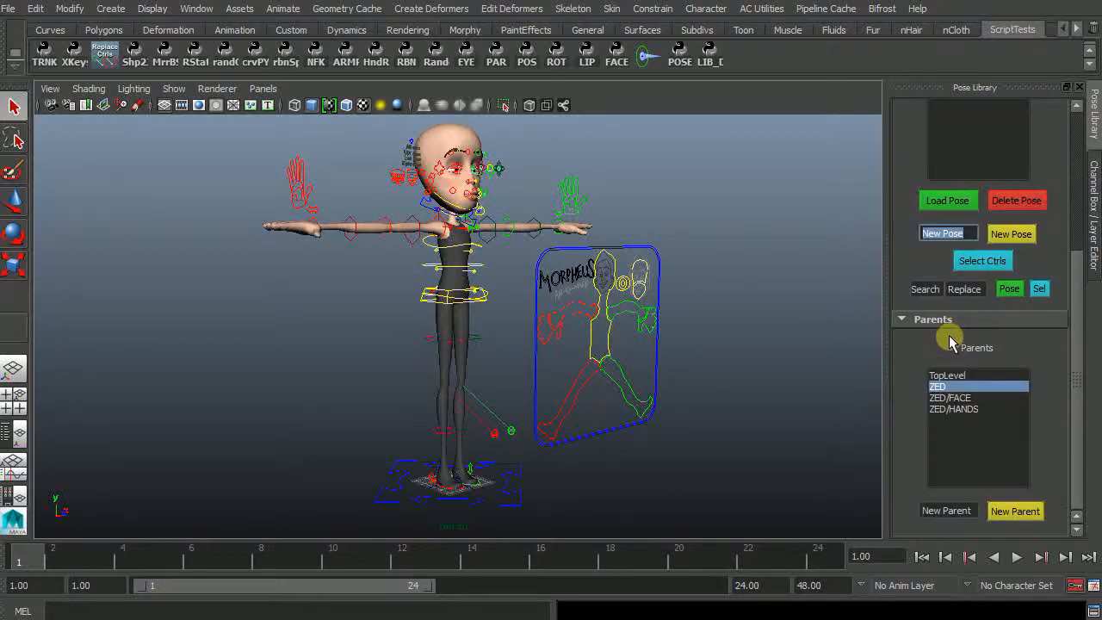
pyautogui.moveTo(1071, 379)
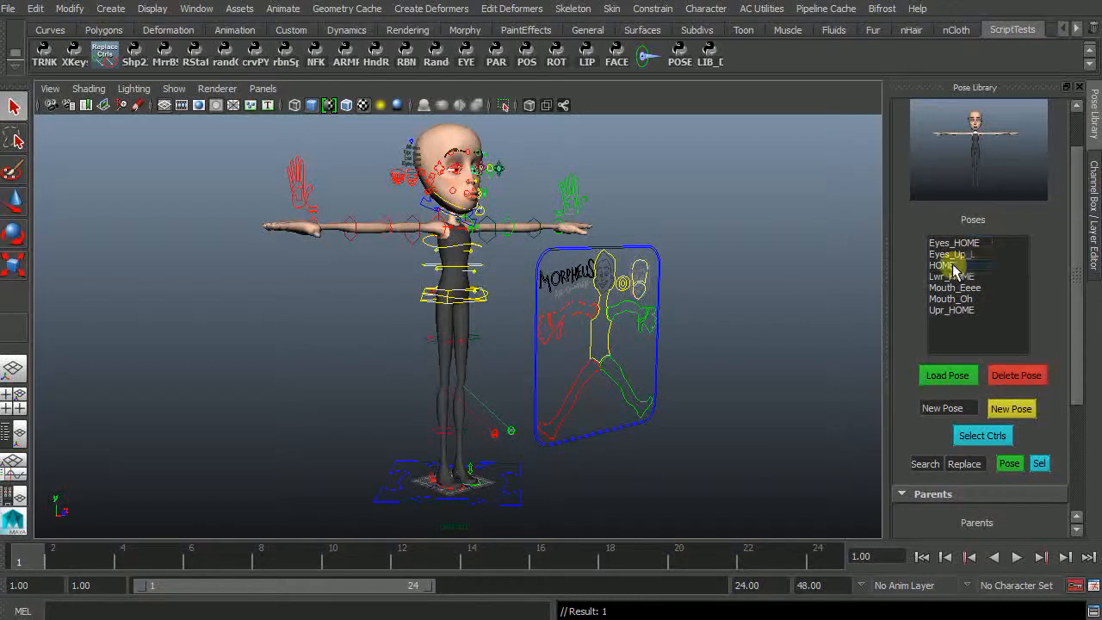
# Load the Mouth_Eeee face pose, then load the HOME face pose onto the character
pyautogui.click(940, 265)
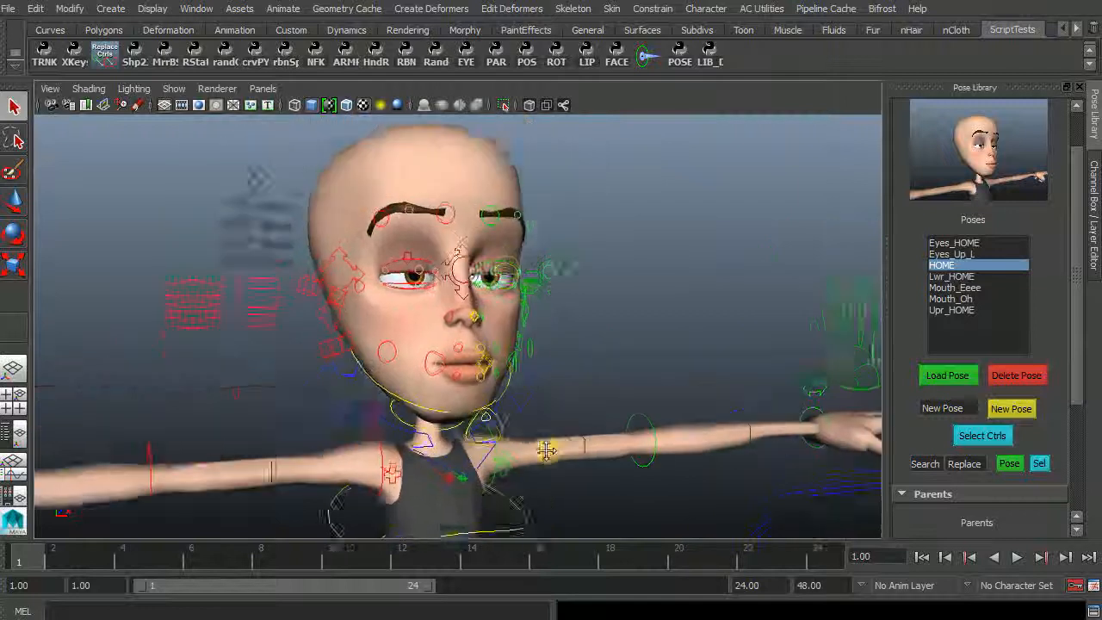
pyautogui.click(947, 376)
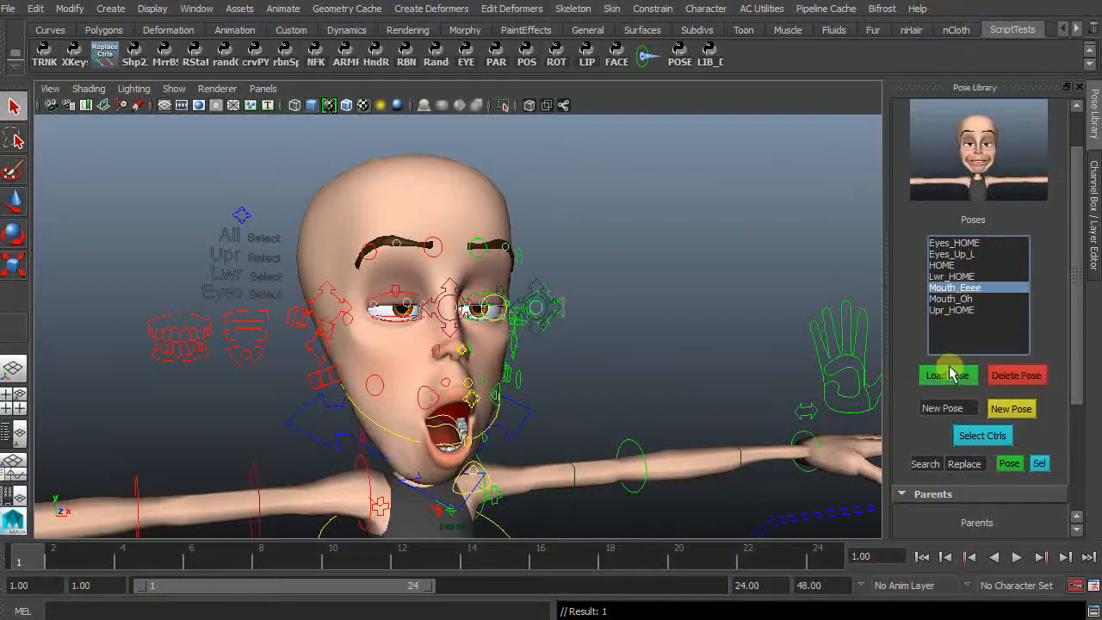
pyautogui.click(947, 375)
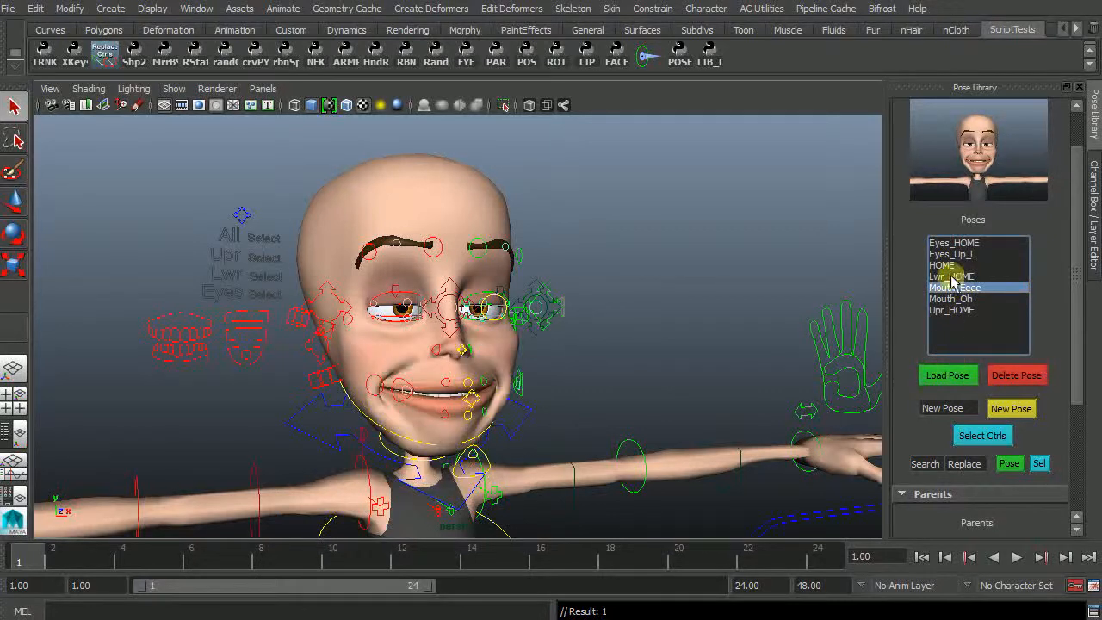
pyautogui.click(946, 375)
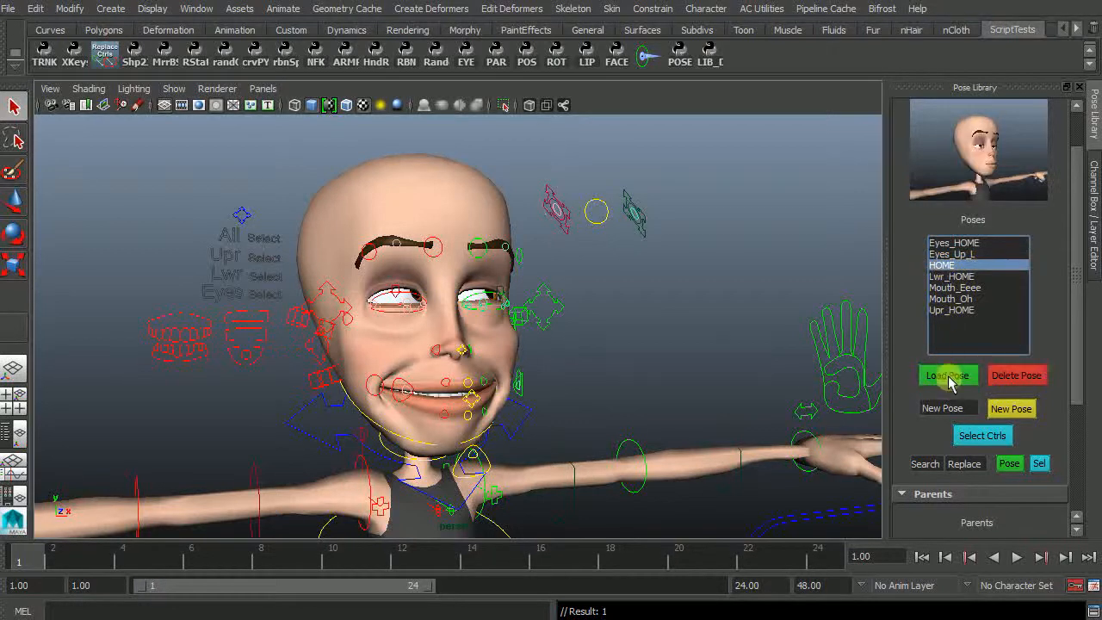
pyautogui.click(947, 375)
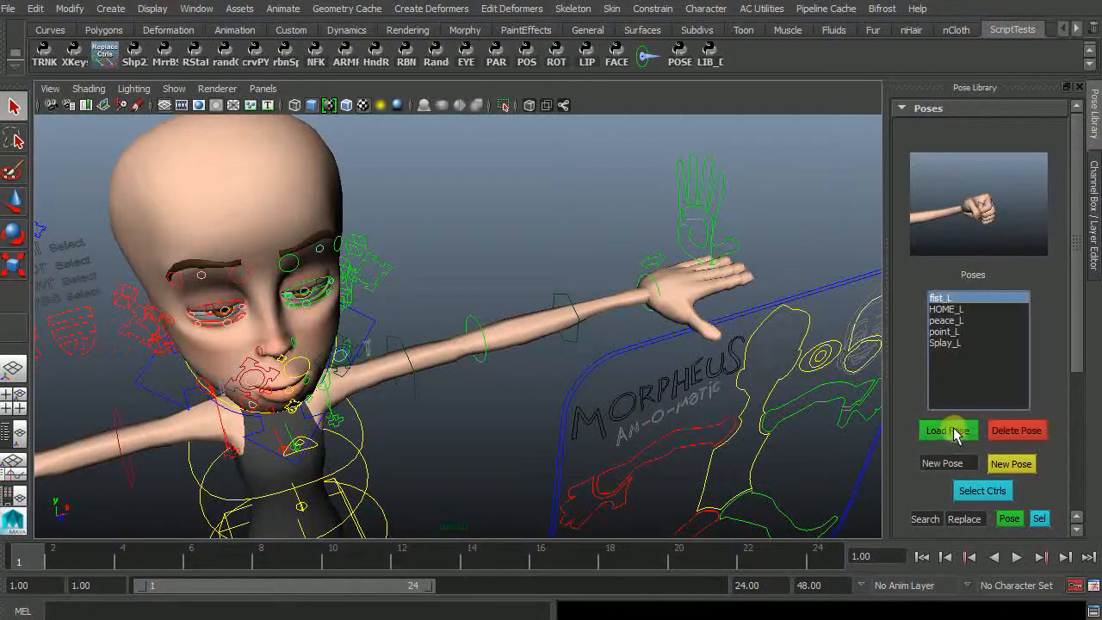
# Load the fist_L, peace_L and Splay_L poses onto the left hand
pyautogui.click(947, 430)
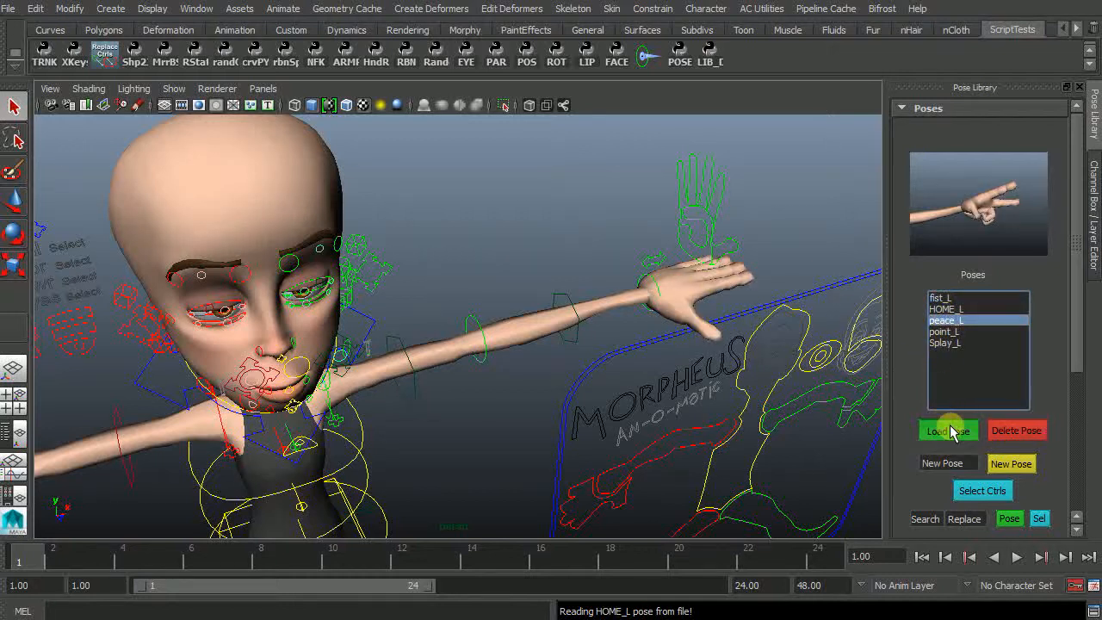
pyautogui.click(947, 430)
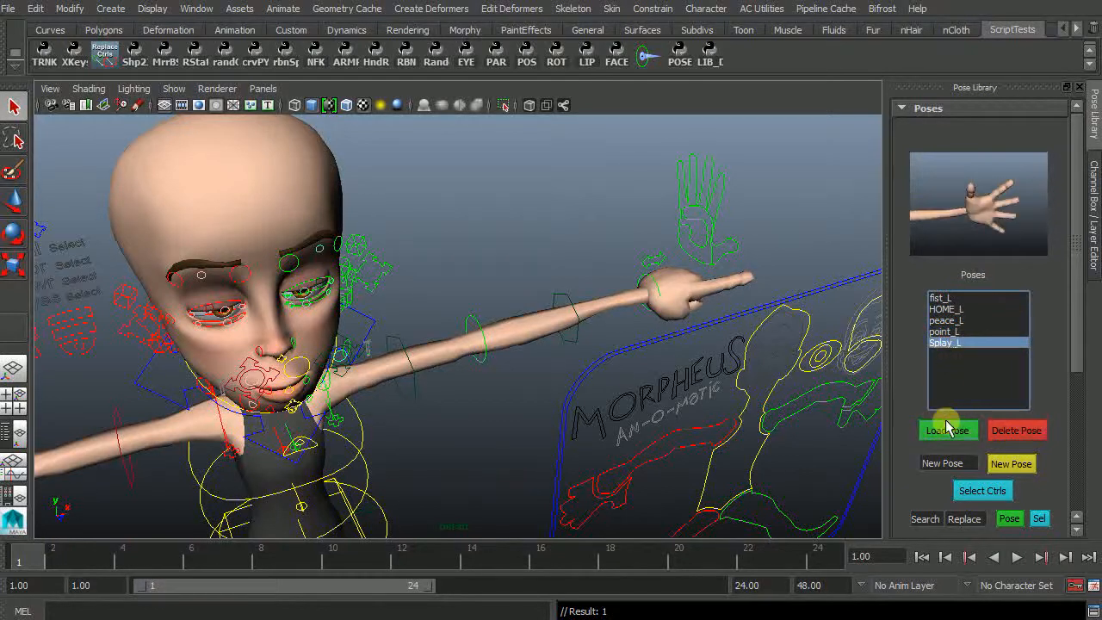
pyautogui.click(947, 308)
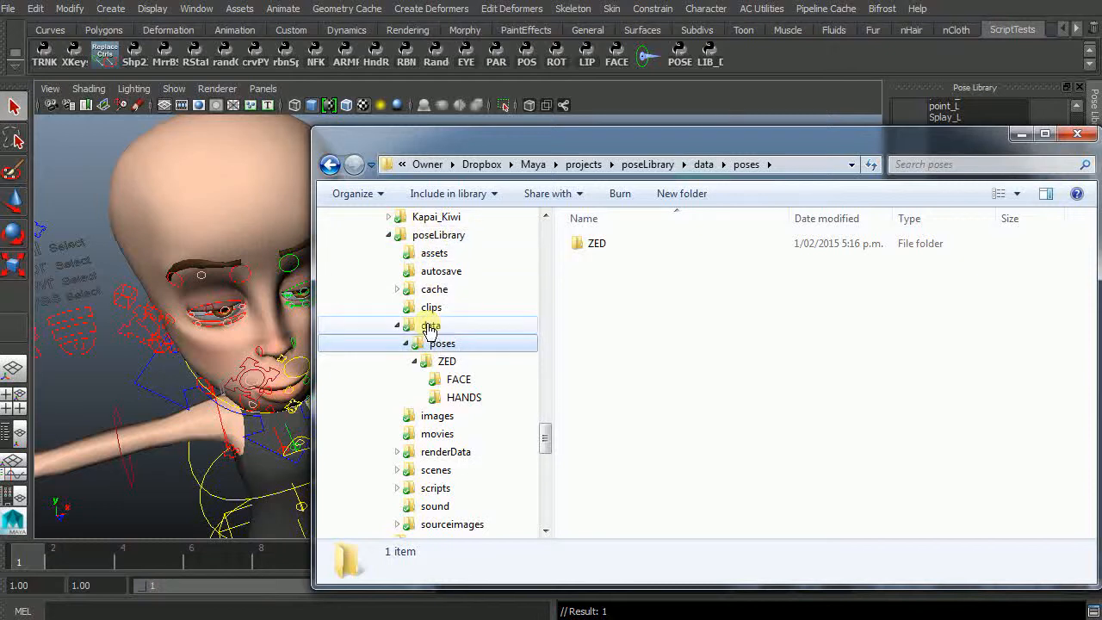
pyautogui.click(441, 343)
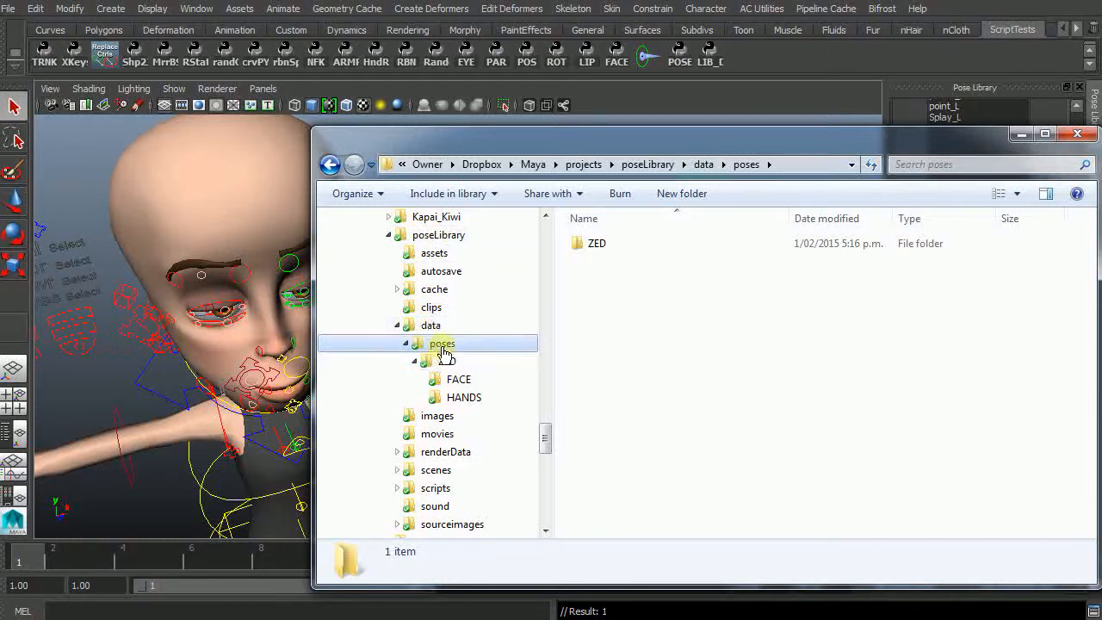
pyautogui.click(596, 243)
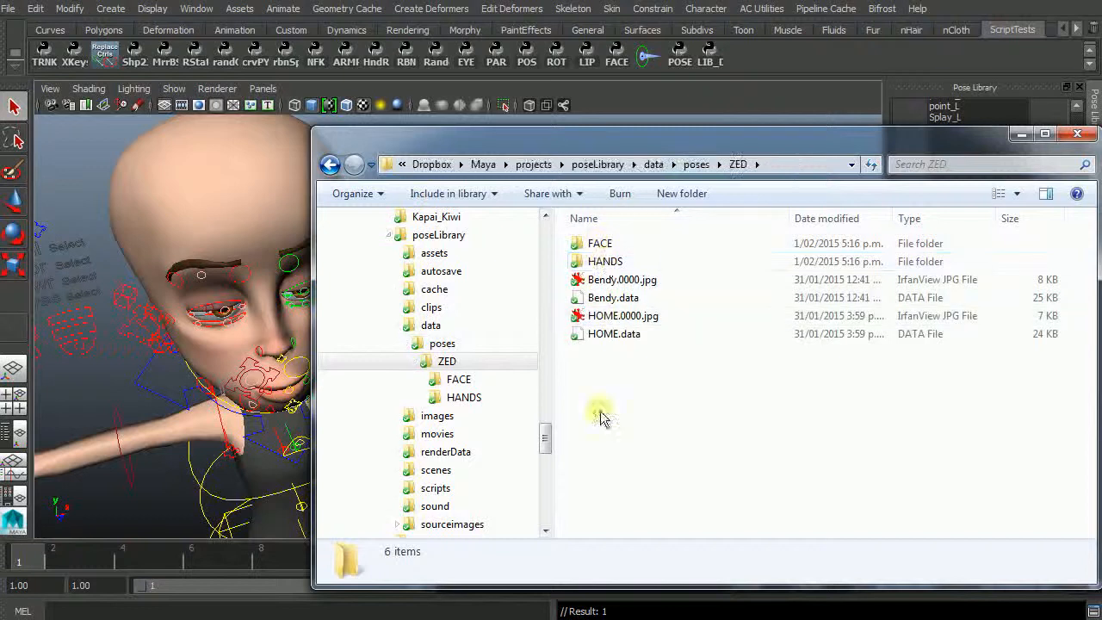
pyautogui.click(622, 279)
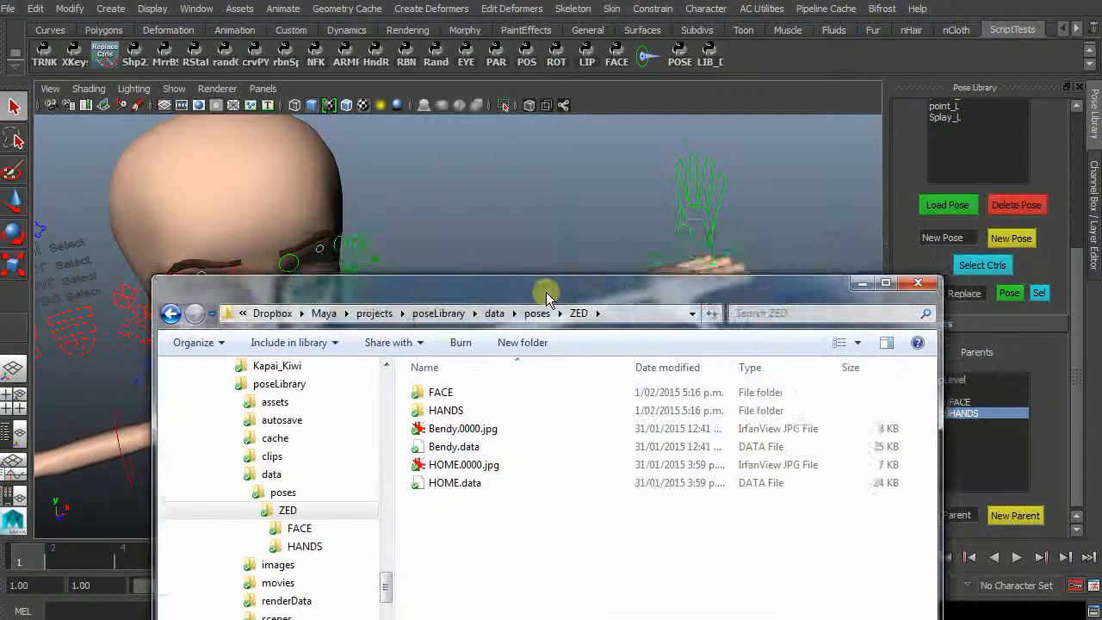
pyautogui.click(917, 283)
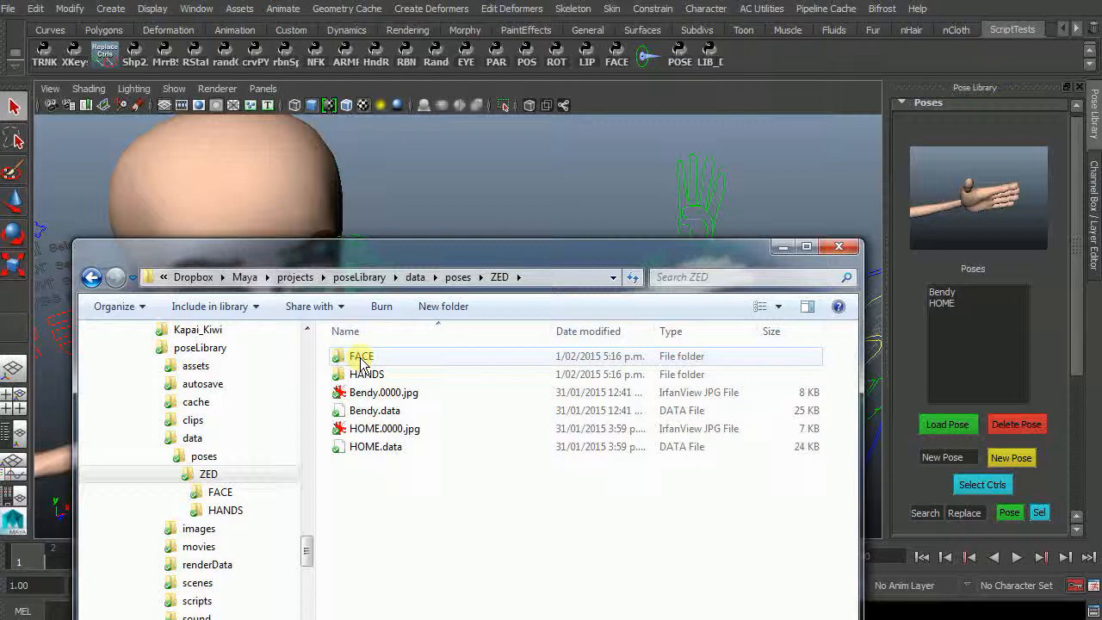
pyautogui.doubleClick(362, 354)
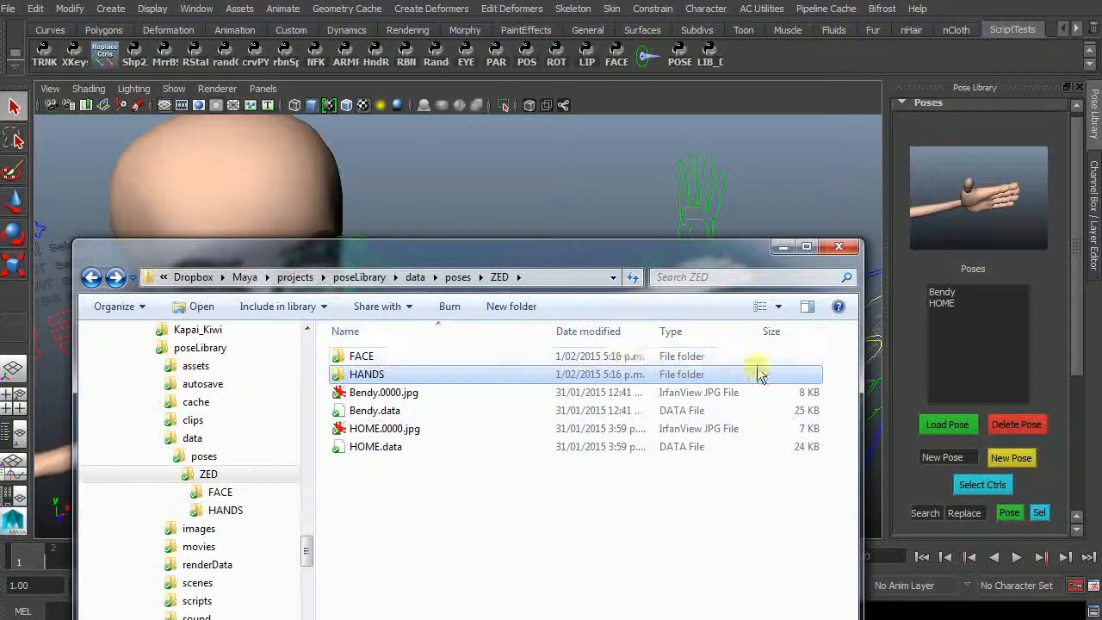
pyautogui.click(203, 456)
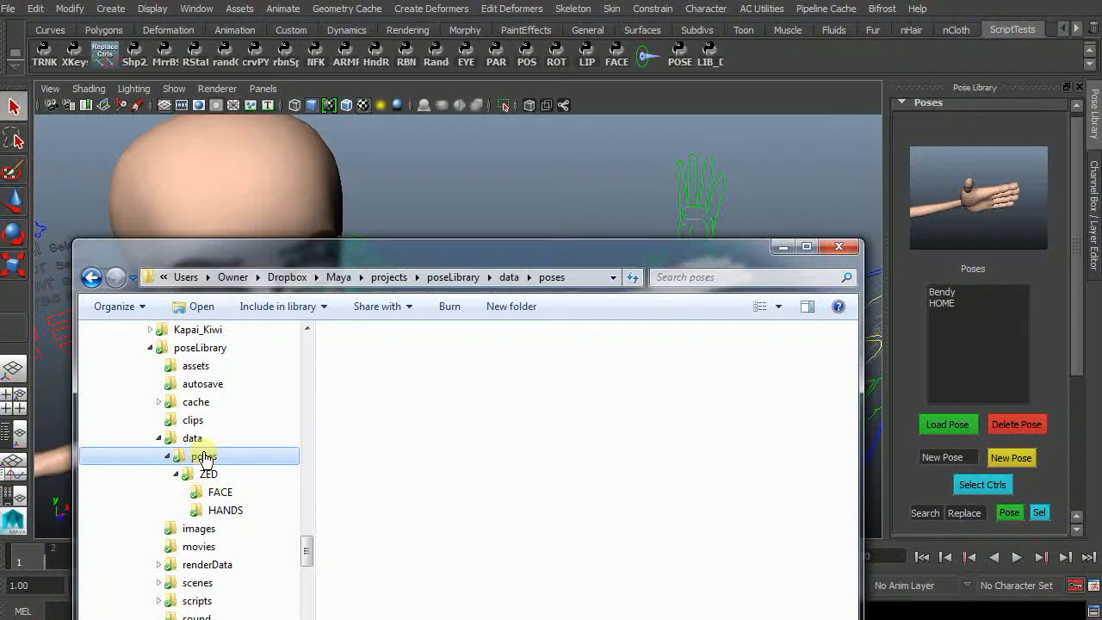
pyautogui.click(203, 454)
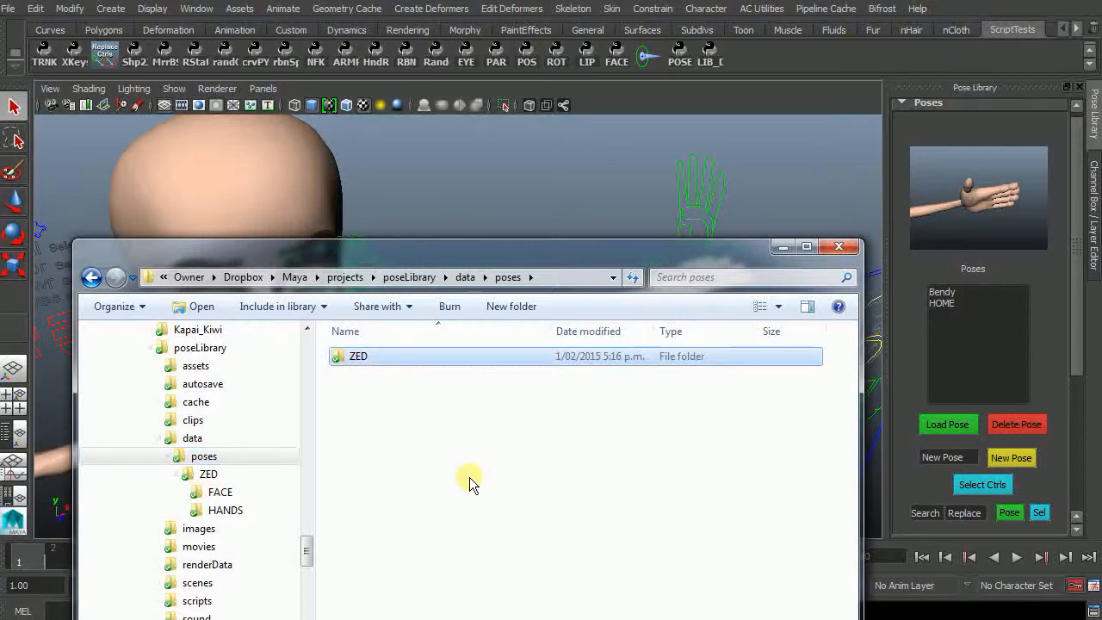
pyautogui.rightClick(358, 355)
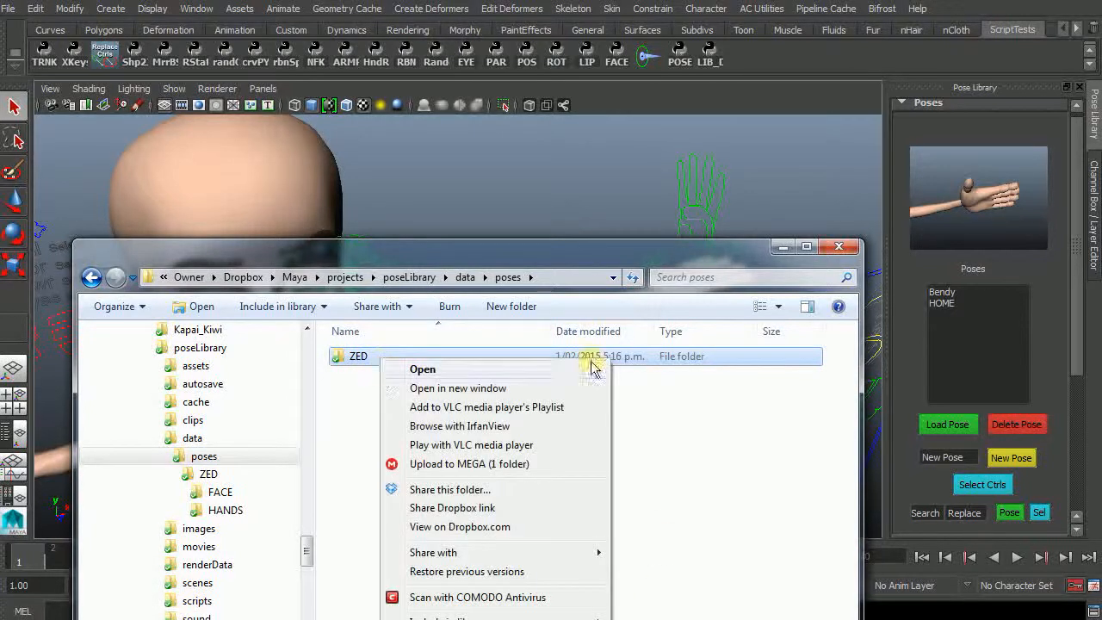
pyautogui.click(72, 277)
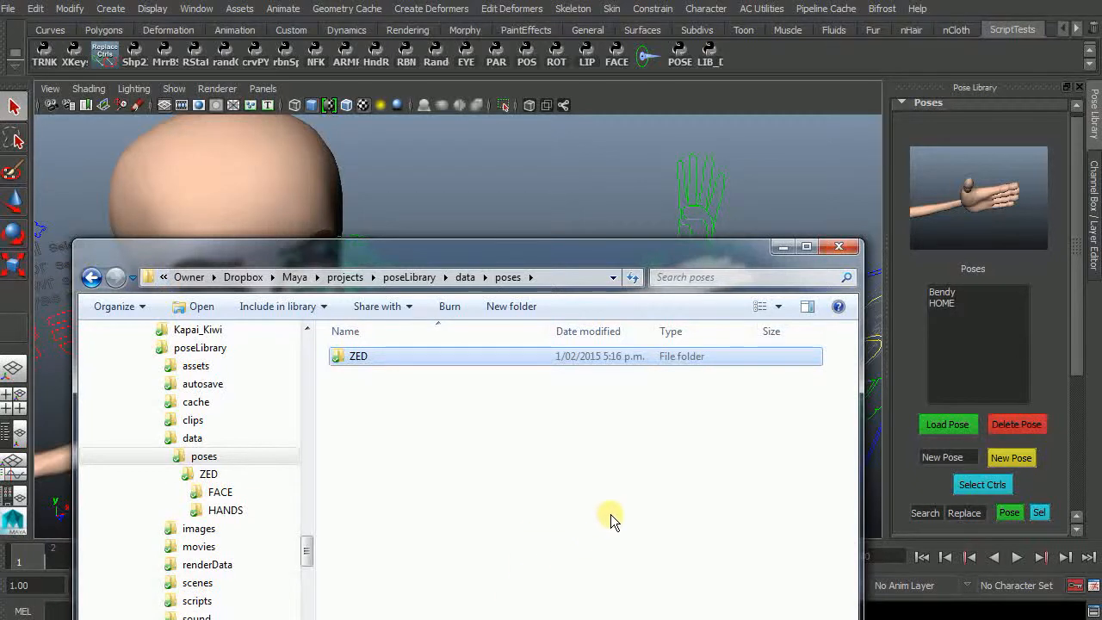
pyautogui.moveTo(775, 387)
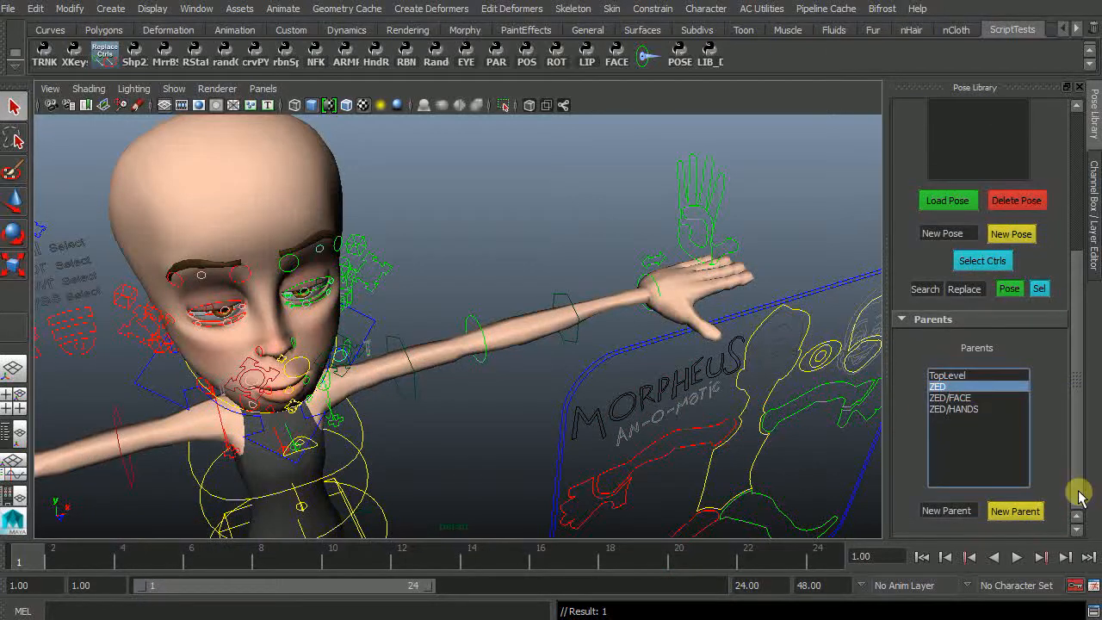
pyautogui.moveTo(526, 178)
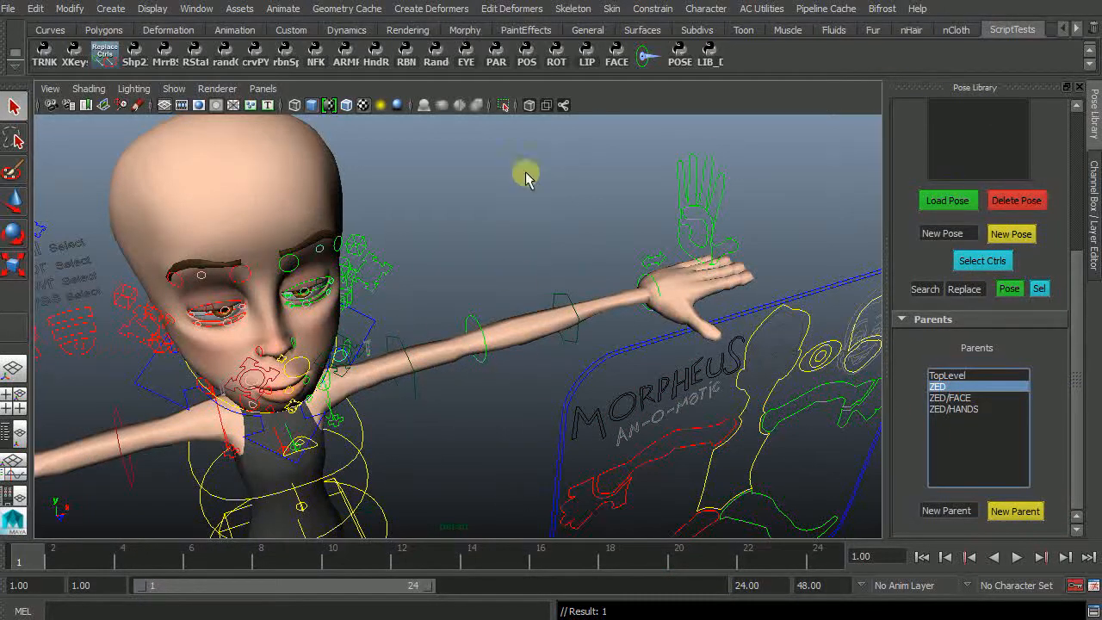
pyautogui.click(709, 54)
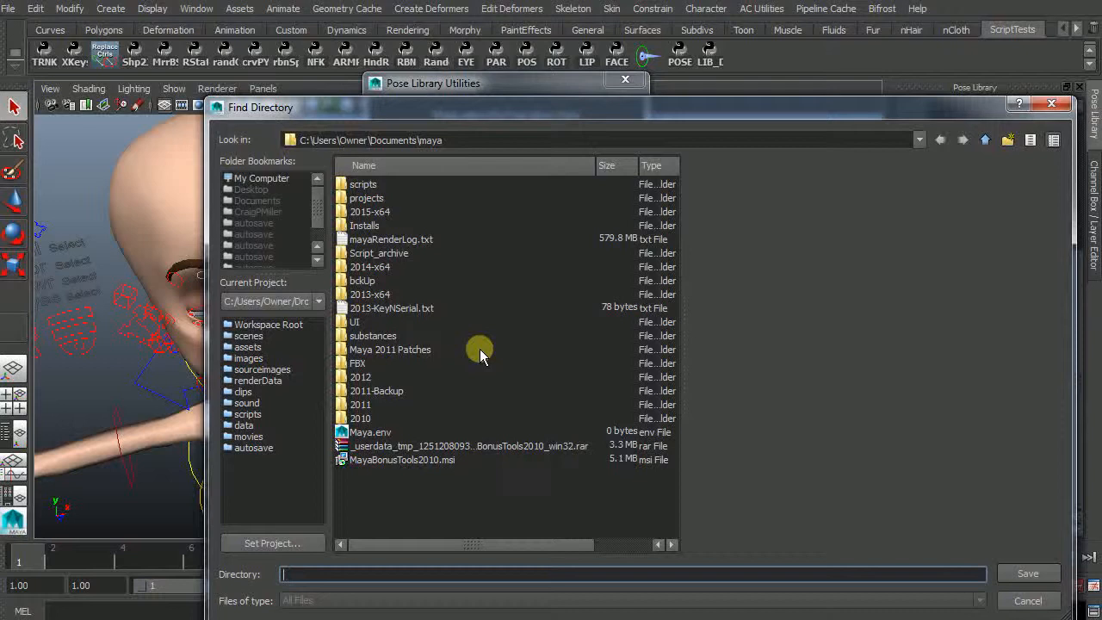
pyautogui.moveTo(491, 340)
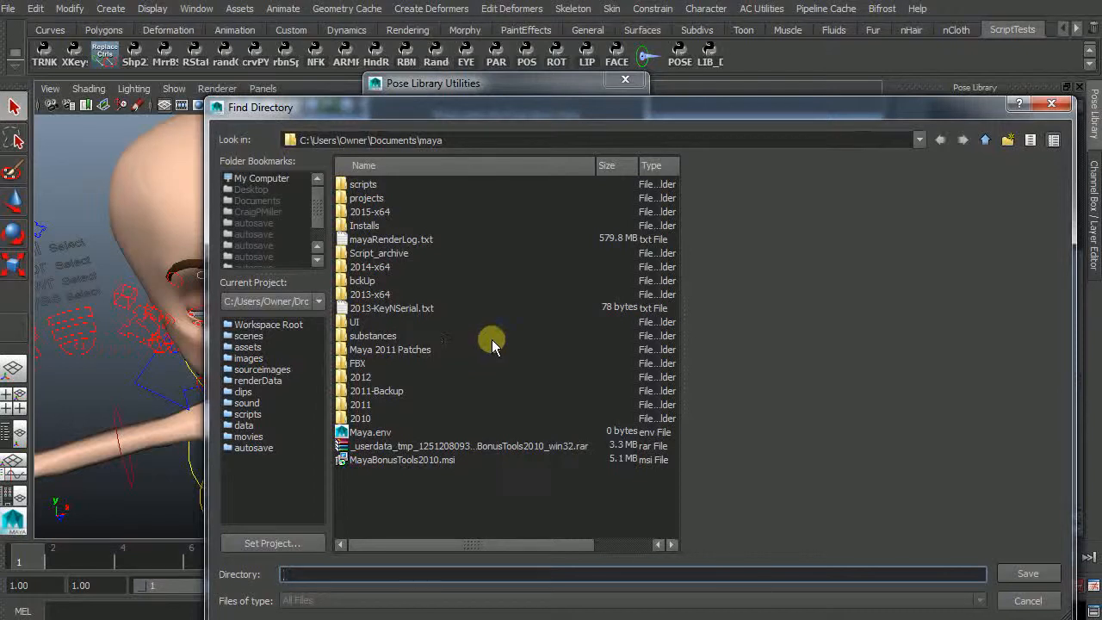
pyautogui.moveTo(565, 170)
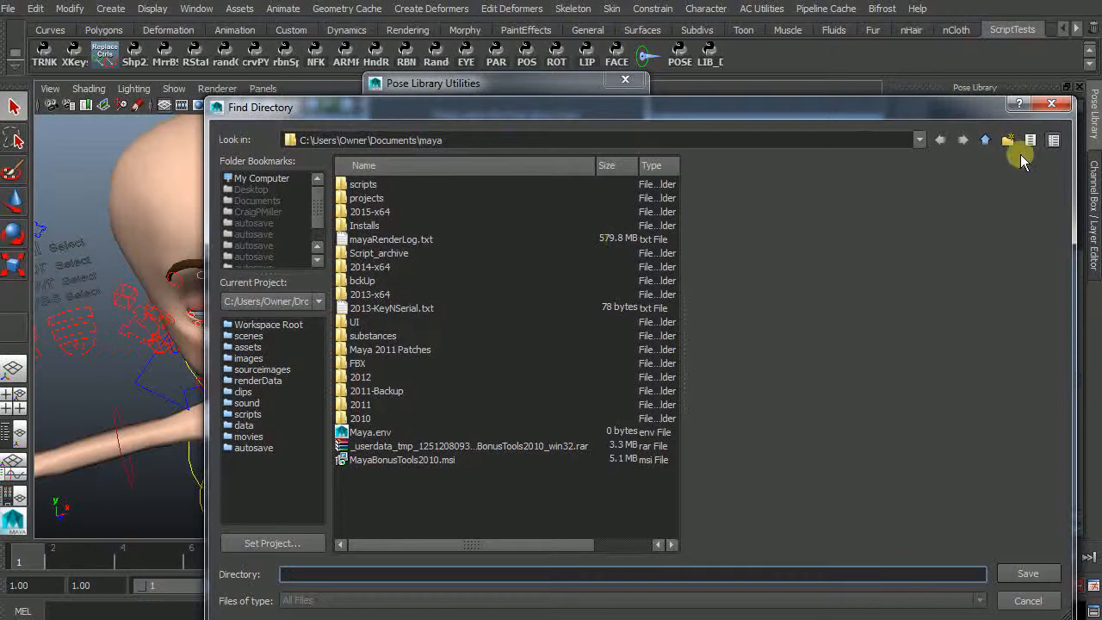
# Rename the new folder PoseLib and choose it as the library directory
pyautogui.click(1009, 140)
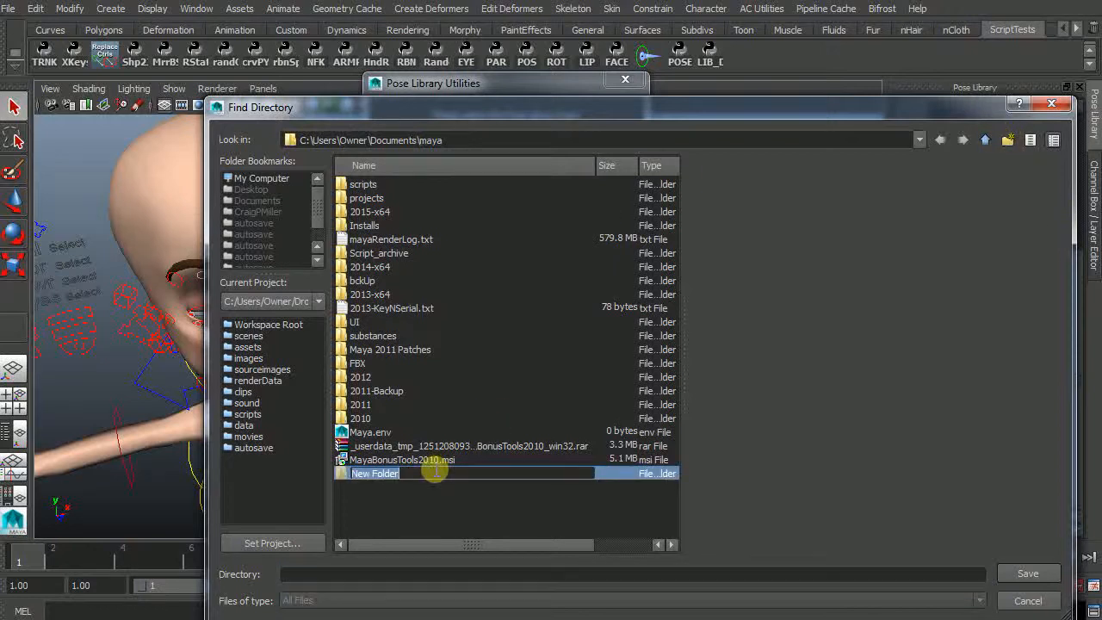
pyautogui.write('PoseLib')
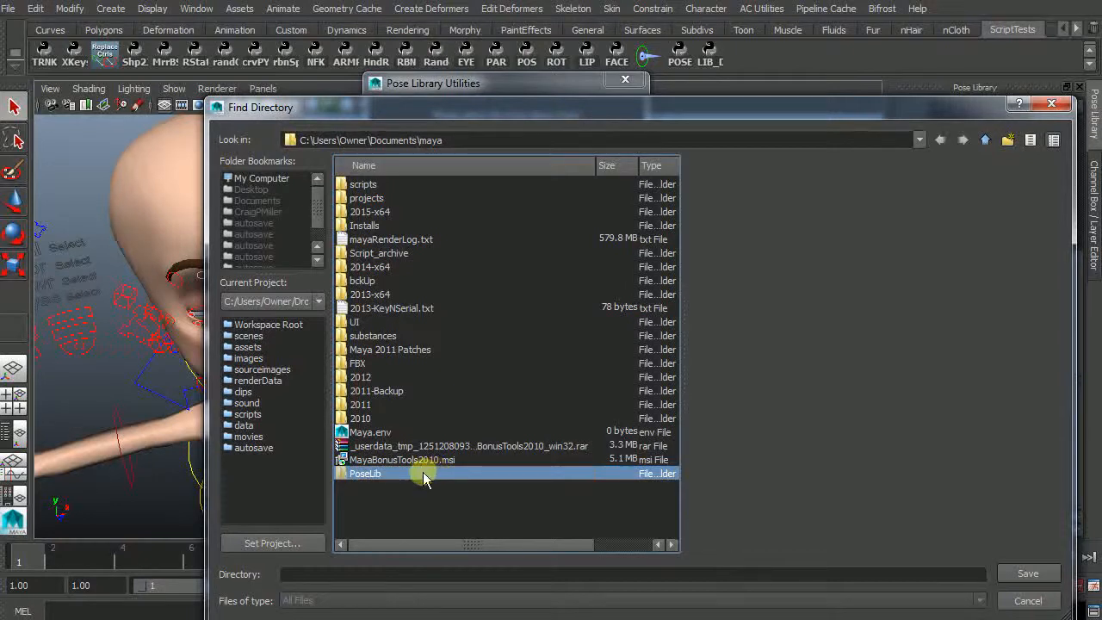
pyautogui.doubleClick(365, 472)
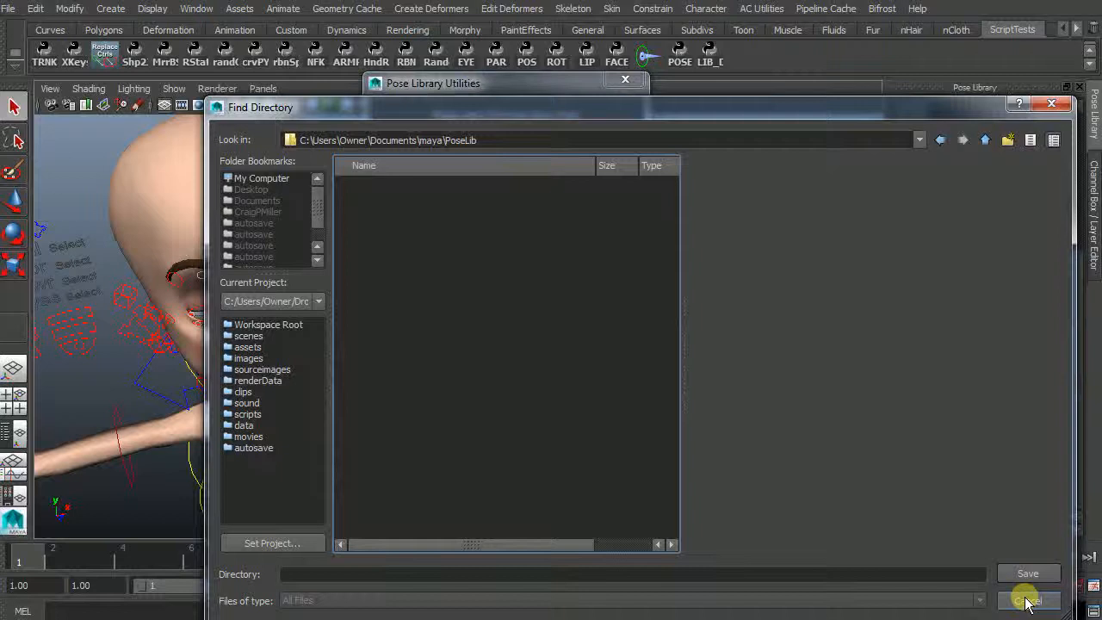
pyautogui.click(1026, 599)
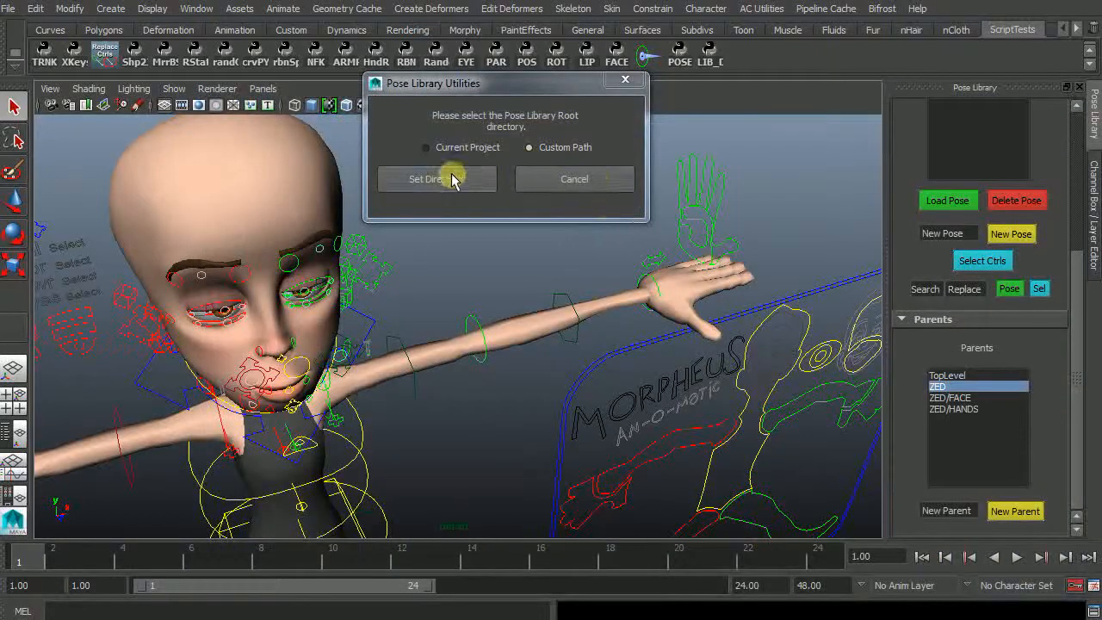
pyautogui.click(437, 179)
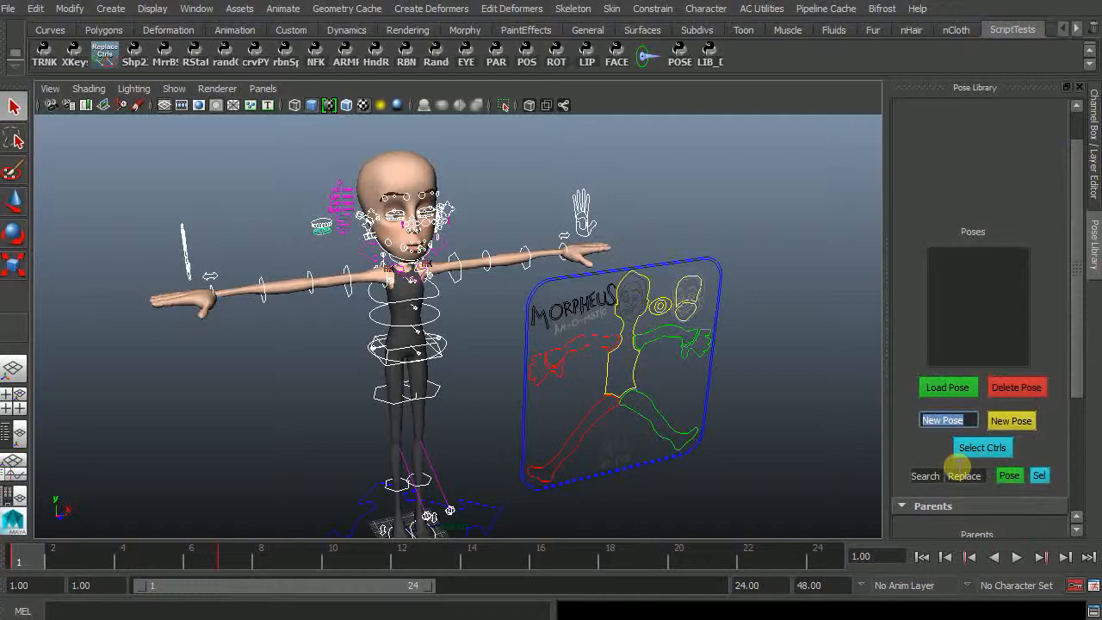
# Save the T-pose as a new pose named ZED_HOME, then delete it
pyautogui.write('HOME')
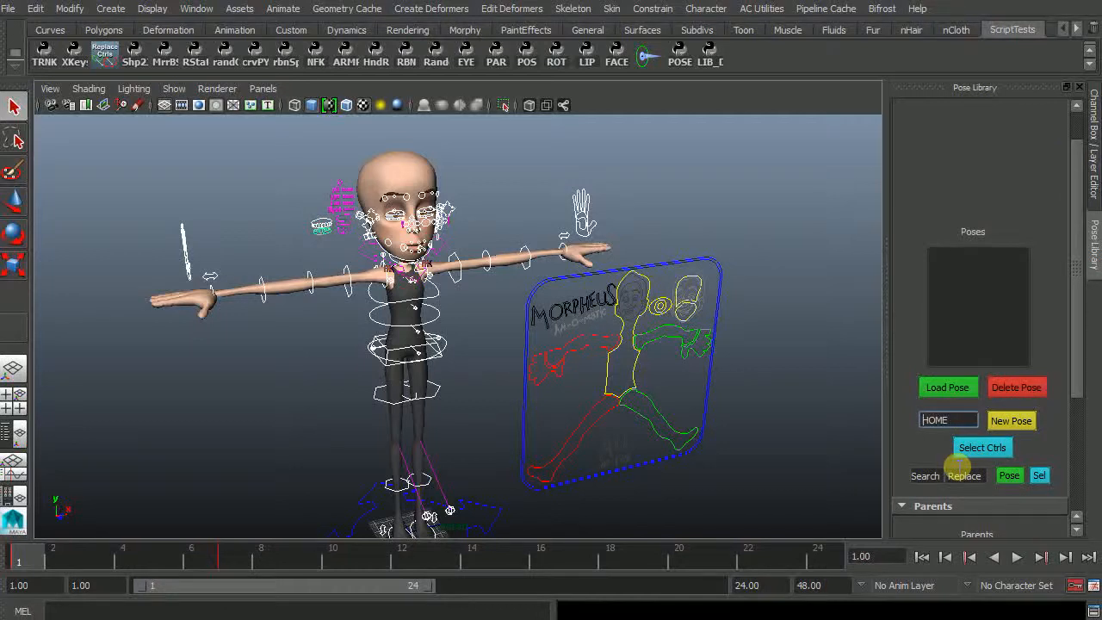
pyautogui.write('ZED_')
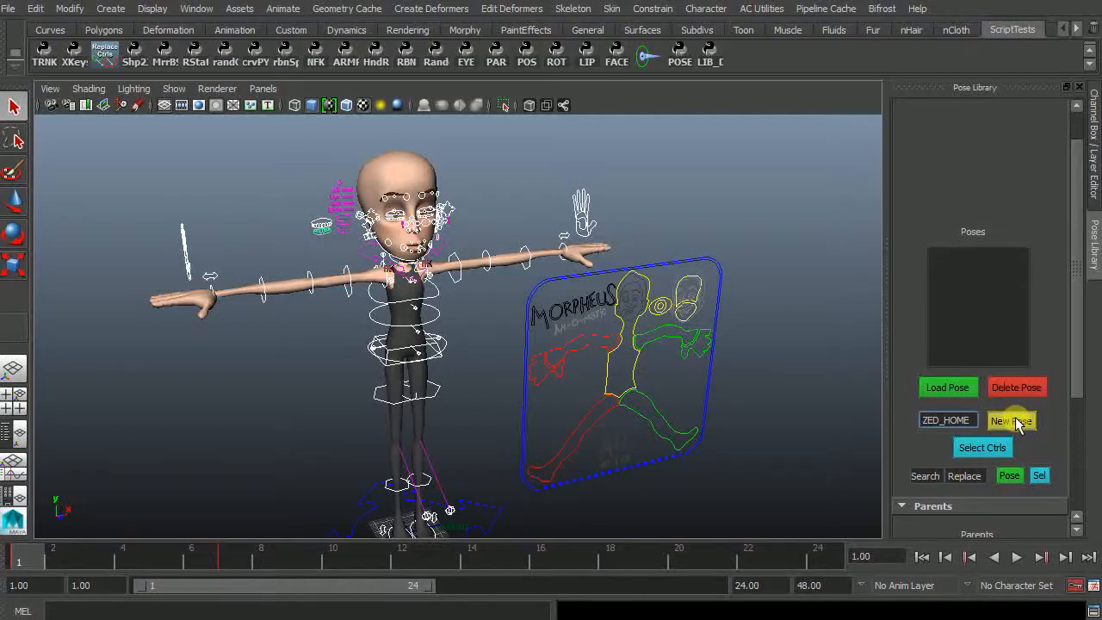
pyautogui.click(1011, 420)
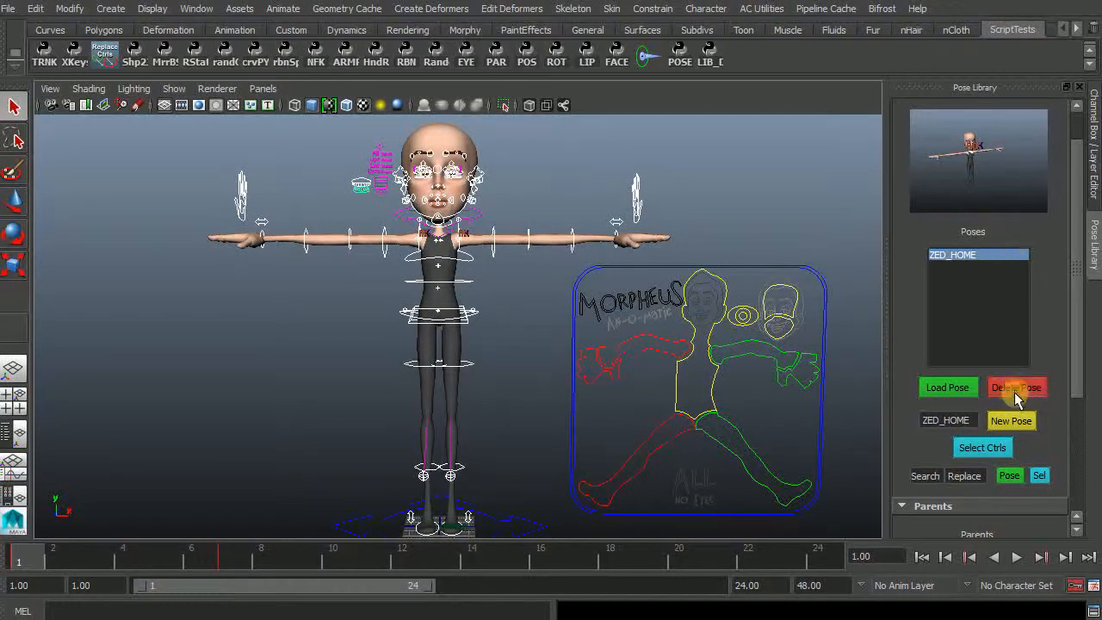
pyautogui.click(1016, 386)
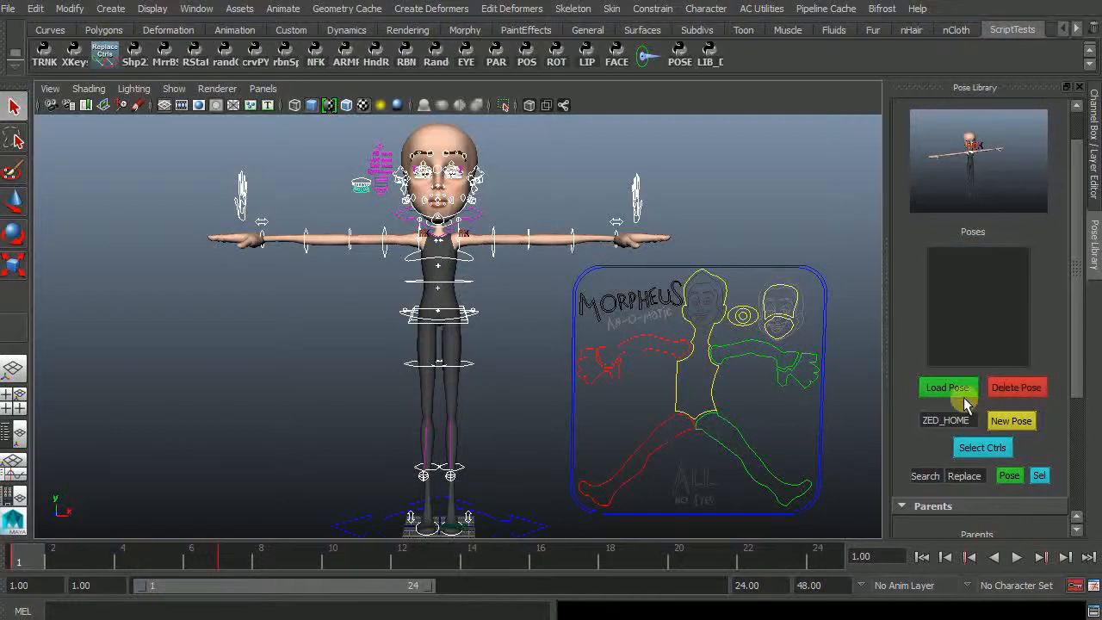
# Save ZED_HOME again and select it in the Poses list
pyautogui.click(1011, 420)
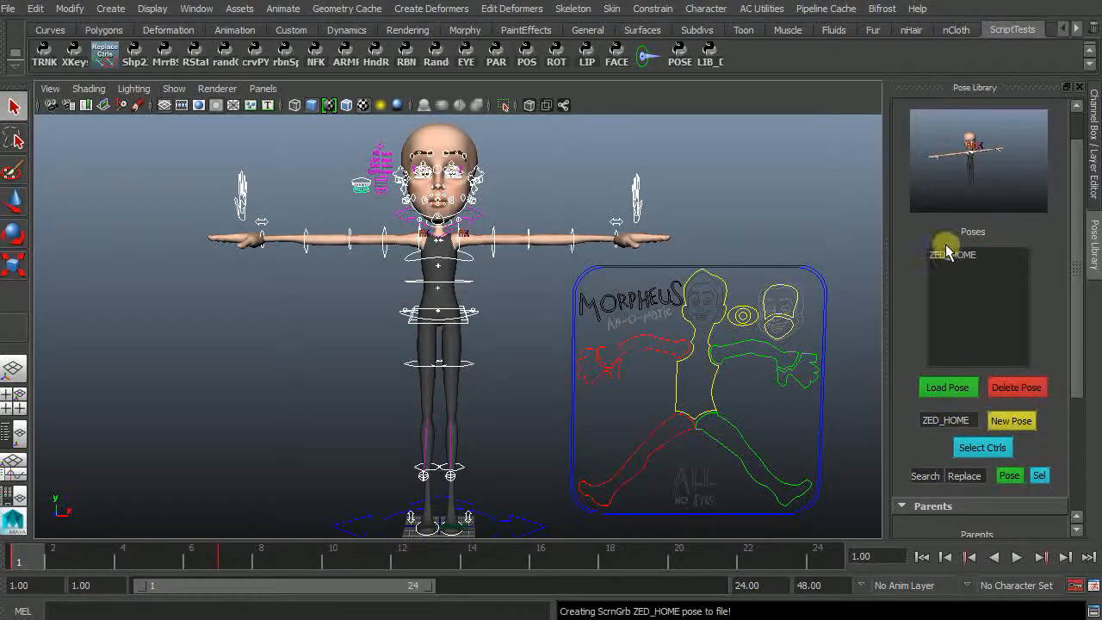
pyautogui.click(978, 254)
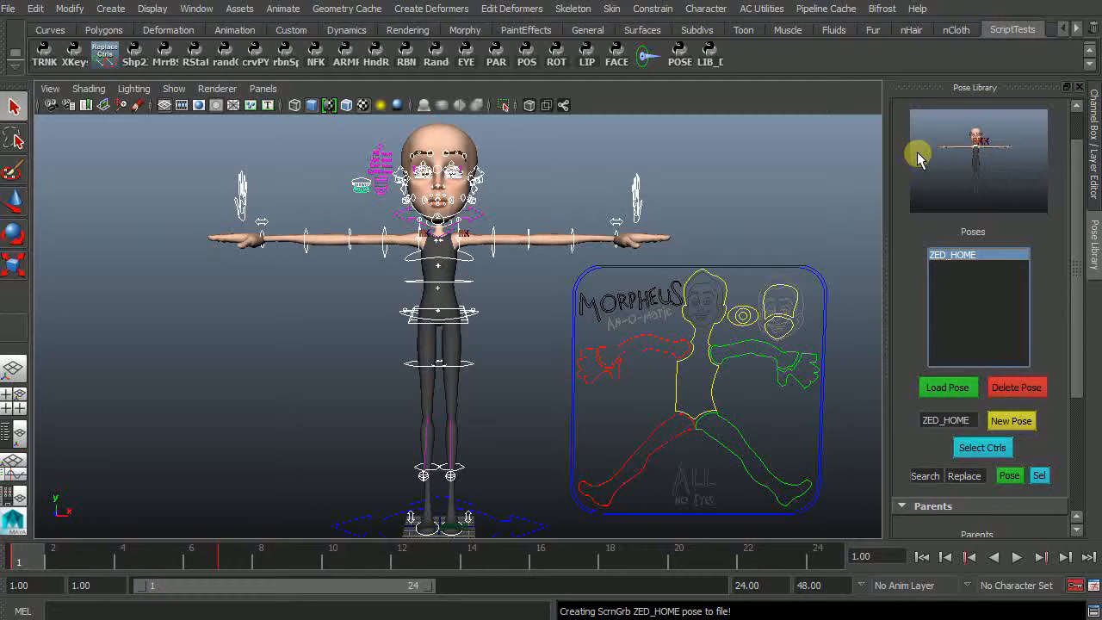
pyautogui.moveTo(541, 427)
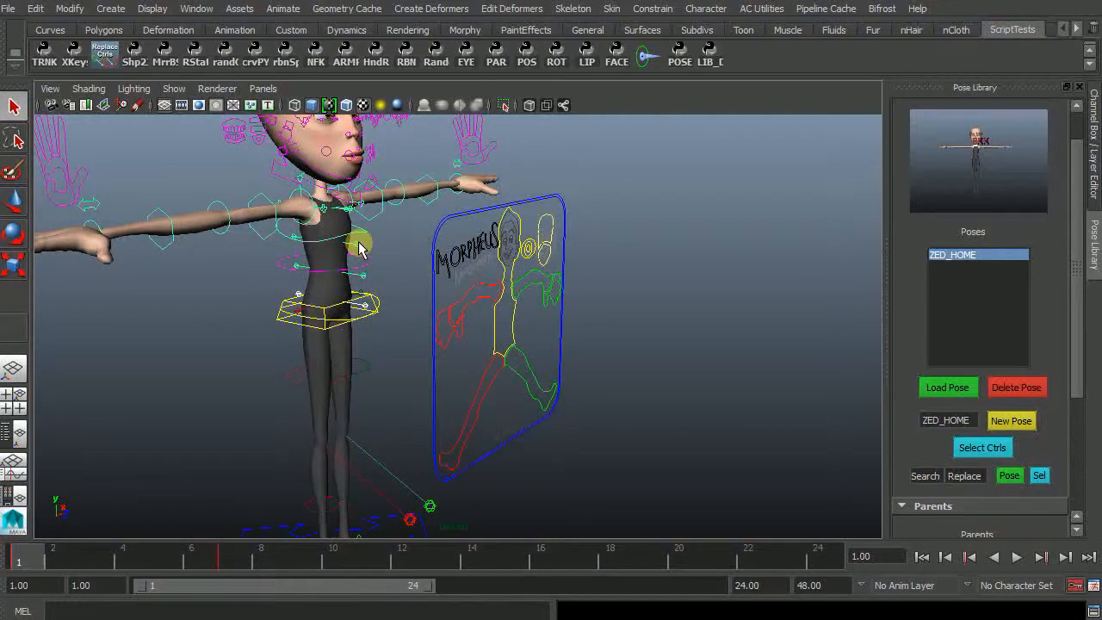
# Select the left shoulder FK control and rotate it to bring the arm down
pyautogui.click(359, 232)
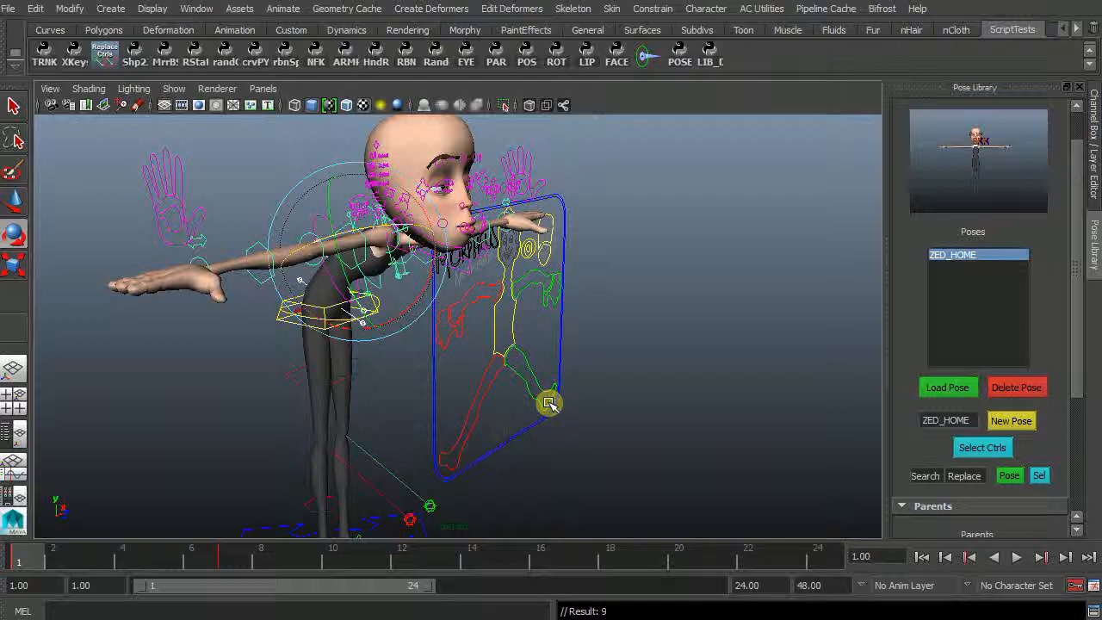
pyautogui.click(947, 385)
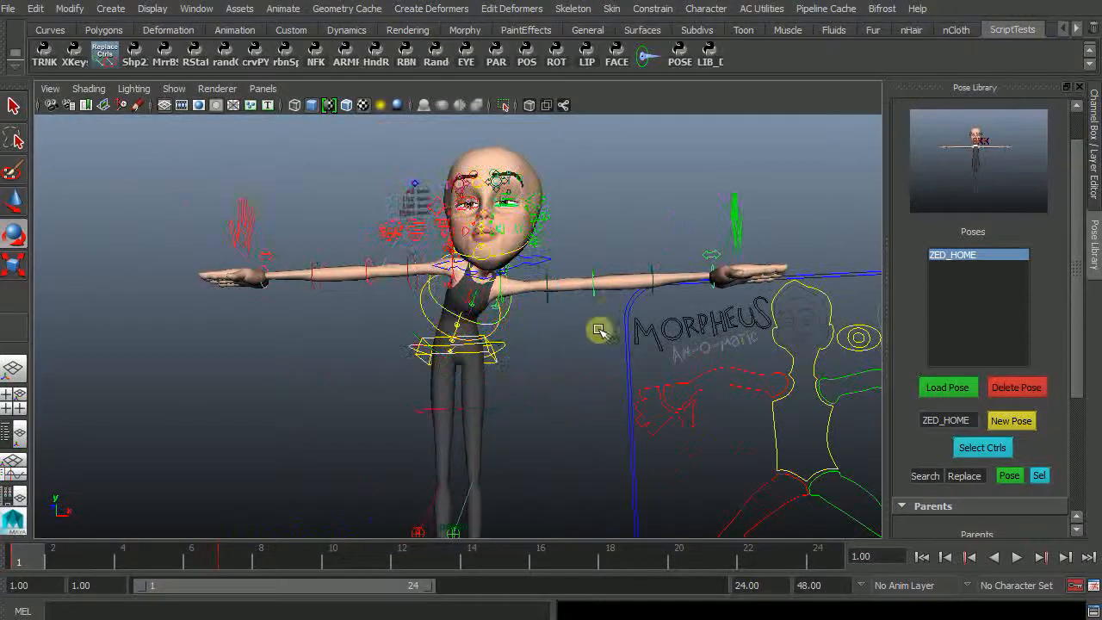
pyautogui.click(599, 331)
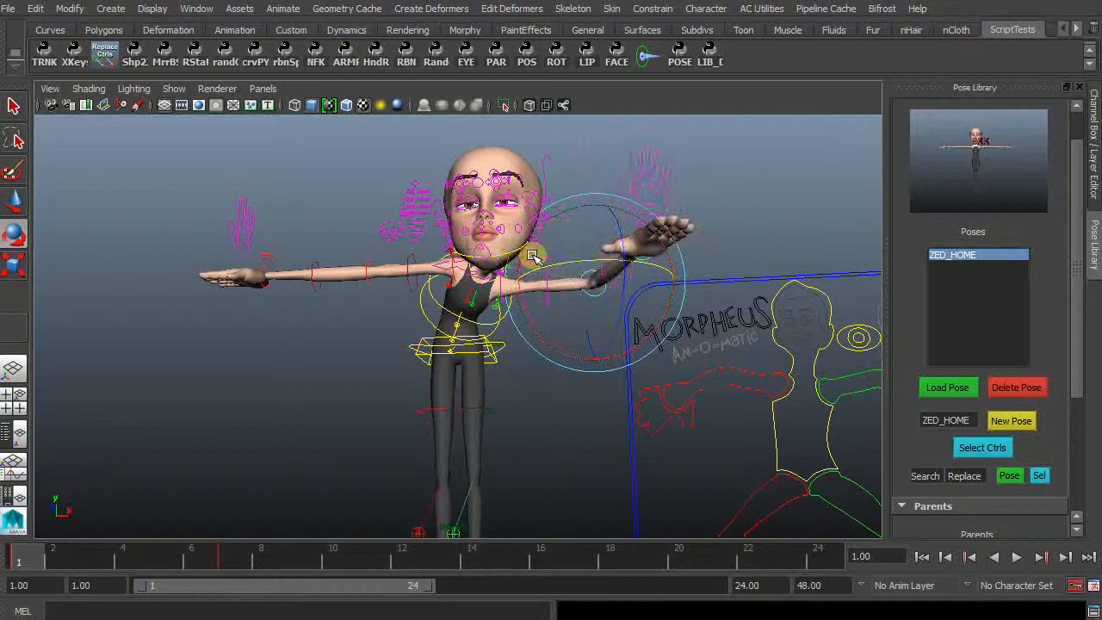
pyautogui.click(554, 334)
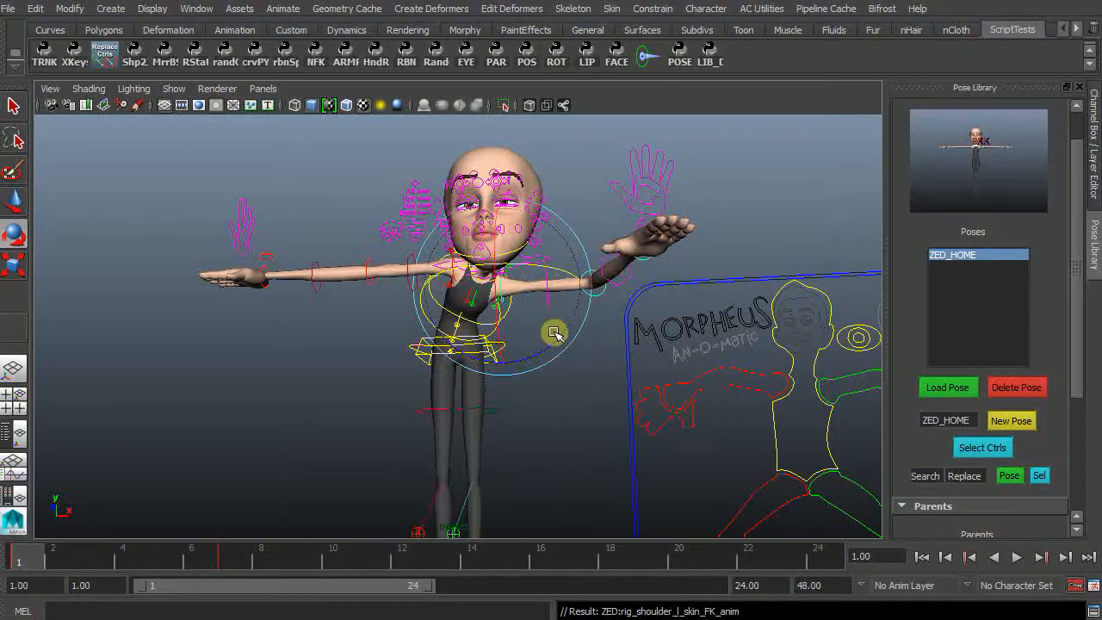
pyautogui.moveTo(554, 334); pyautogui.dragTo(468, 389)
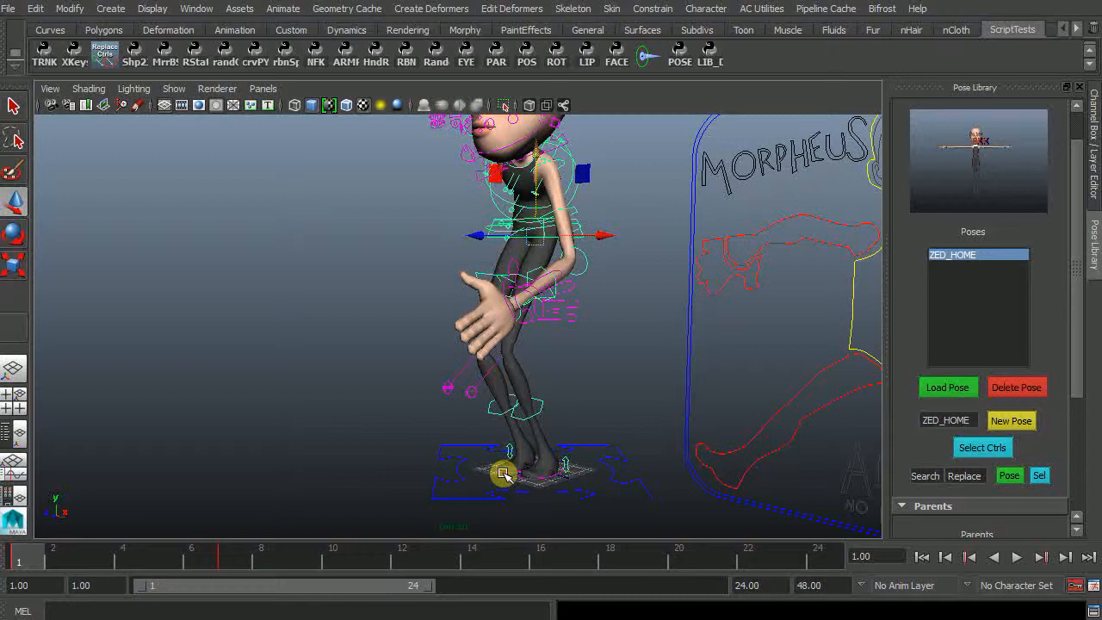
# Raise the right IK foot and increase Ball Roll and Toe Roll to curl it
pyautogui.moveTo(503, 473); pyautogui.dragTo(451, 393)
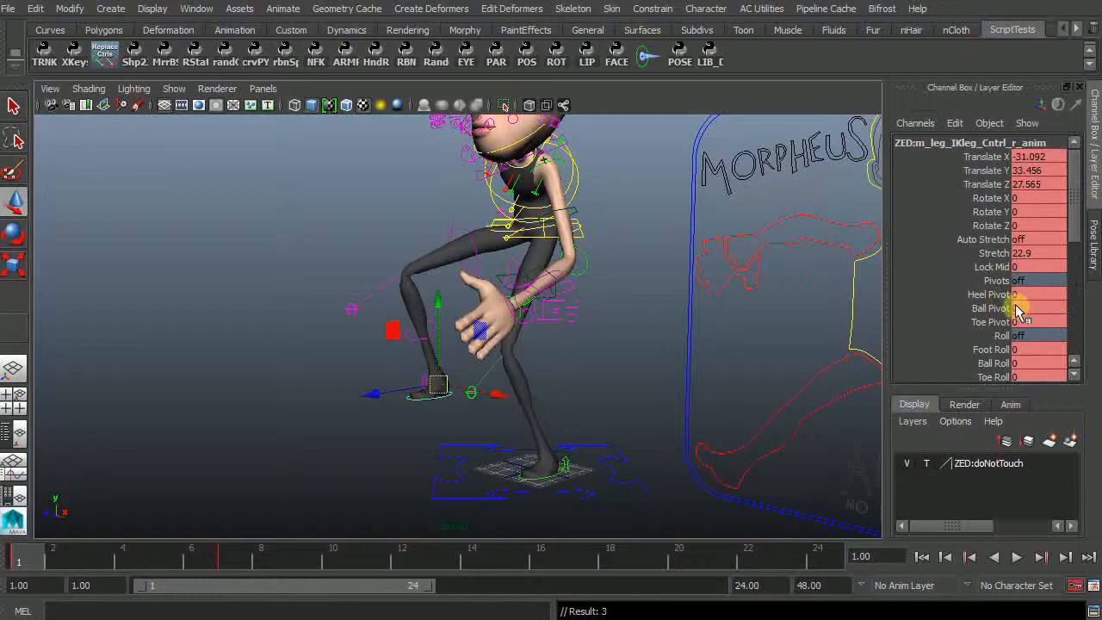
pyautogui.click(992, 362)
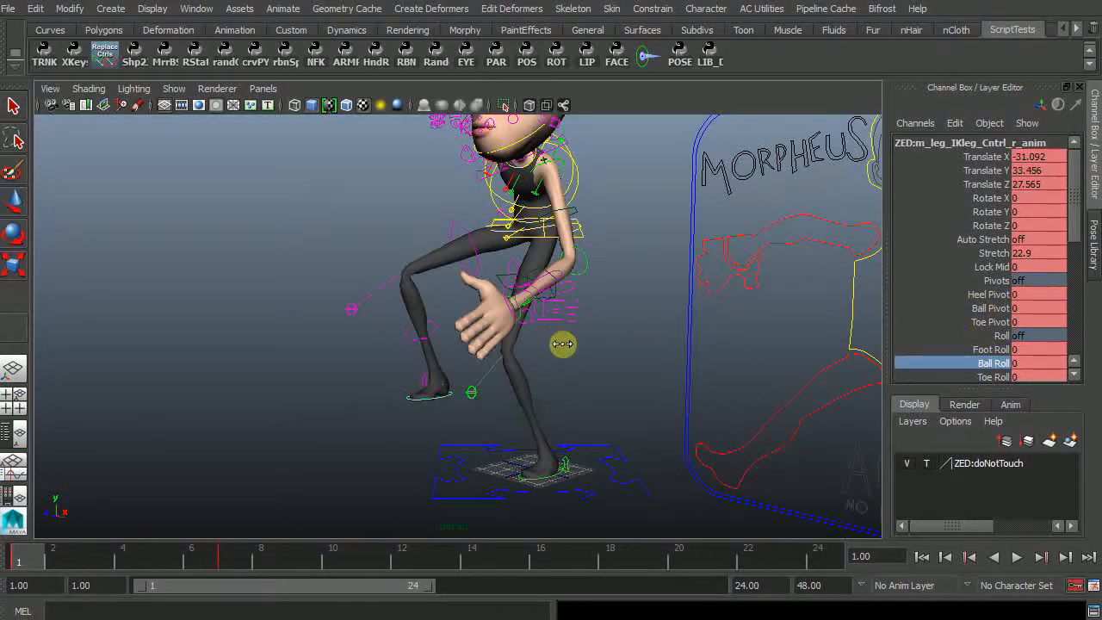
pyautogui.moveTo(563, 344); pyautogui.dragTo(588, 355)
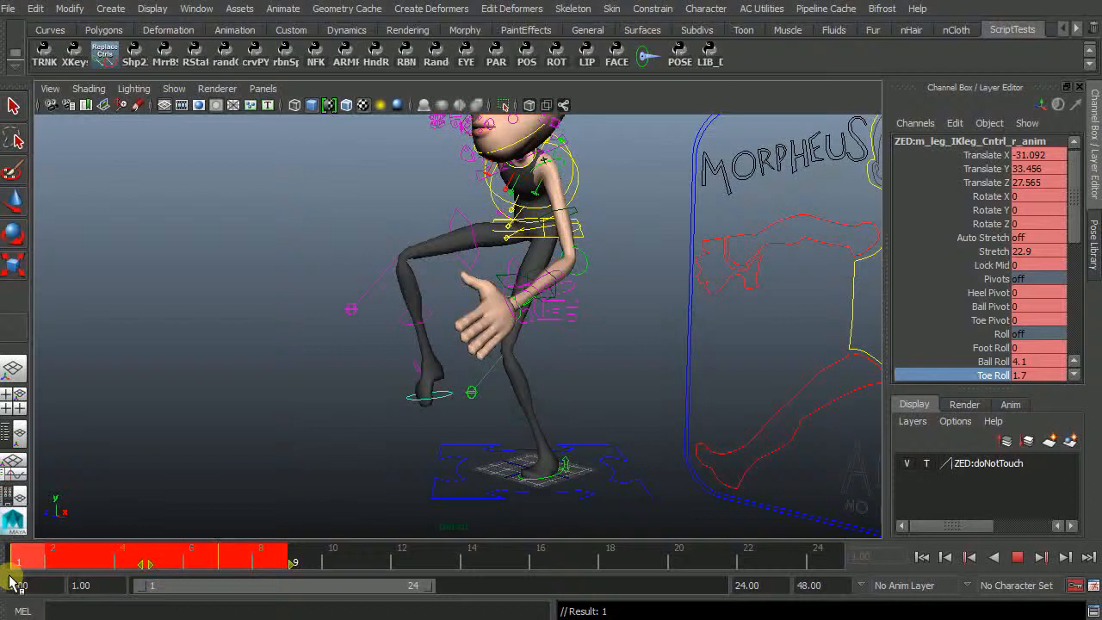
pyautogui.rightClick(14, 572)
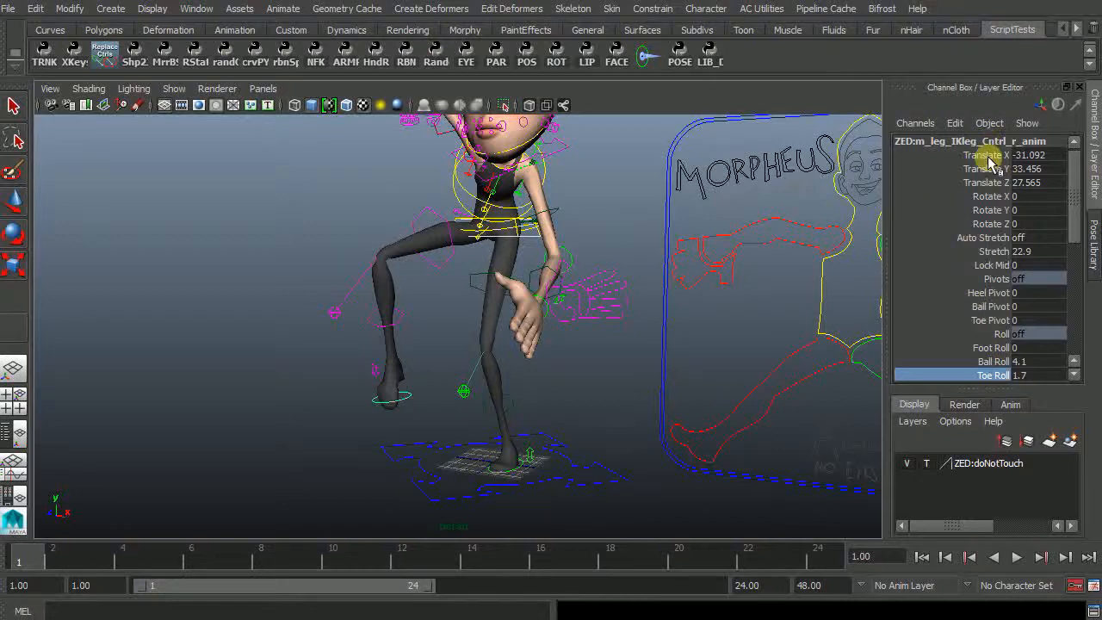
pyautogui.scroll(-3)
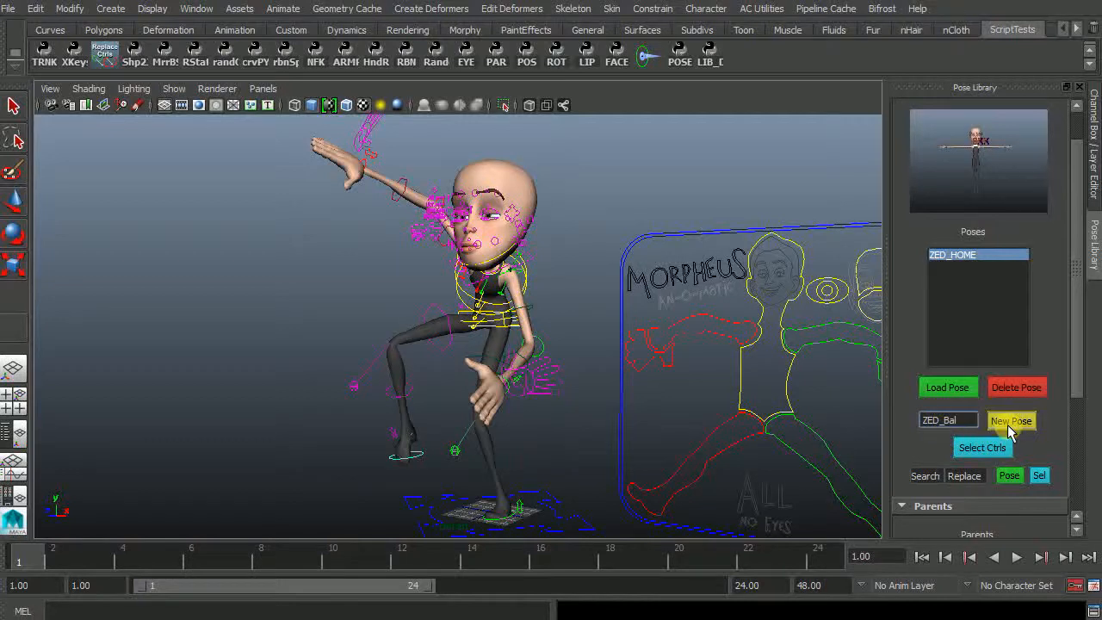
# Save the pose as ZED_Bal and toggle between ZED_HOME and ZED_Bal to verify it reloads
pyautogui.click(1013, 420)
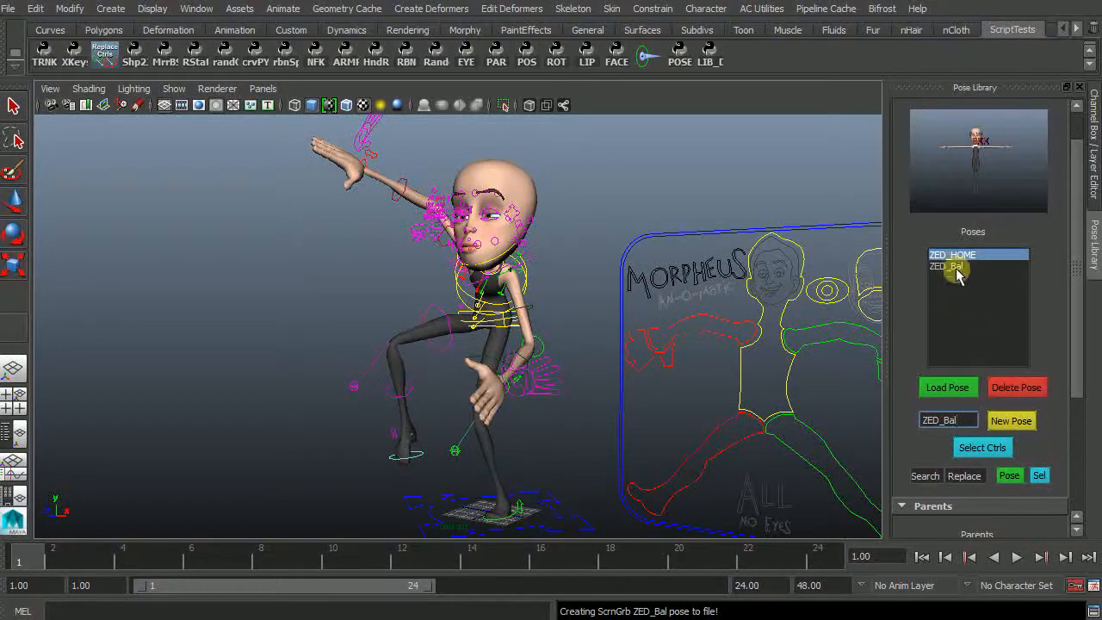
pyautogui.click(947, 265)
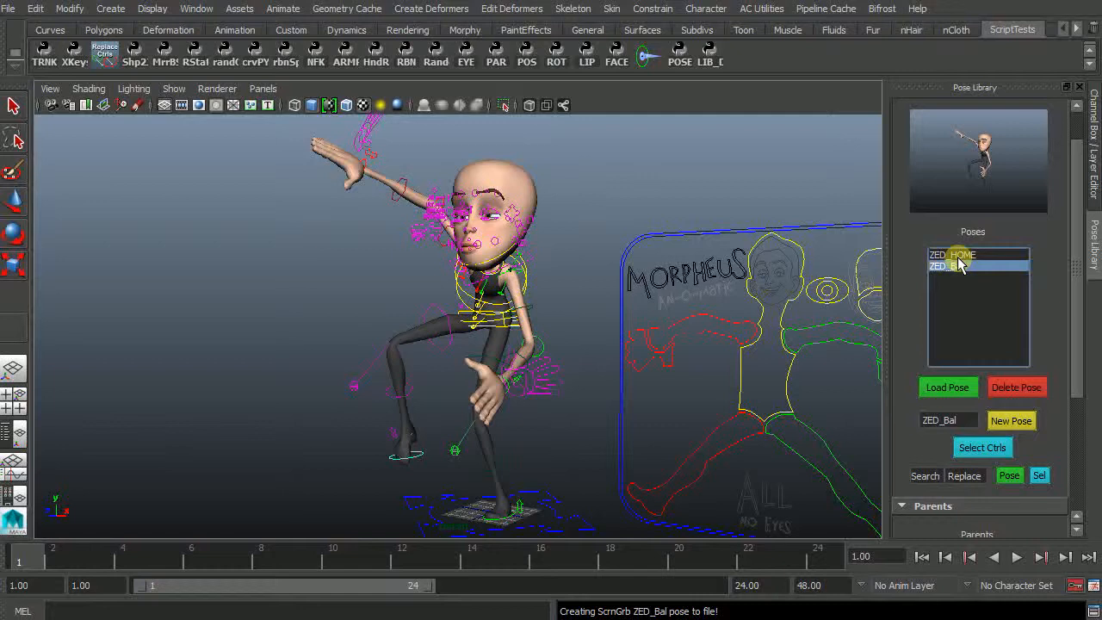
pyautogui.click(947, 385)
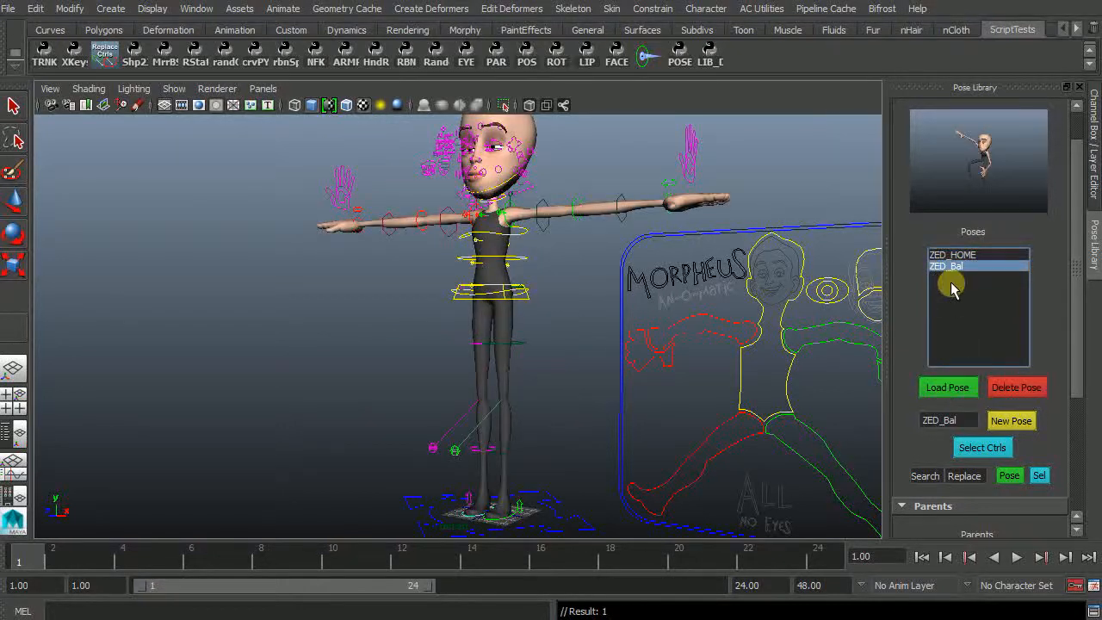
pyautogui.click(947, 386)
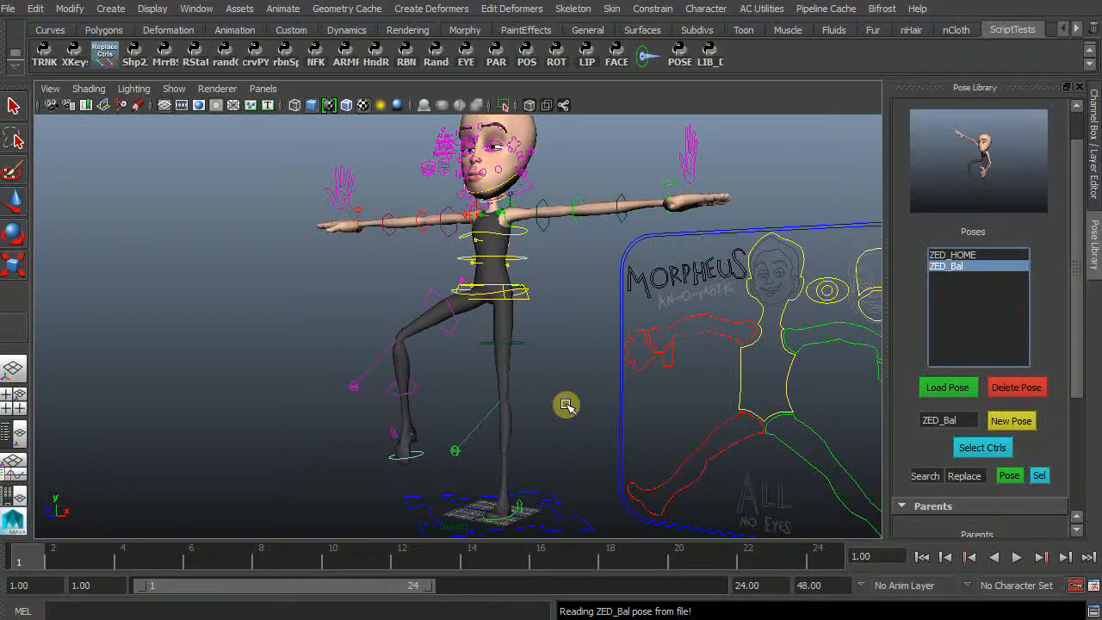
pyautogui.click(947, 385)
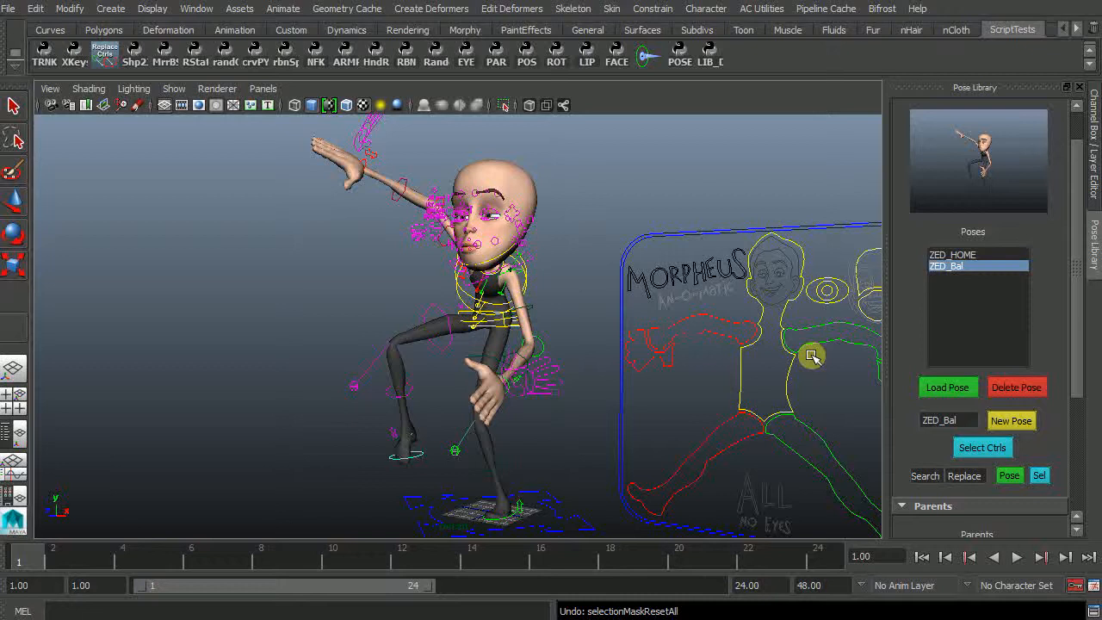
pyautogui.click(1015, 385)
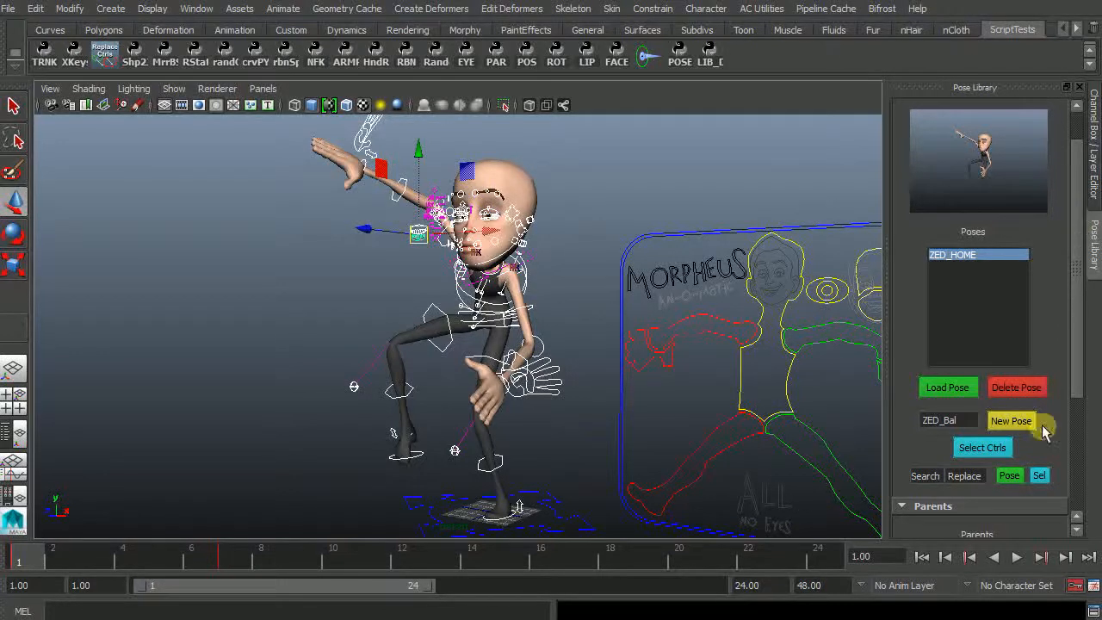
pyautogui.moveTo(1013, 420)
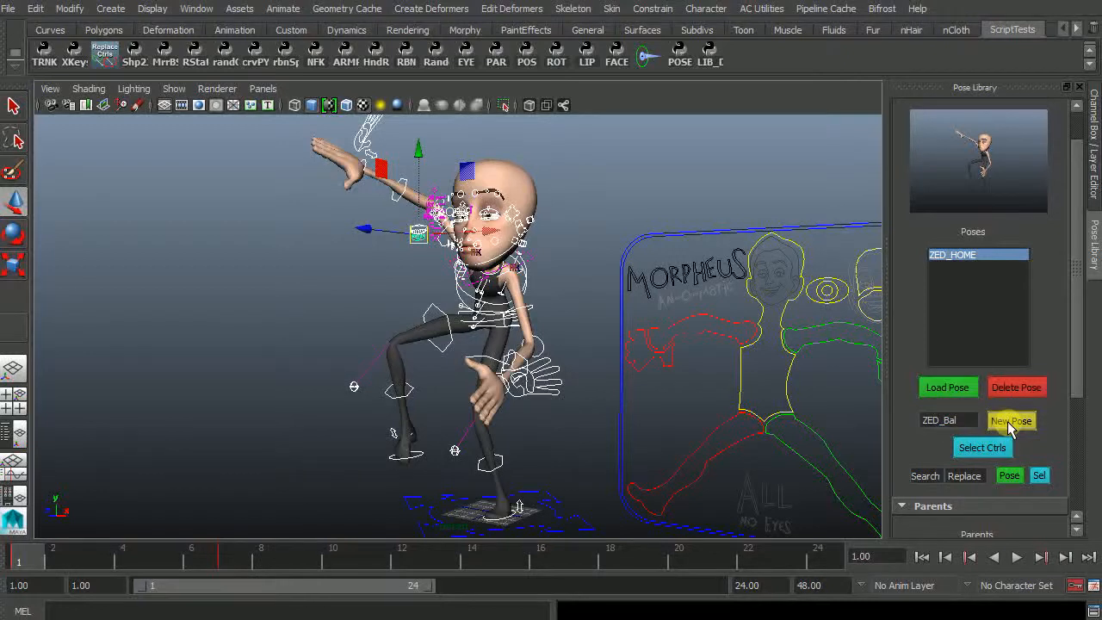
# Re-save ZED_Bal and switch between the T-pose and balance pose to test it
pyautogui.click(1011, 420)
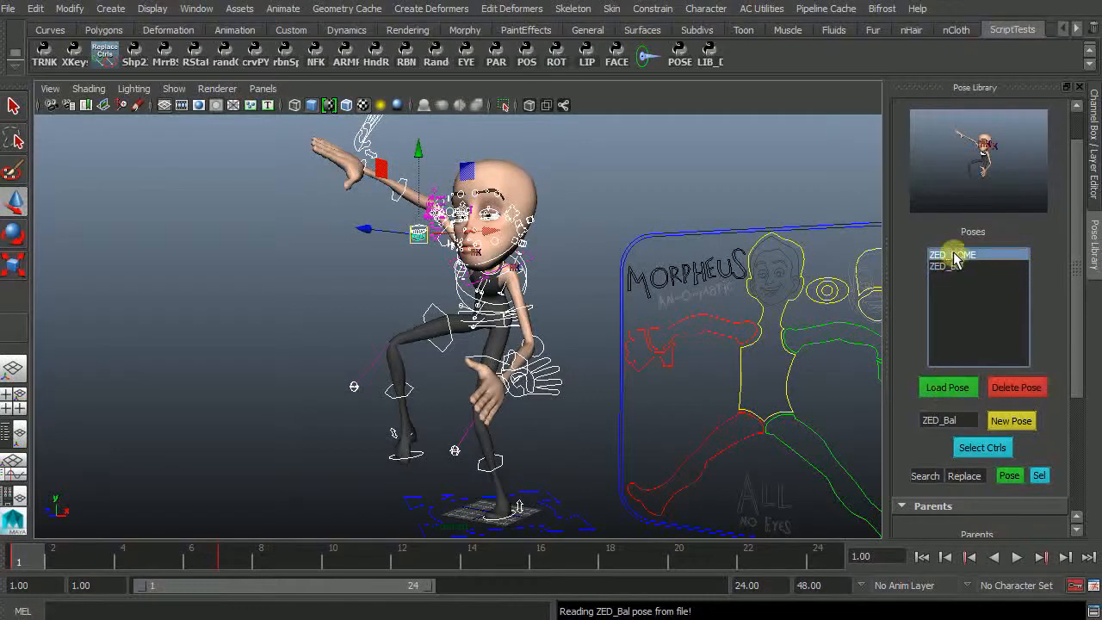
pyautogui.click(947, 386)
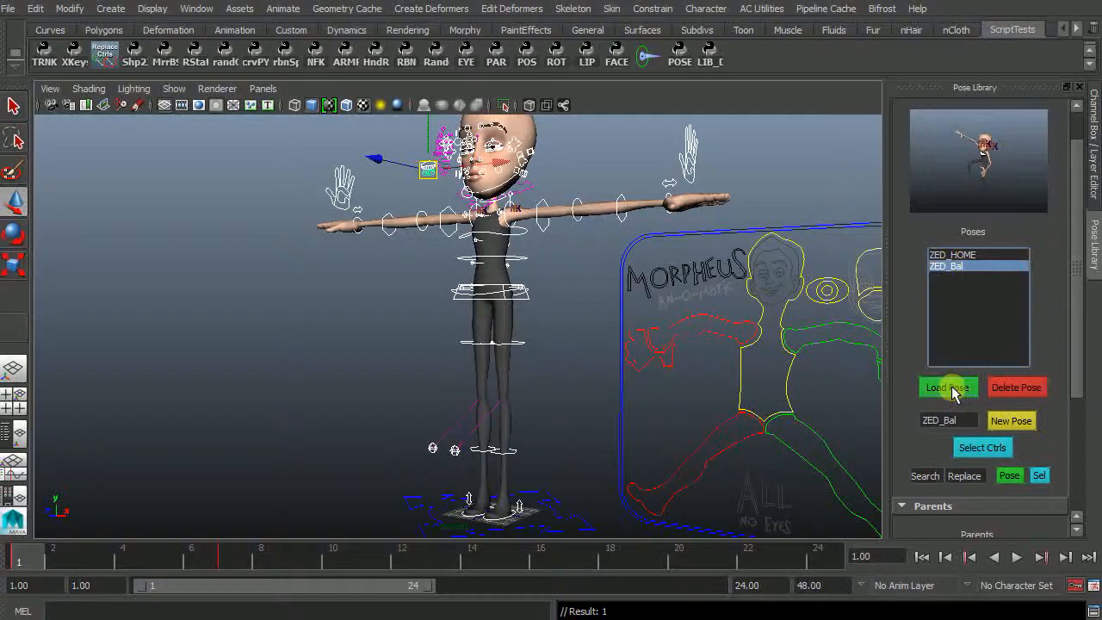
pyautogui.click(947, 386)
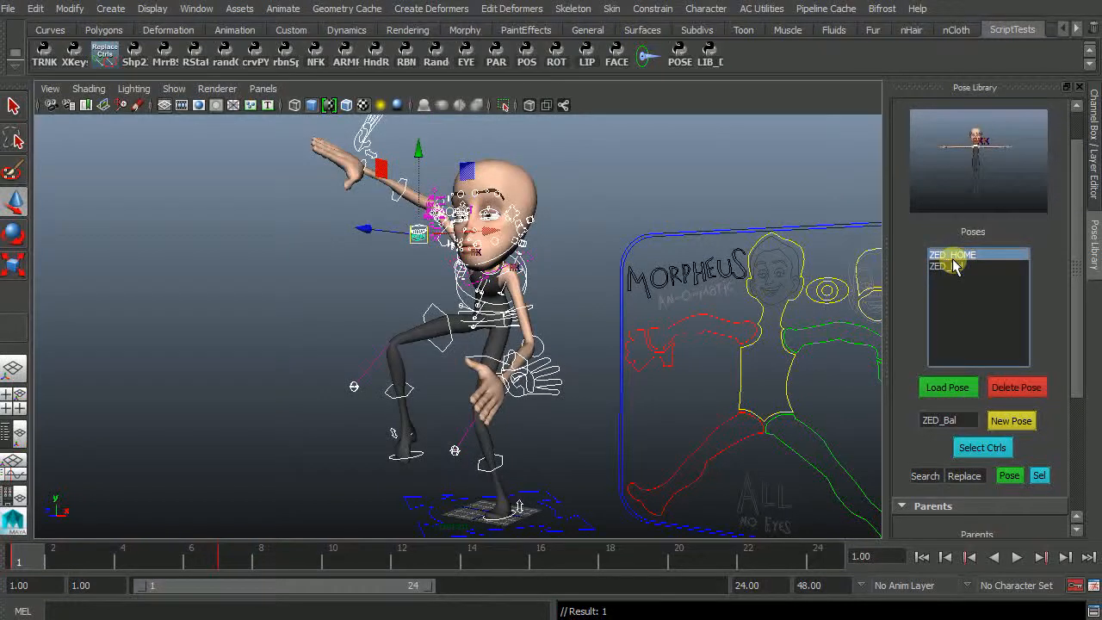
pyautogui.click(947, 386)
pyautogui.write('ZED')
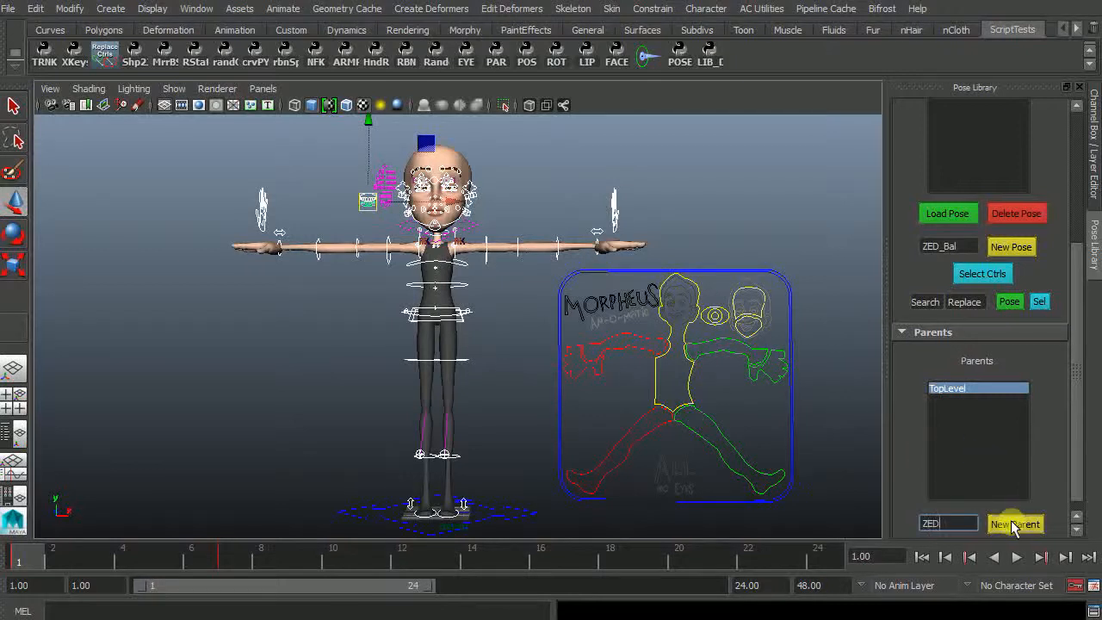
# Create the ZED parent and save the T-pose under it as HOME
pyautogui.click(1016, 524)
pyautogui.write('HOME')
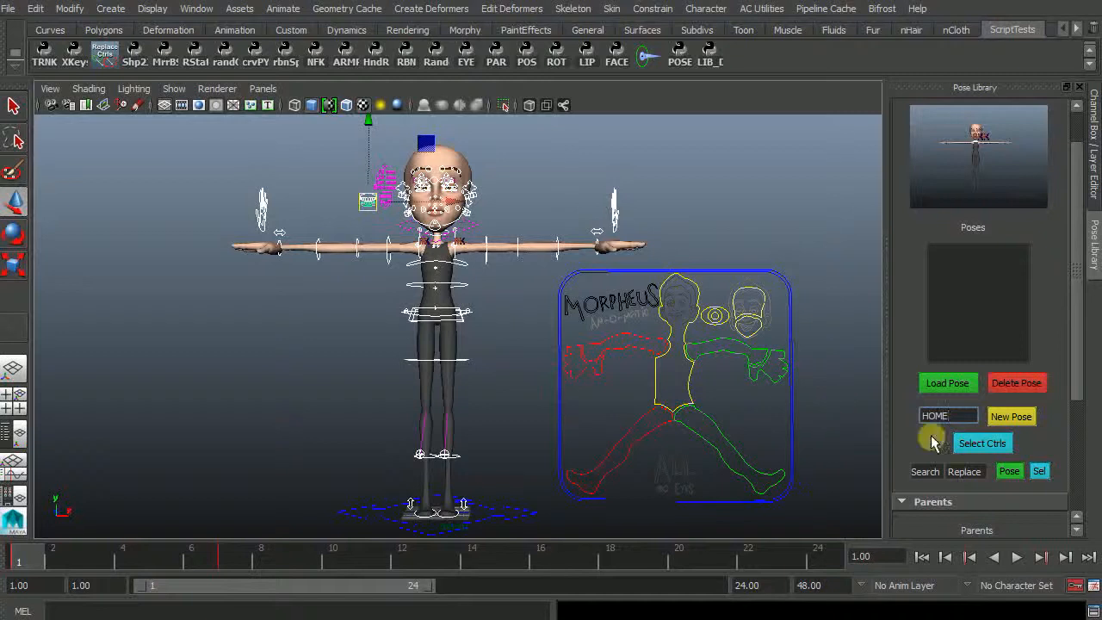
pyautogui.click(1011, 415)
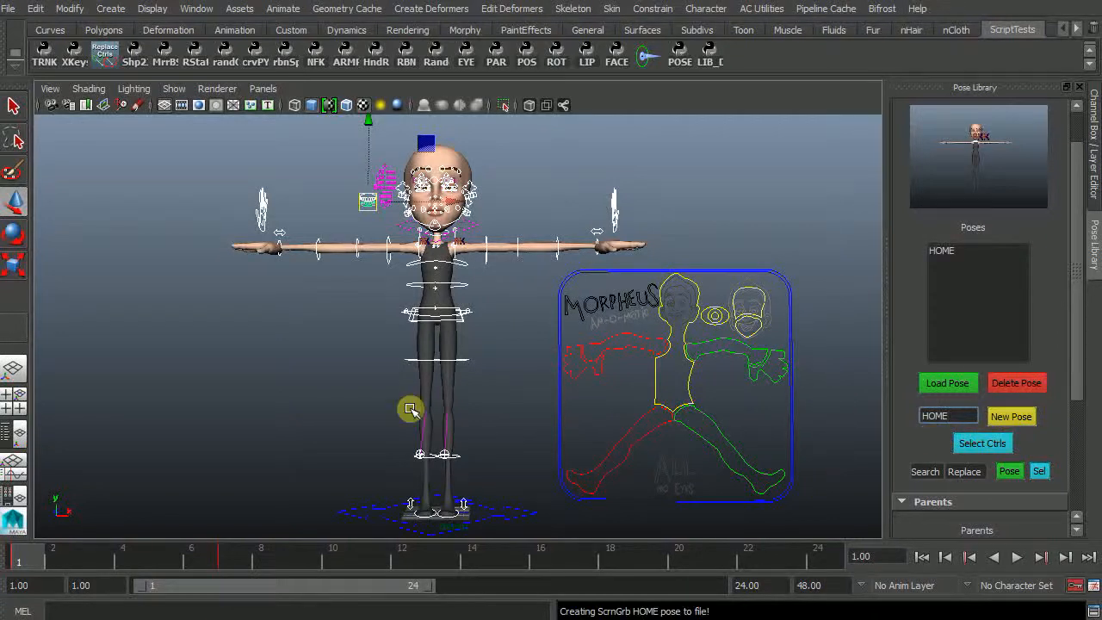
pyautogui.moveTo(813, 272)
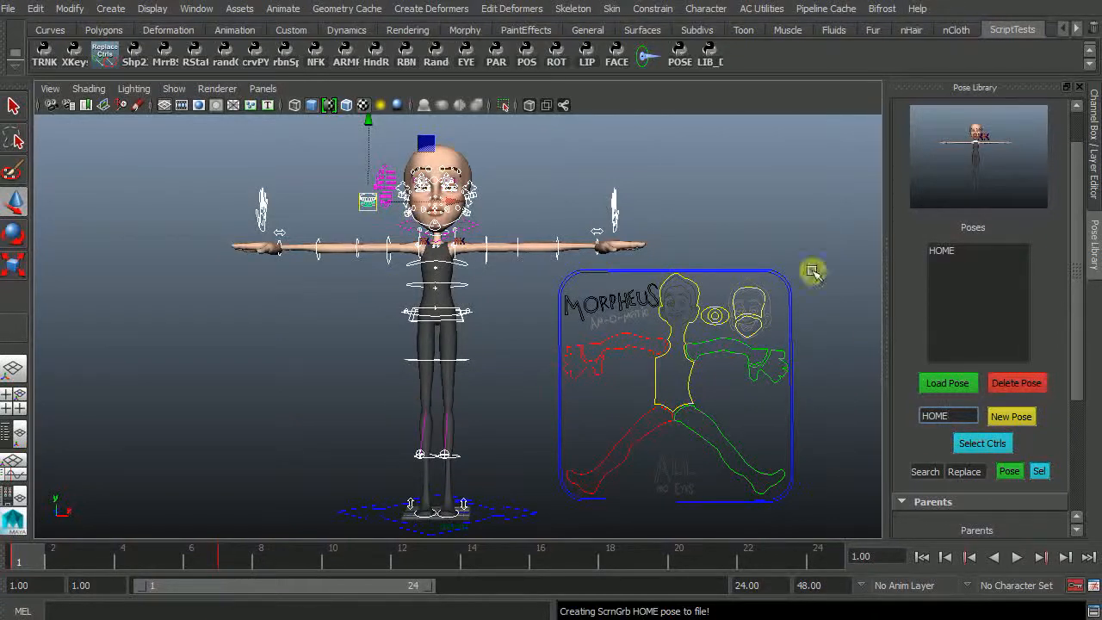
pyautogui.moveTo(1076, 361)
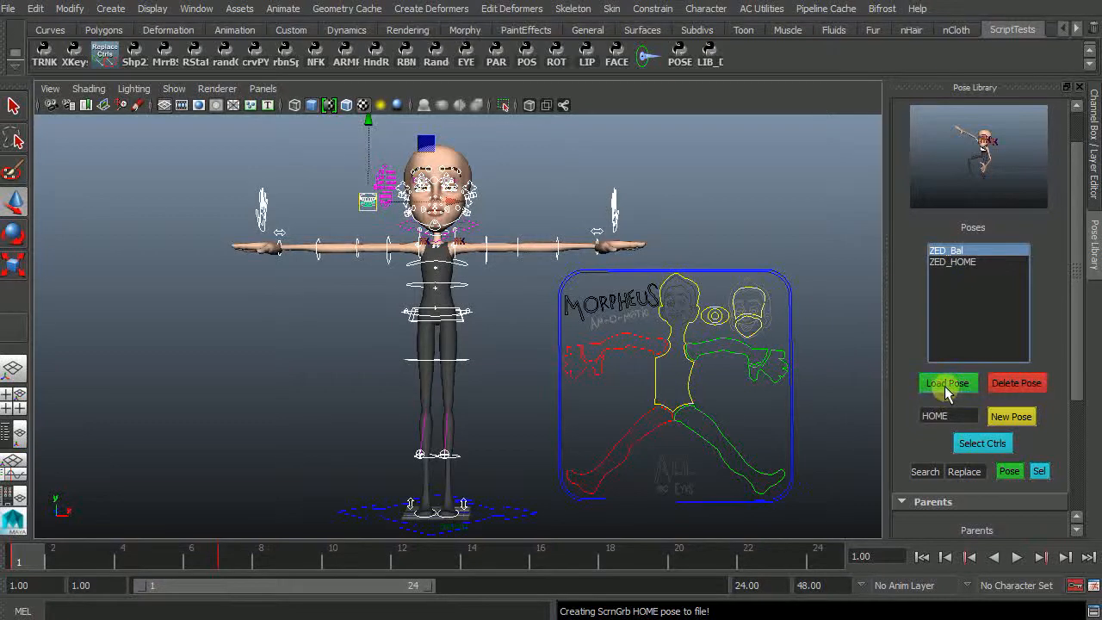
# Load ZED_Bal and save the balancing stance as a new BALANCE pose
pyautogui.click(947, 382)
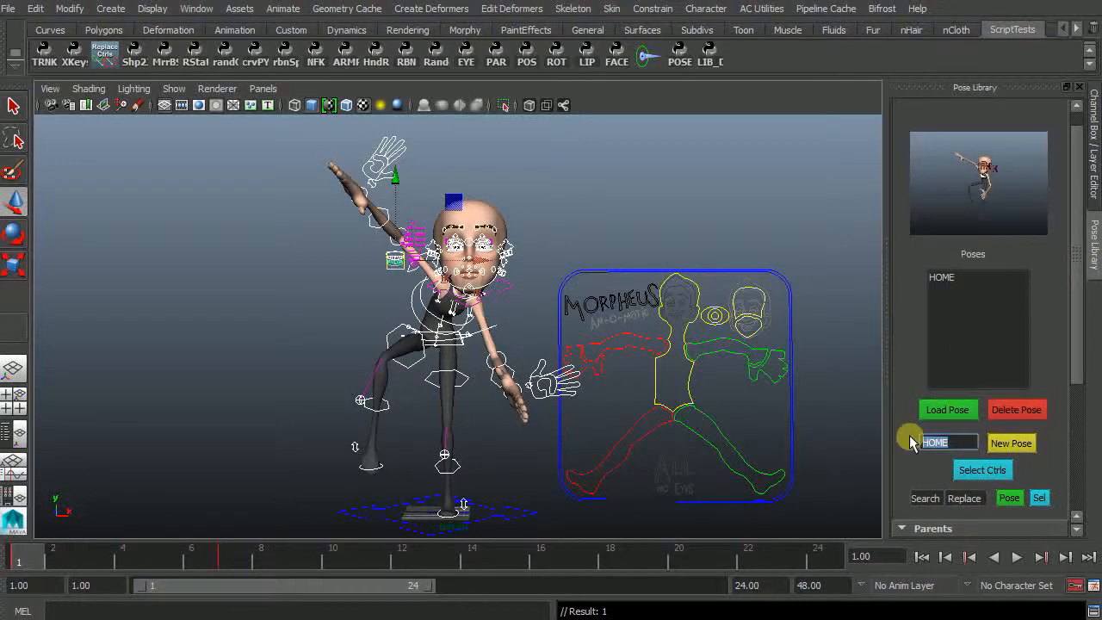
pyautogui.write('BALANCE')
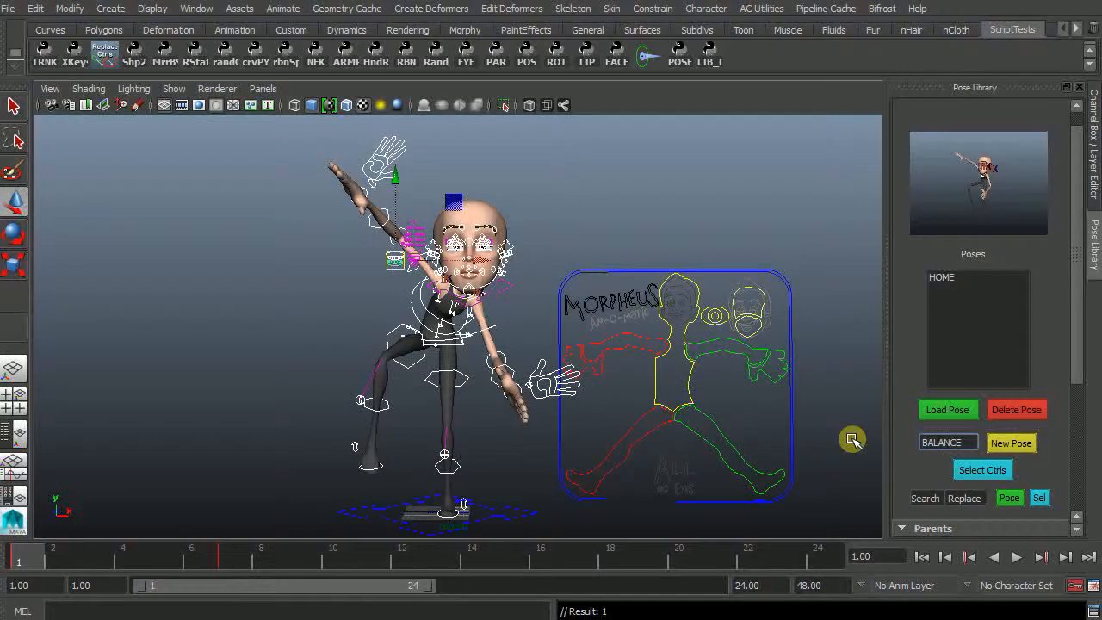
pyautogui.click(1010, 442)
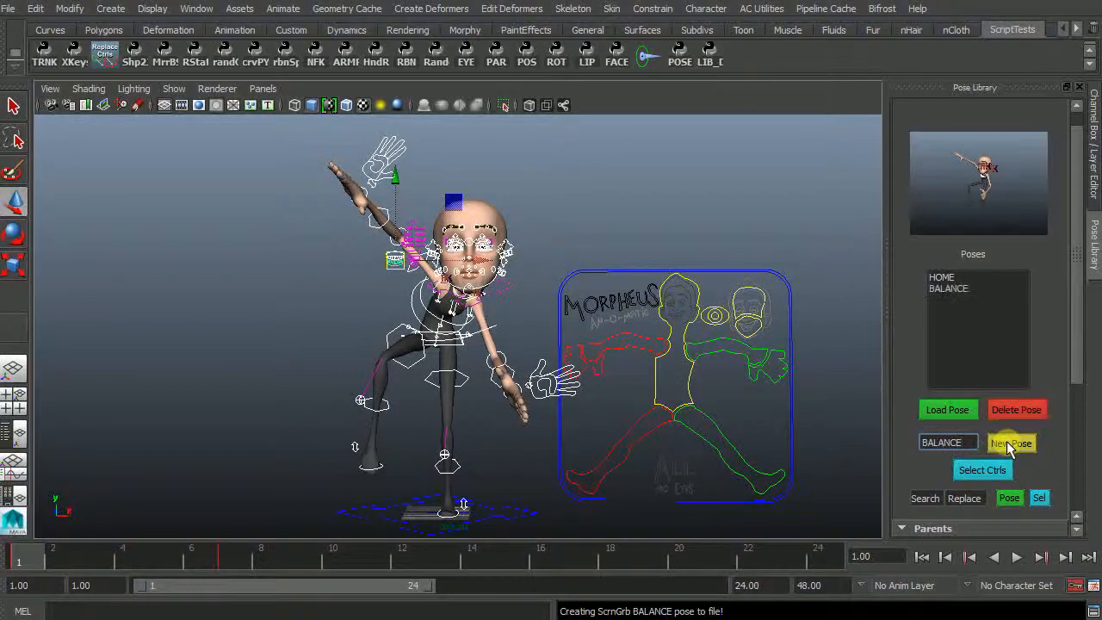
# Test by loading HOME onto the character, then returning it to BALANCE
pyautogui.click(950, 289)
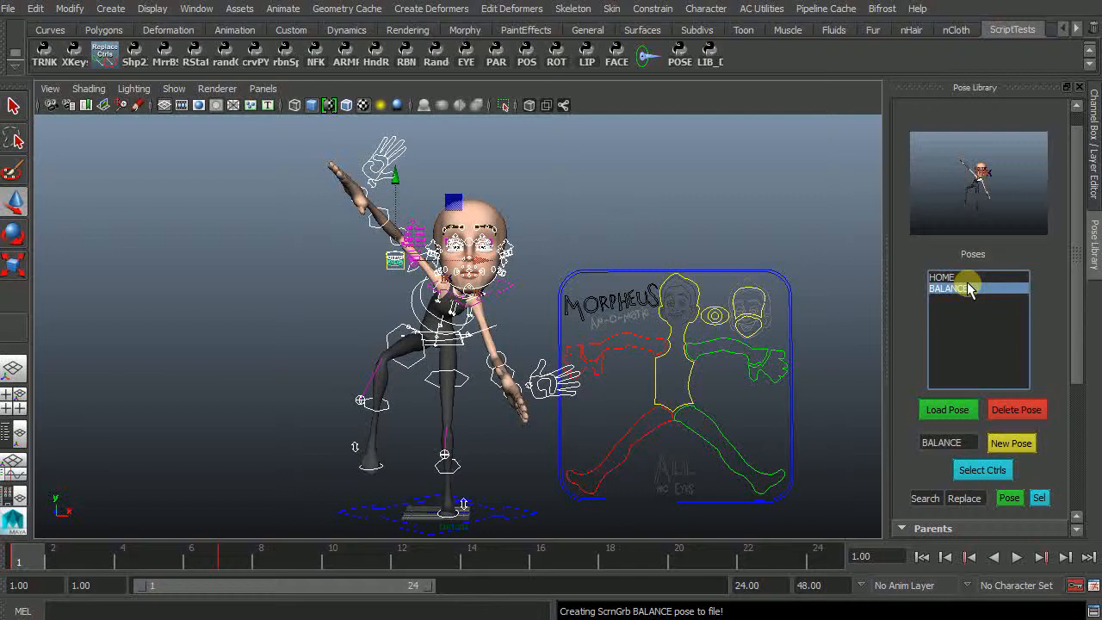
pyautogui.click(947, 409)
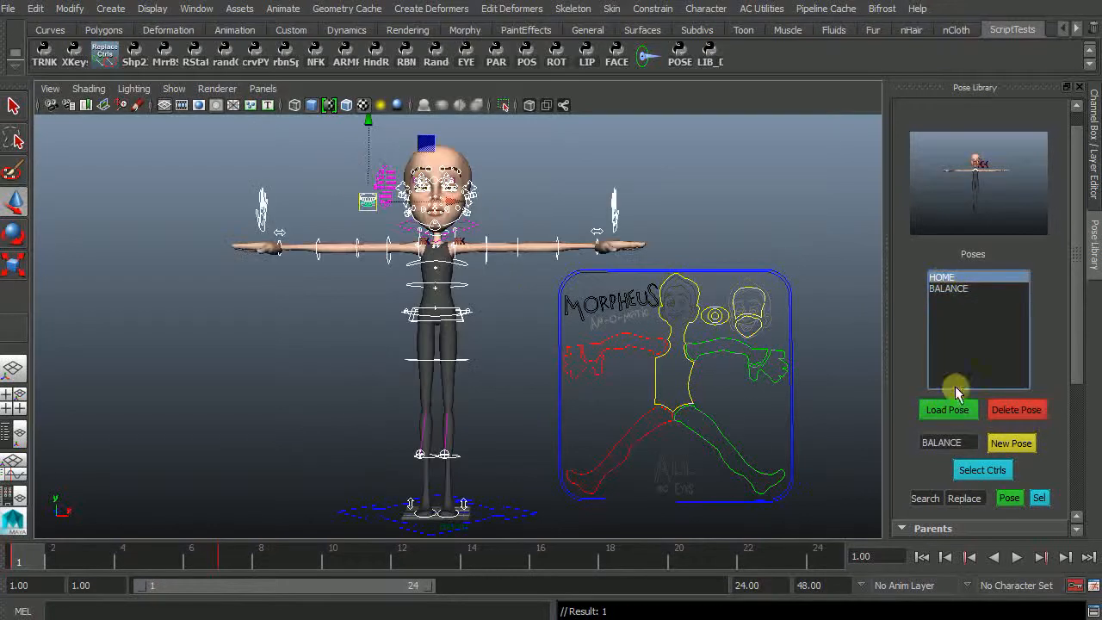
pyautogui.click(947, 410)
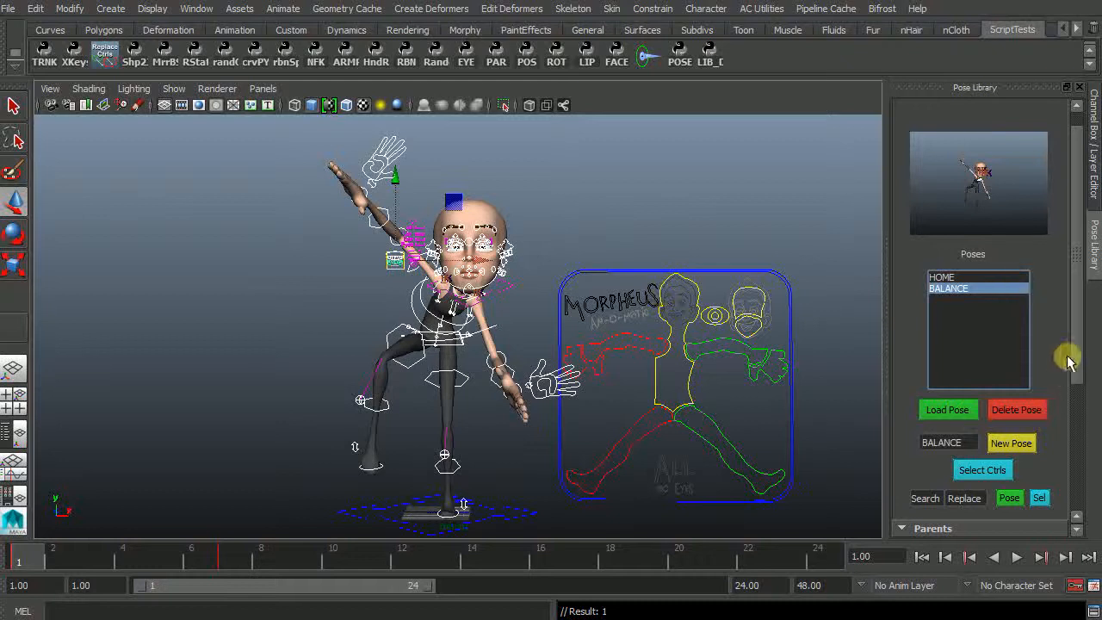
pyautogui.click(902, 335)
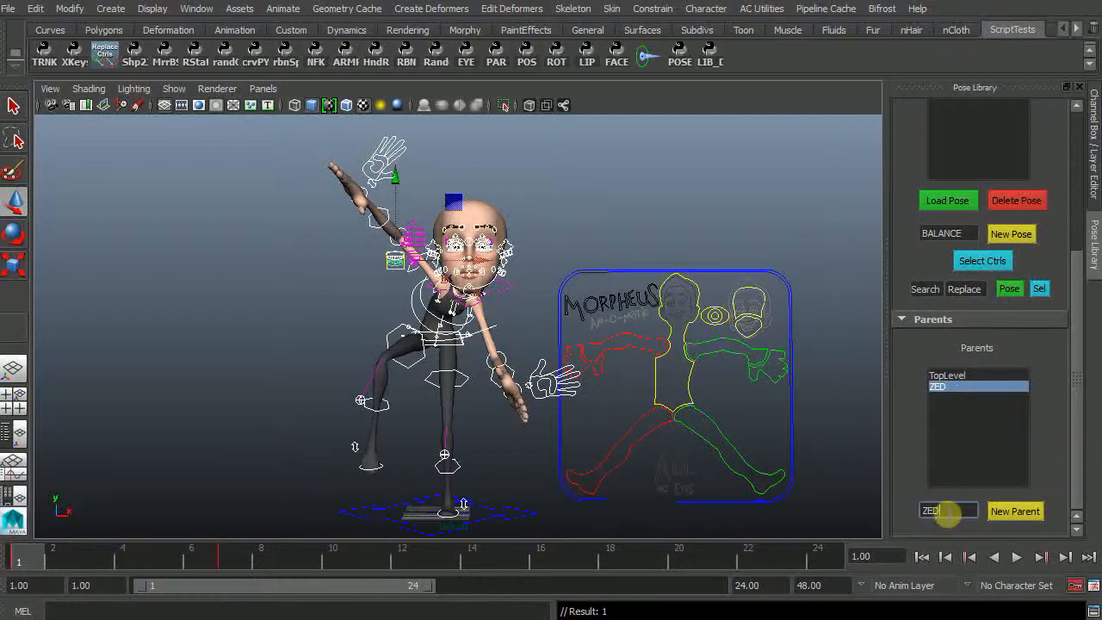
# Create a FACE parent nested under ZED
pyautogui.click(947, 376)
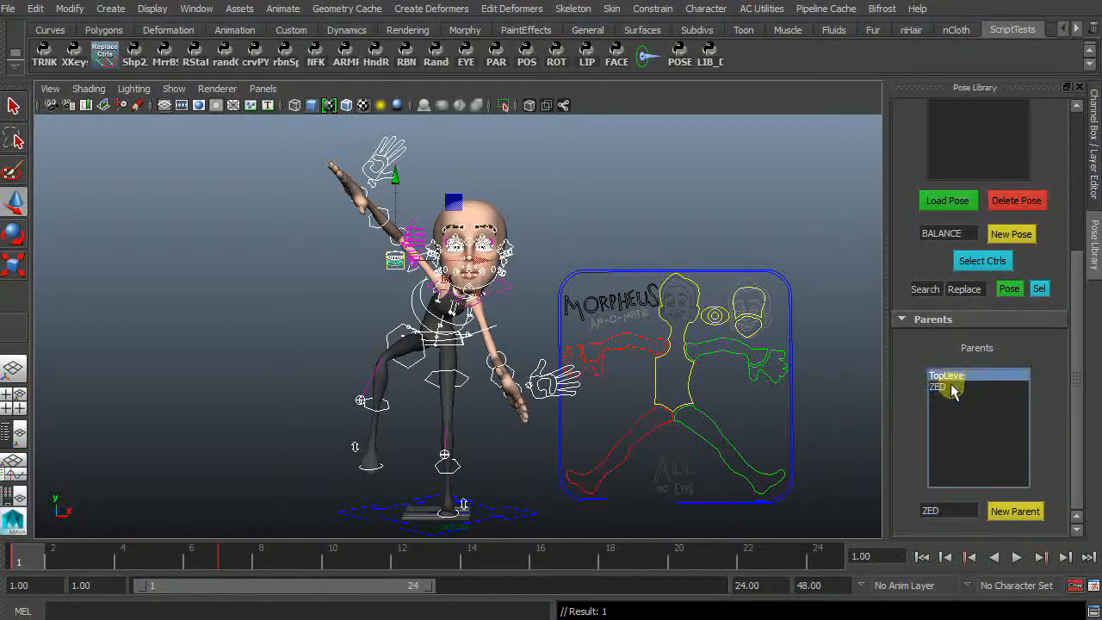
pyautogui.click(937, 385)
pyautogui.write('FA')
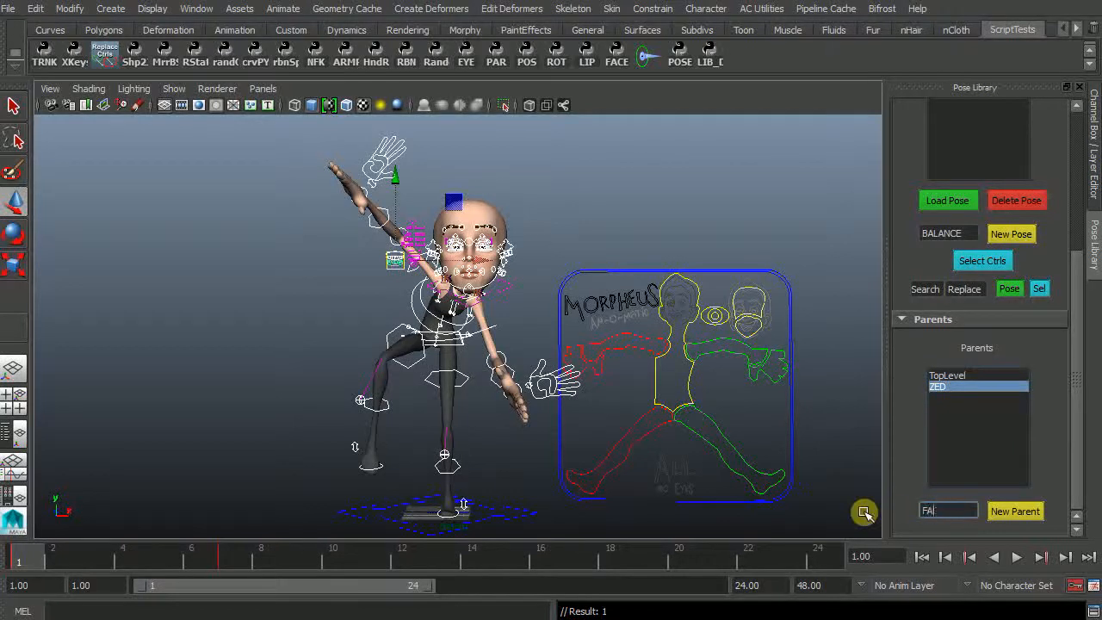
pyautogui.click(1016, 509)
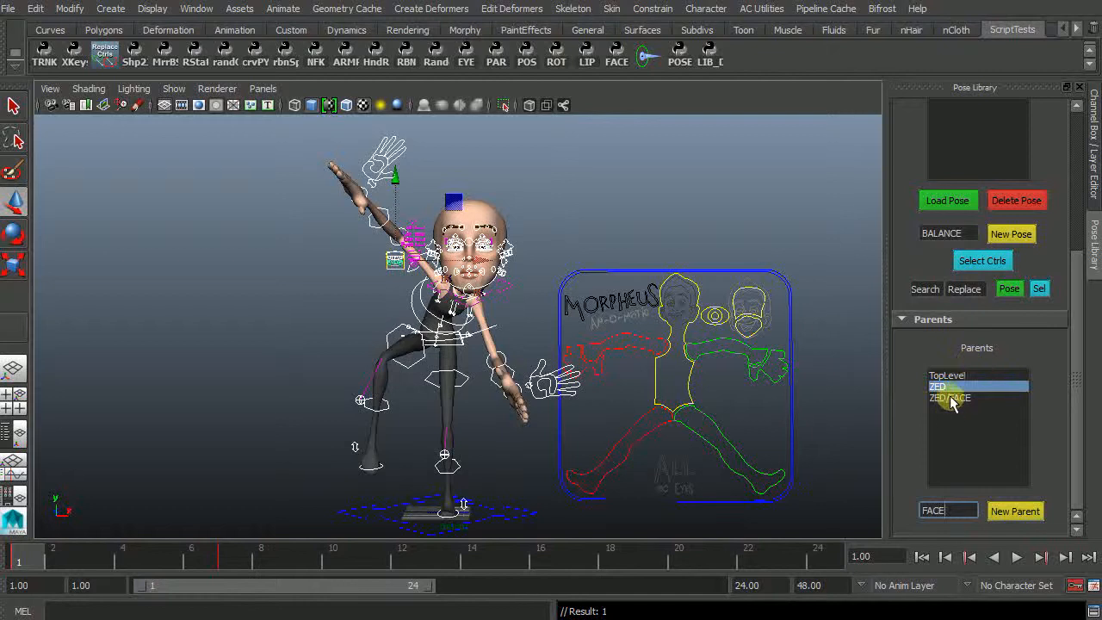
# Browse the parent list, checking ZED/FACE, the top level and ZED's poses
pyautogui.click(950, 396)
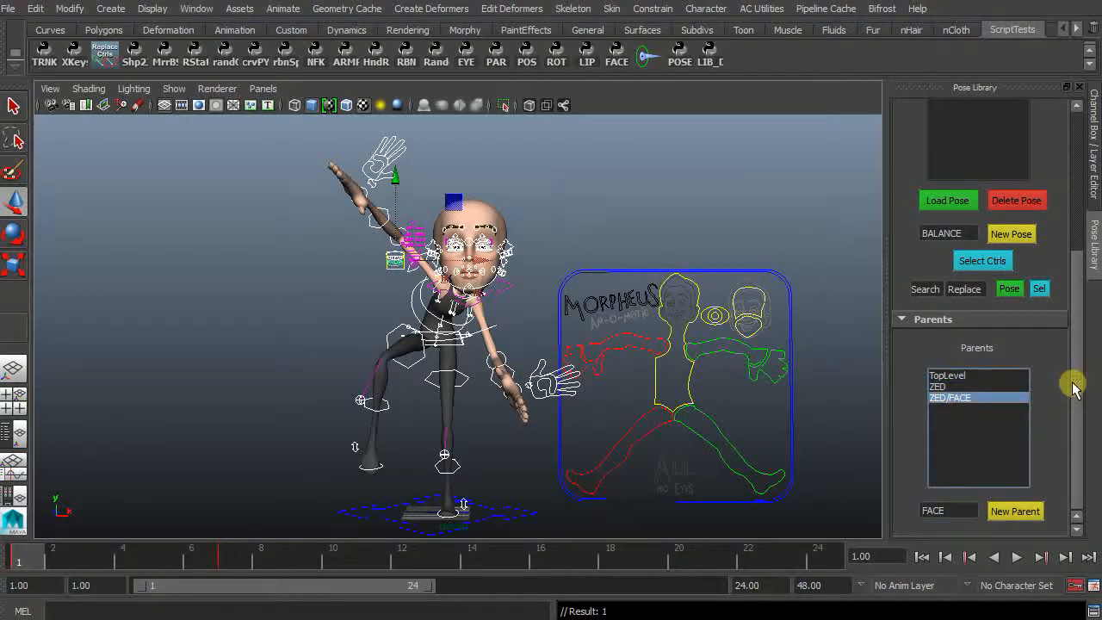
pyautogui.click(947, 376)
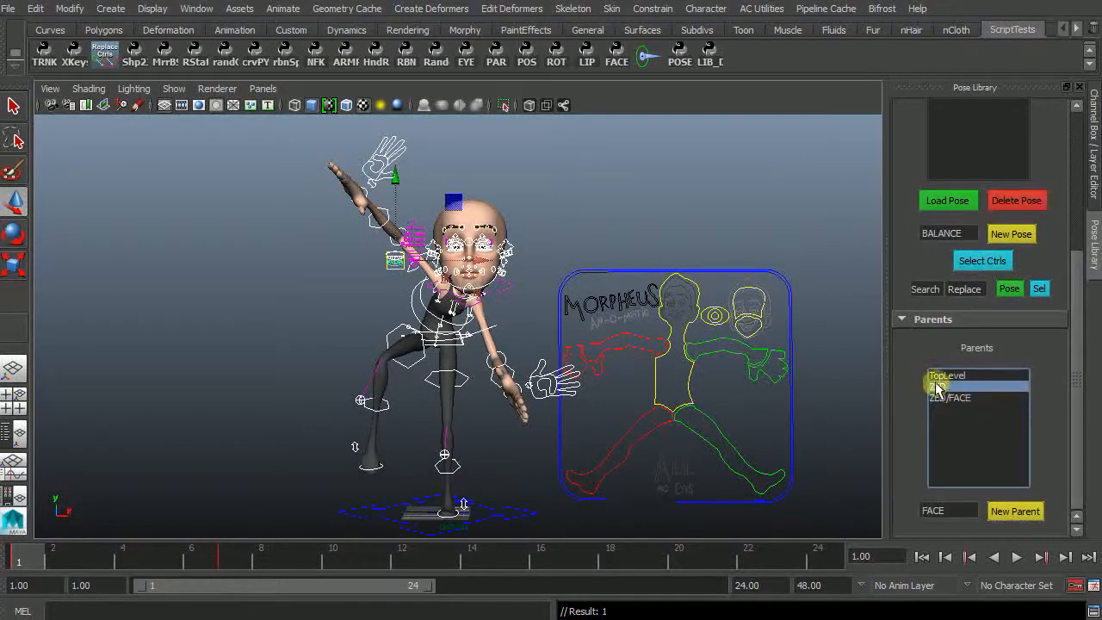
pyautogui.click(939, 386)
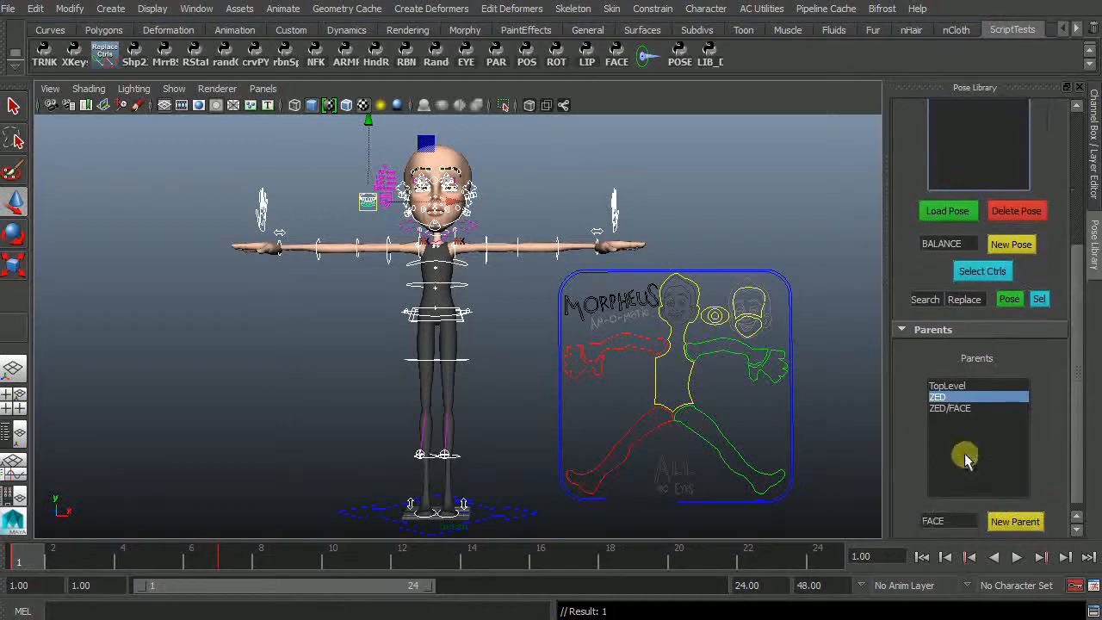
pyautogui.click(950, 408)
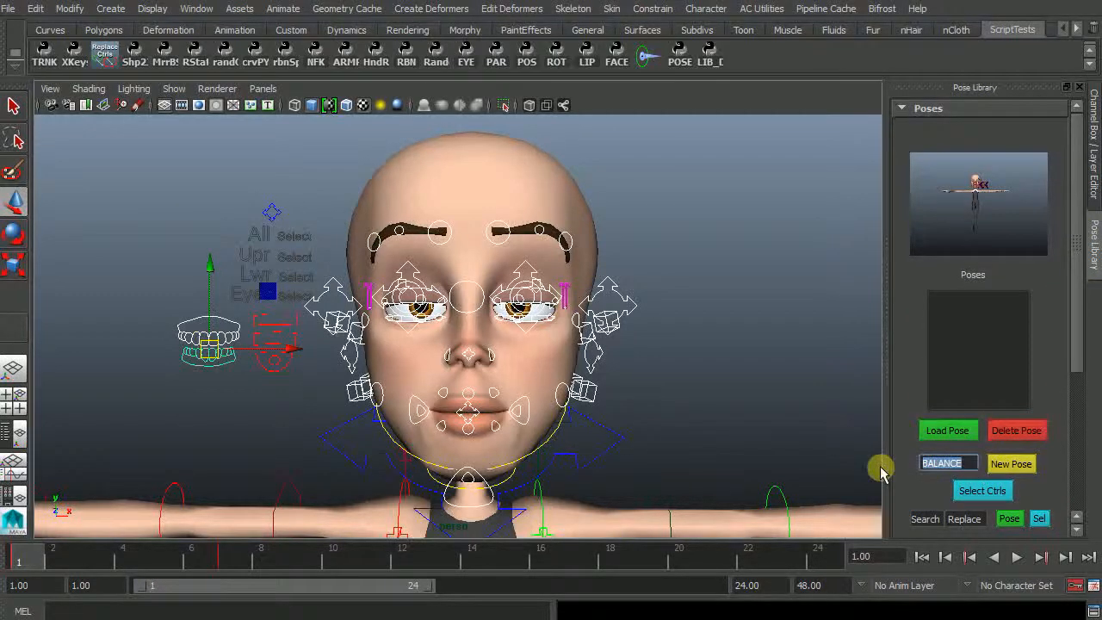
# Save the neutral face as a HOME pose under FACE and select it
pyautogui.write('HOME')
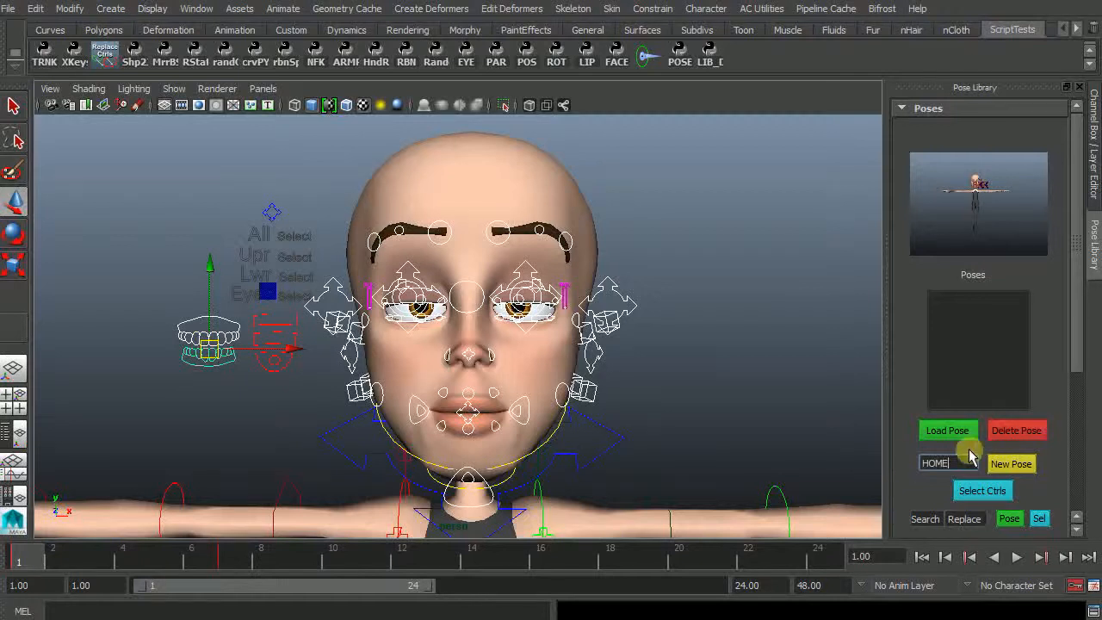
pyautogui.click(1011, 464)
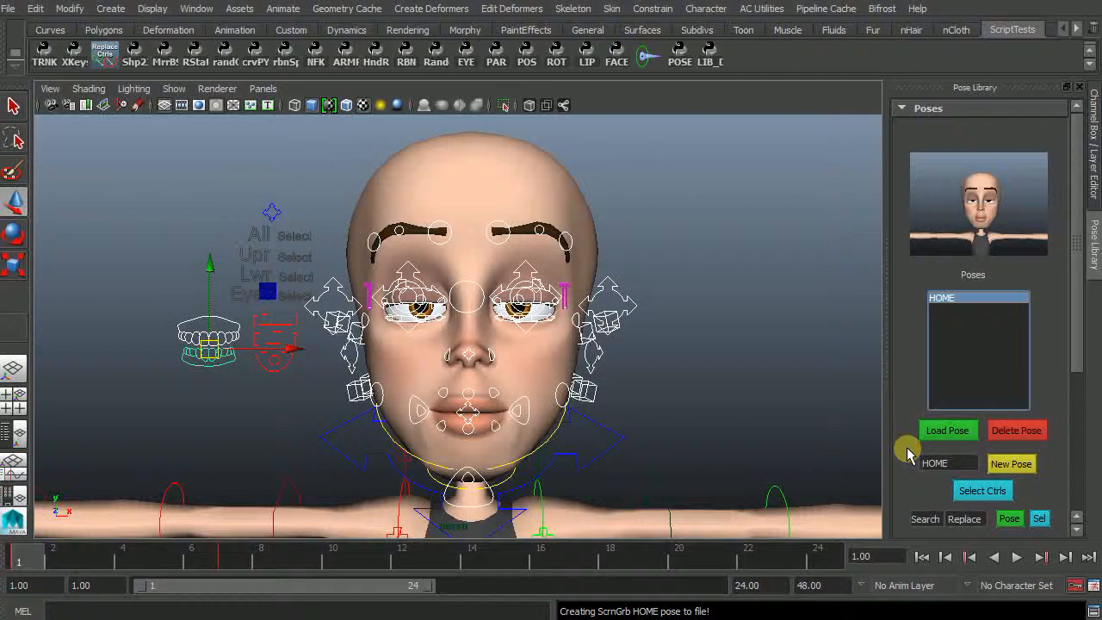
pyautogui.moveTo(678, 334)
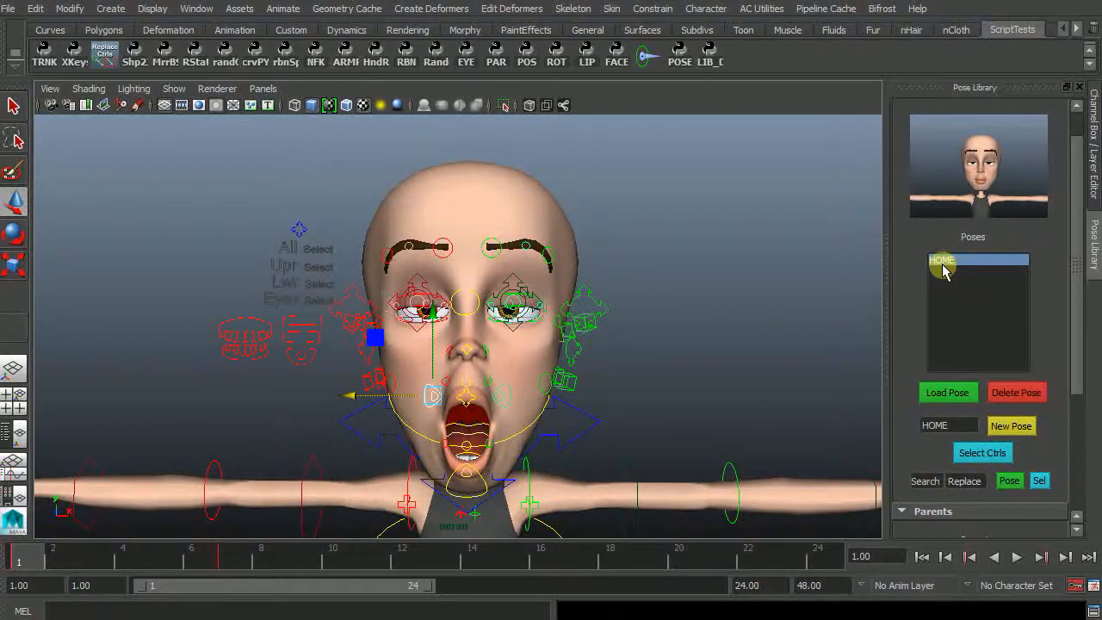
pyautogui.click(981, 451)
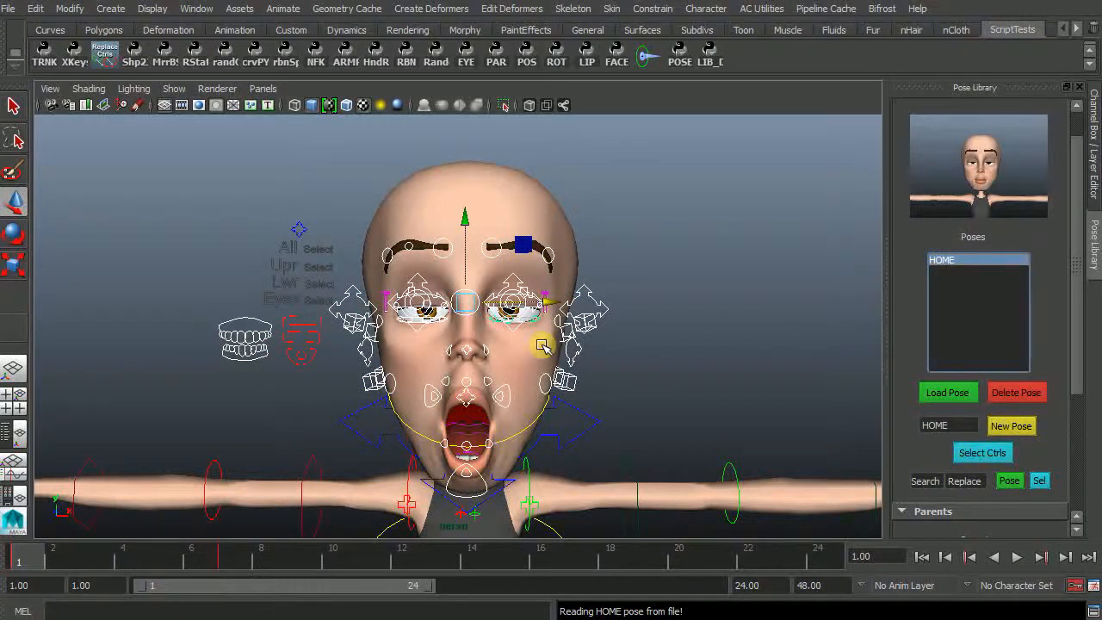
pyautogui.moveTo(744, 403)
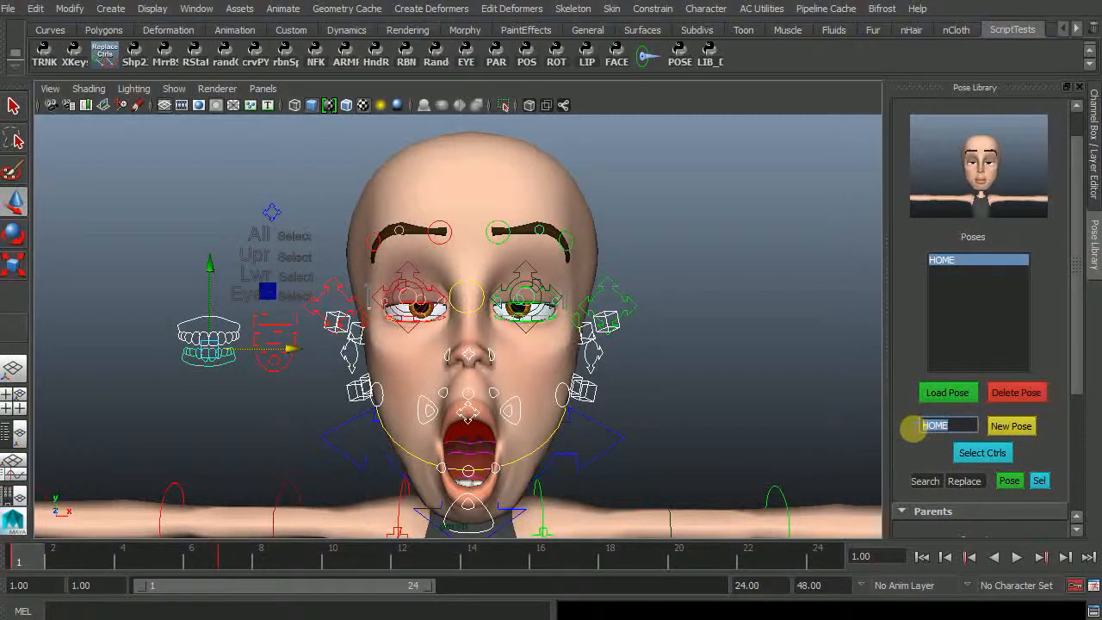
# Save the open-mouthed face as OHH, then load HOME to return the face to neutral
pyautogui.write('OHH')
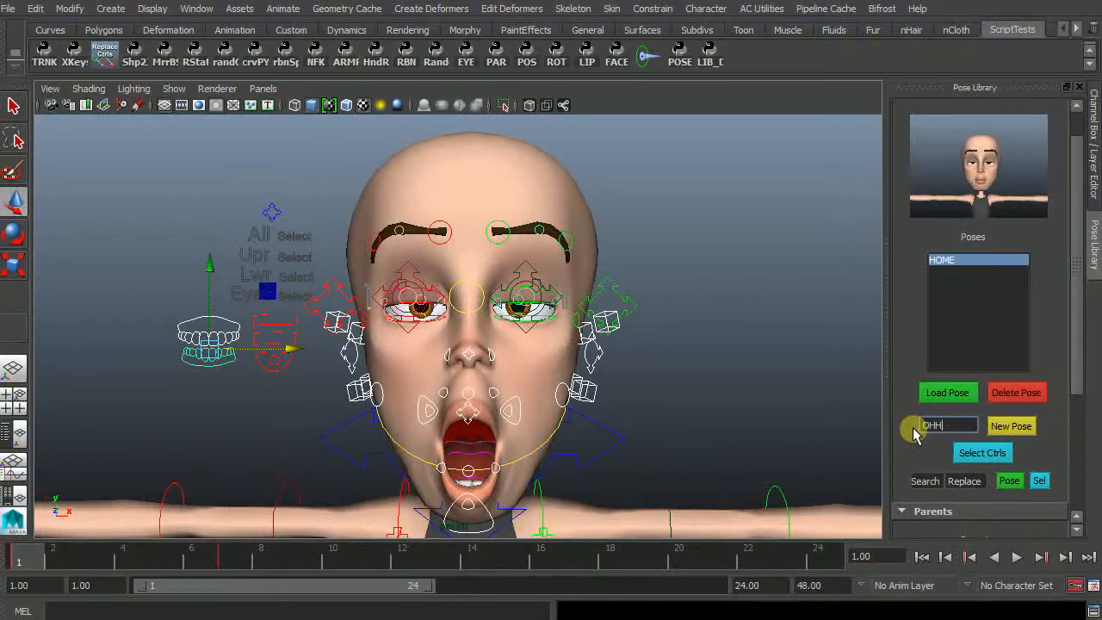
pyautogui.click(1010, 426)
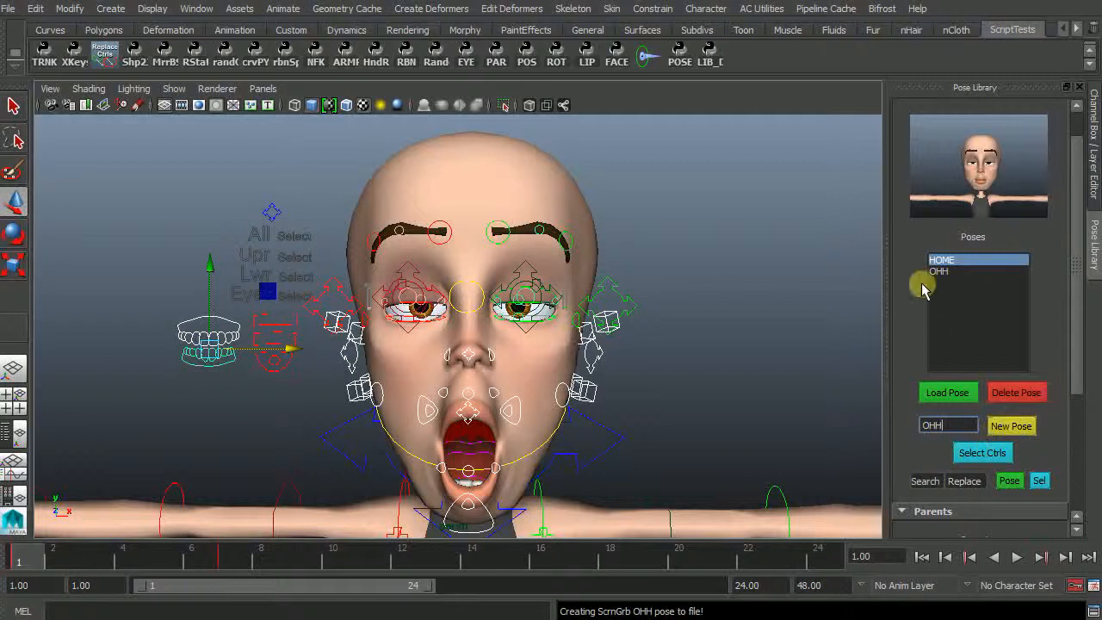
pyautogui.click(938, 272)
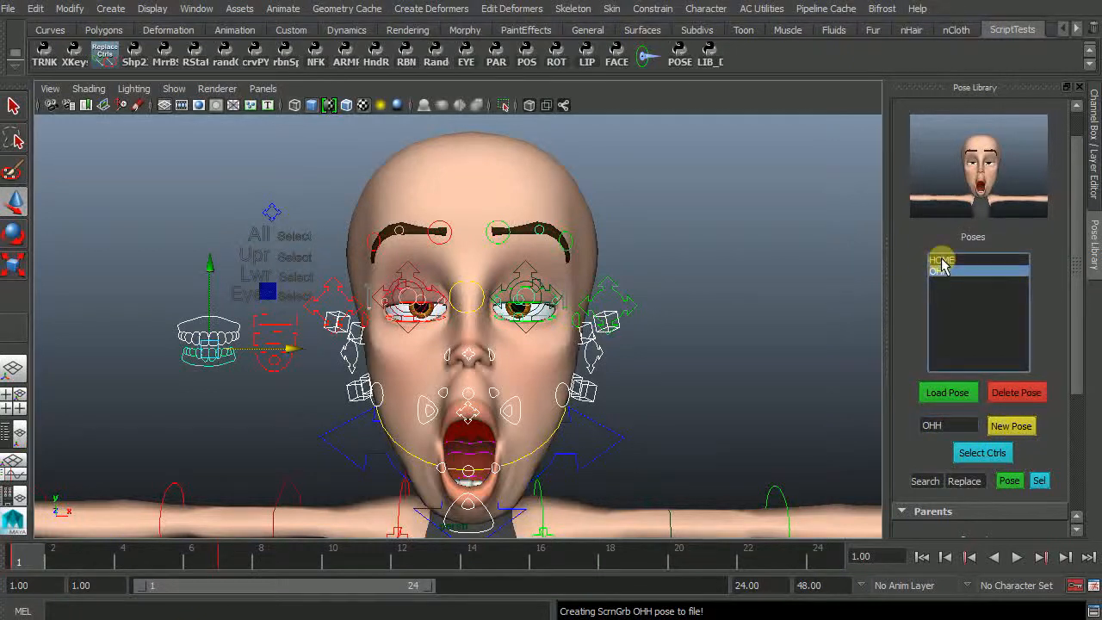
pyautogui.click(947, 393)
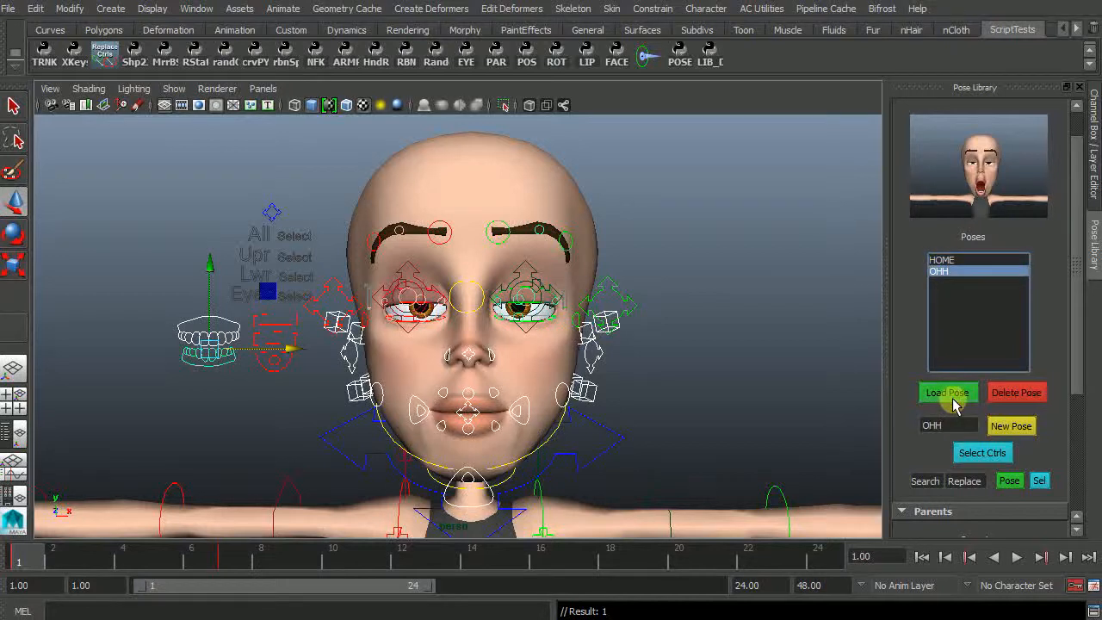
pyautogui.click(946, 393)
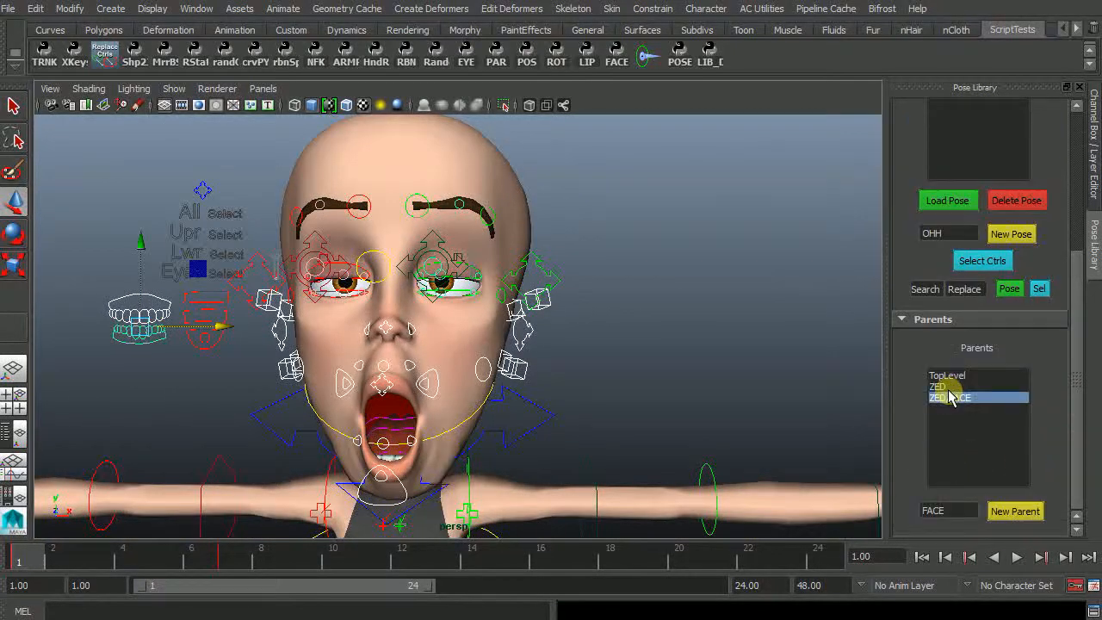
# Select ZED as the parent and start naming a new HANDS group
pyautogui.click(937, 386)
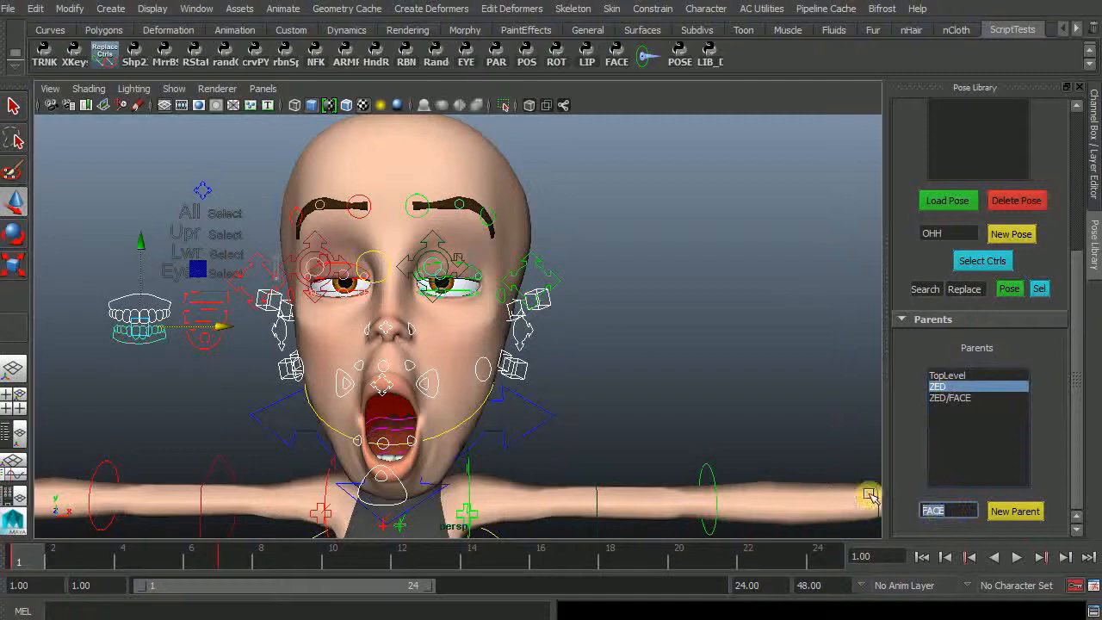
pyautogui.write('HA')
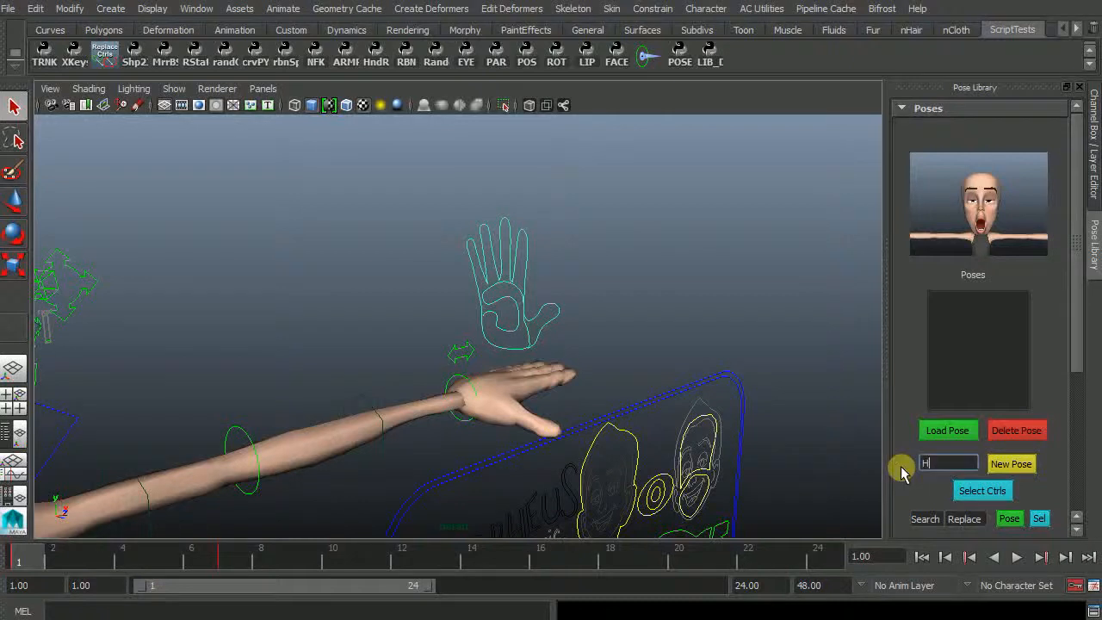
# Save the relaxed open hand as a HOME pose under HANDS
pyautogui.write('OME')
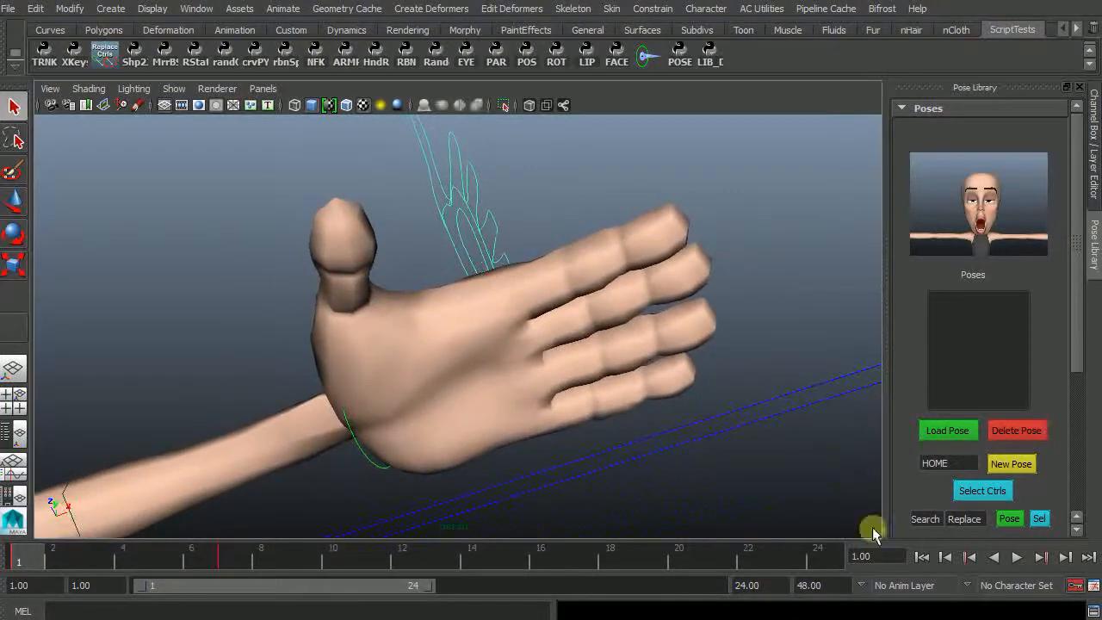
pyautogui.click(1010, 464)
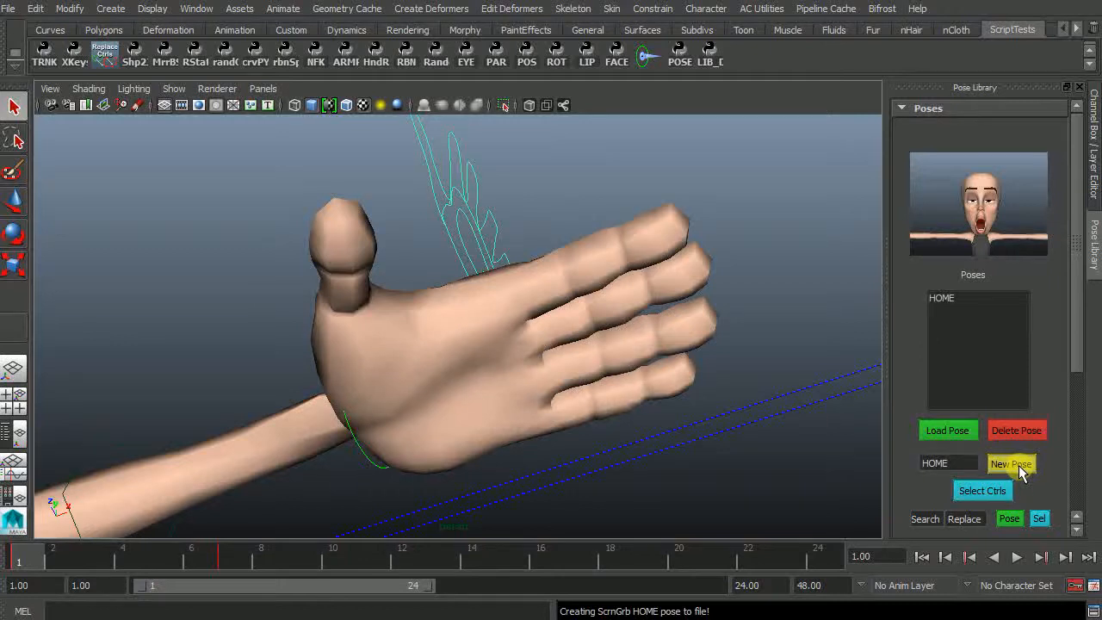
pyautogui.click(1011, 463)
pyautogui.write('F')
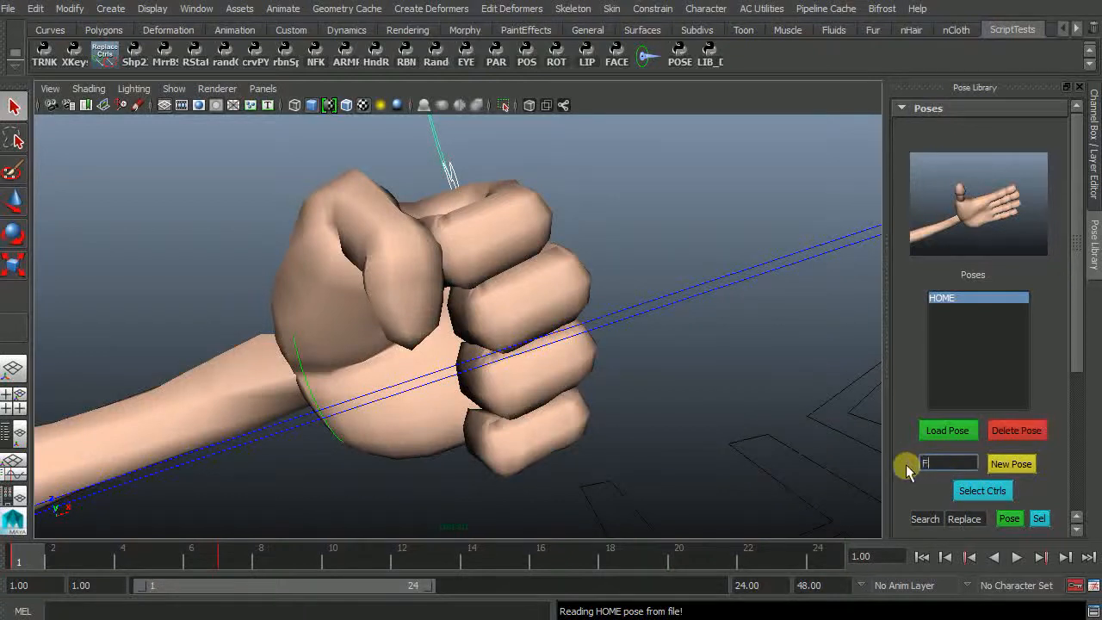
# Save the clenched hand as FIST, then load HOME to restore the open hand
pyautogui.write('IST')
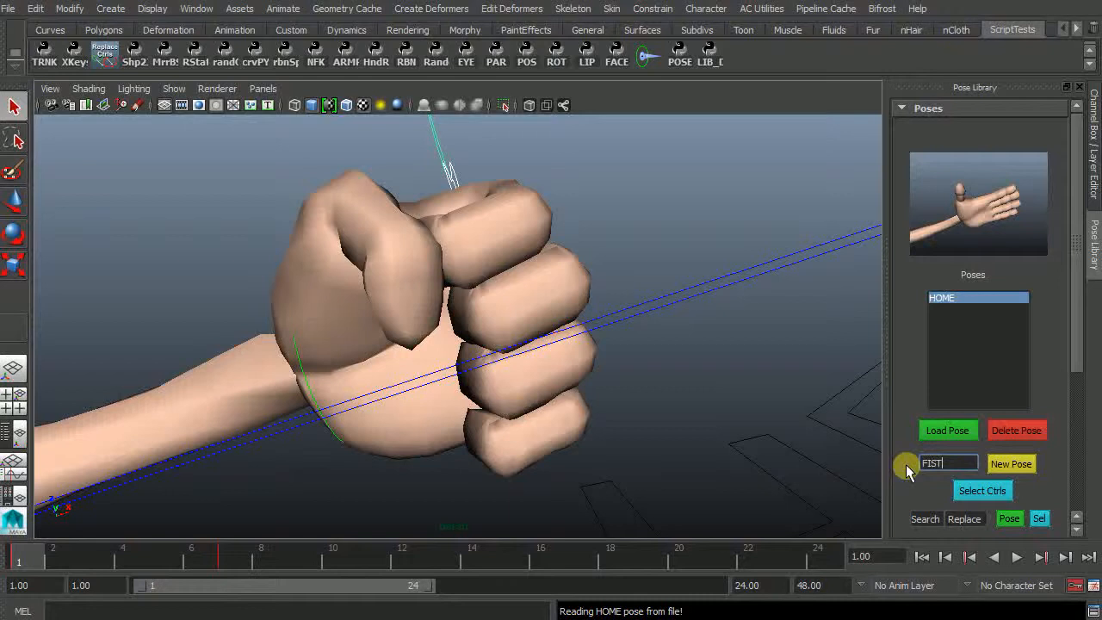
pyautogui.click(1011, 463)
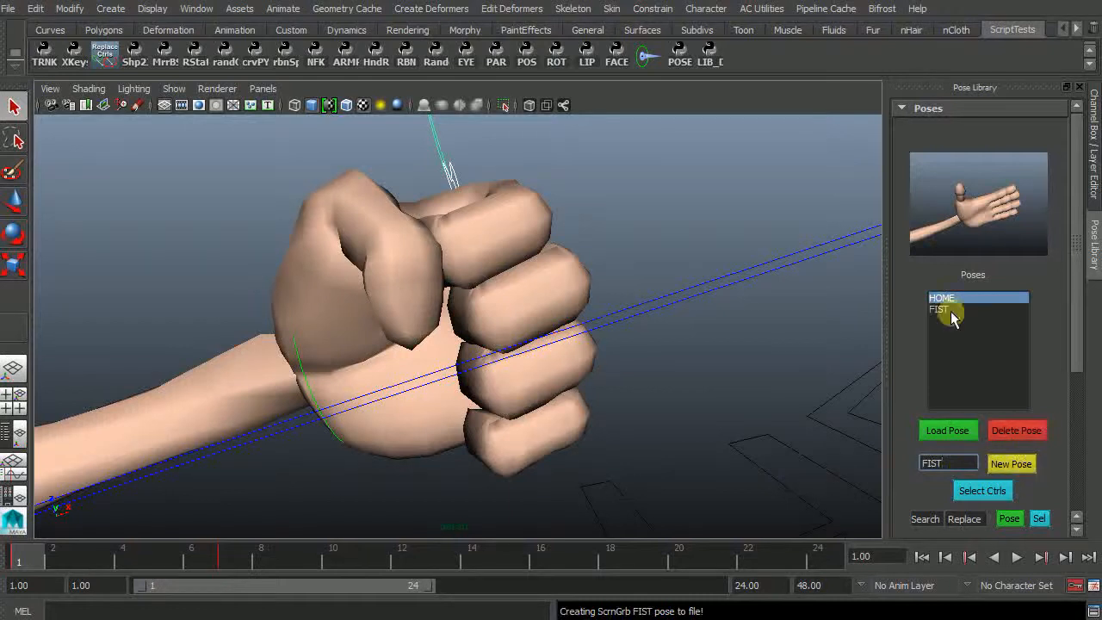
pyautogui.click(942, 298)
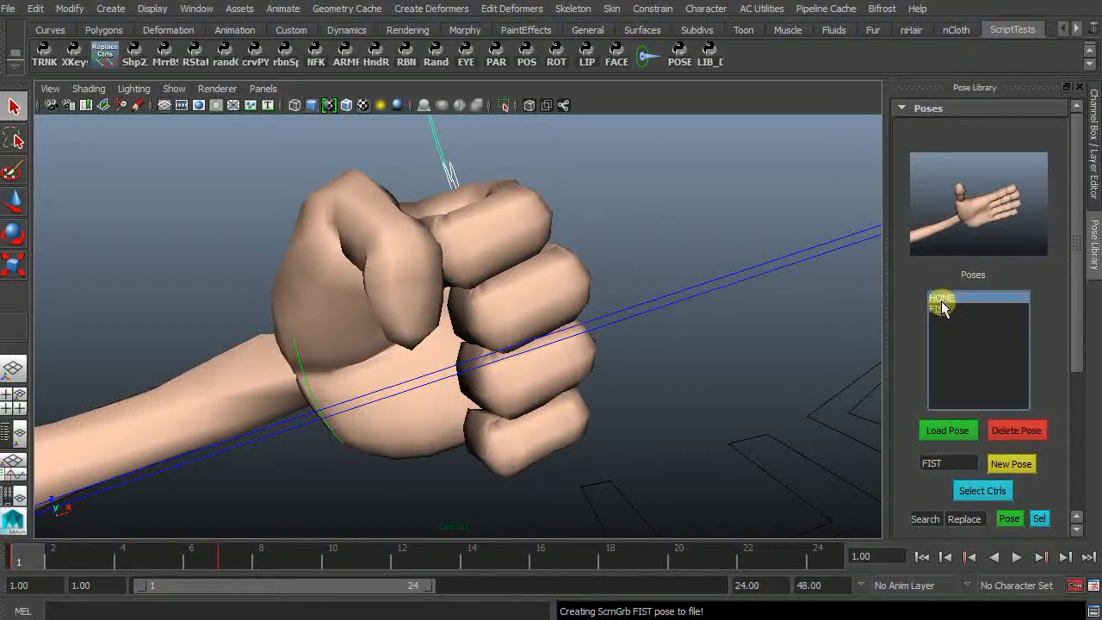
pyautogui.click(947, 430)
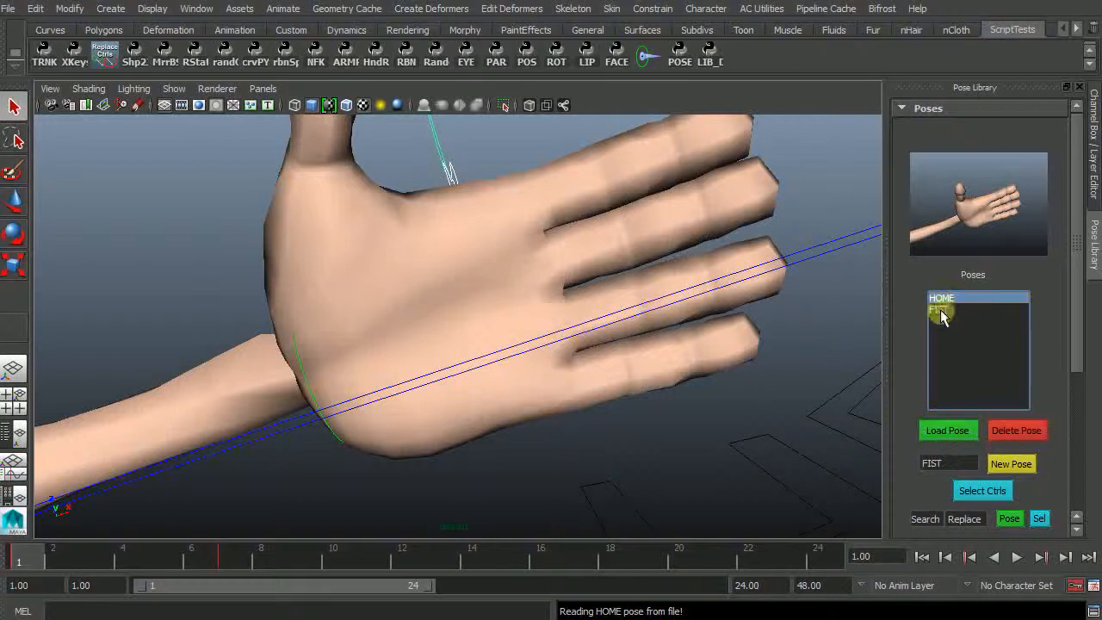
pyautogui.doubleClick(940, 308)
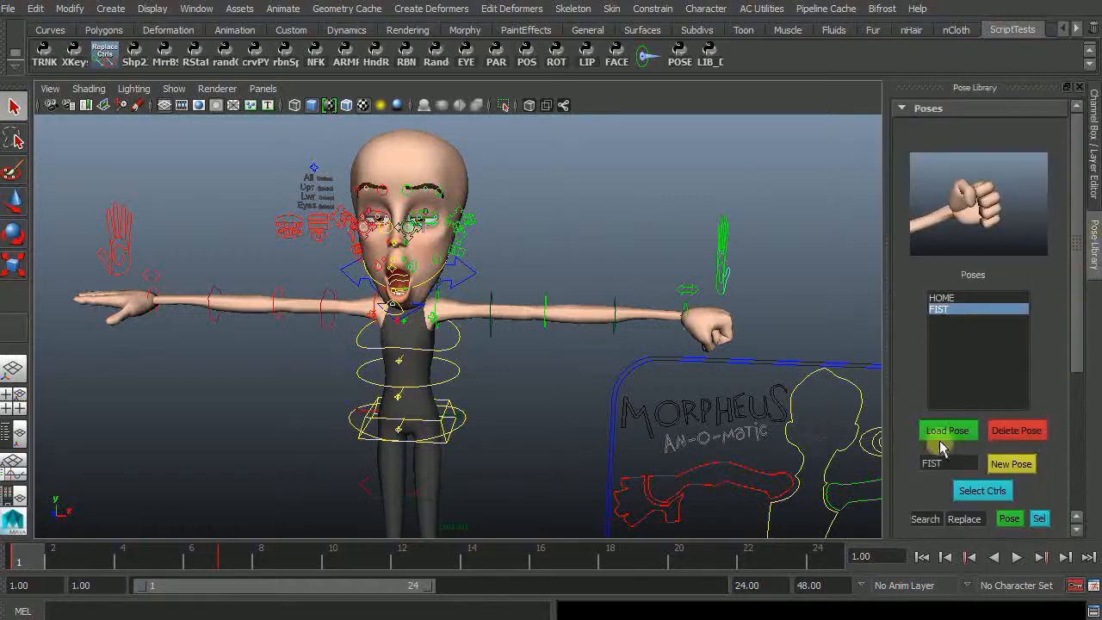
# Load the FIST pose onto the hands and reveal the Search/Replace fields under ZED/HANDS
pyautogui.click(1009, 290)
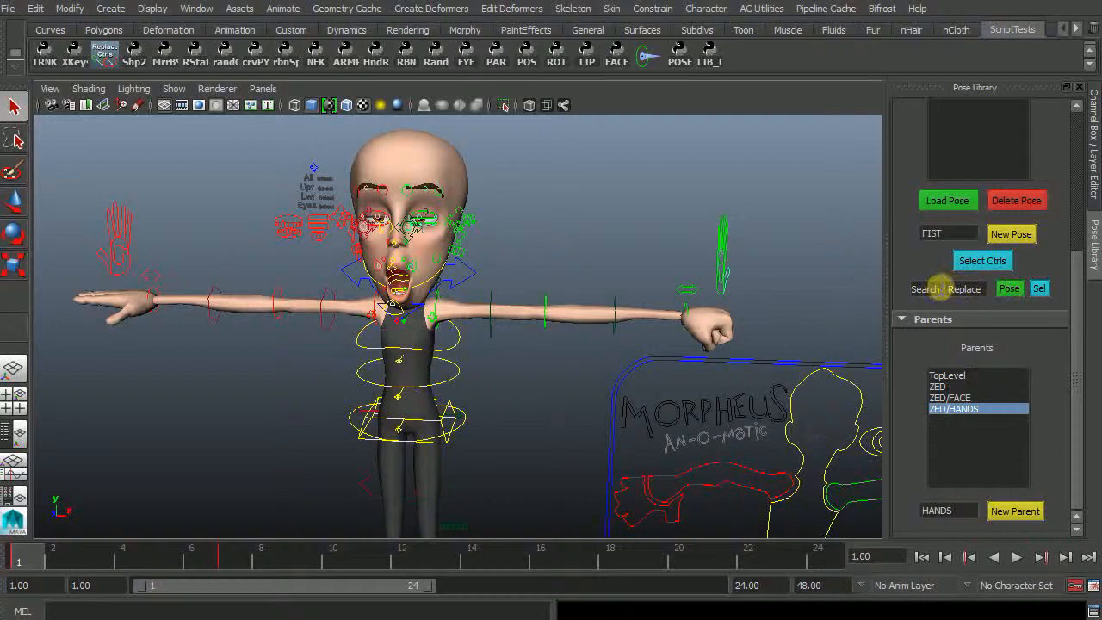
pyautogui.click(928, 289)
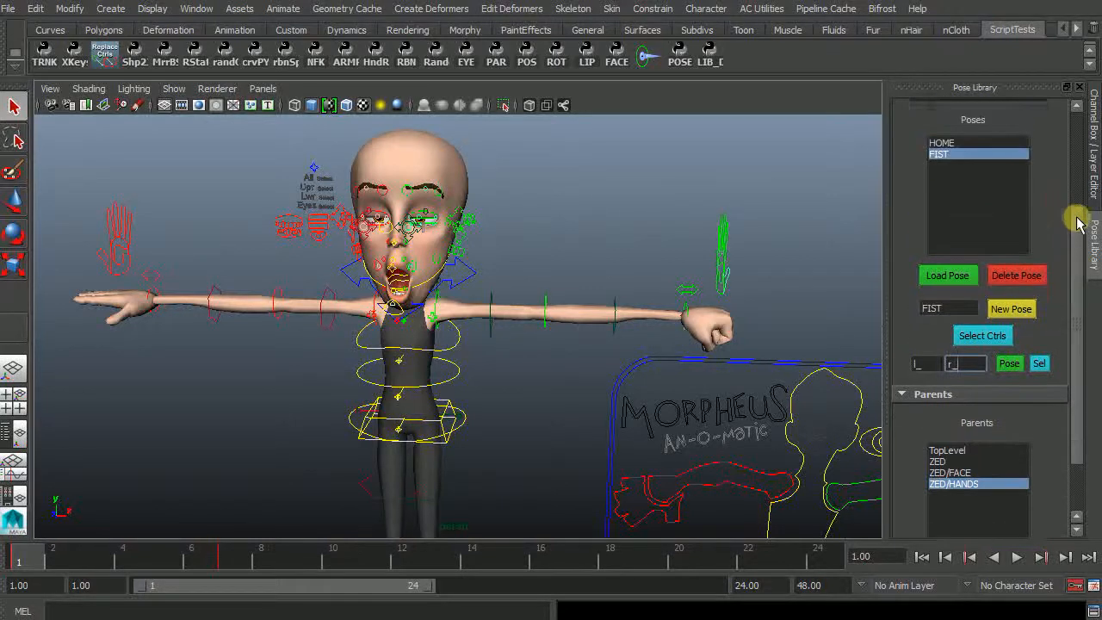
pyautogui.click(1009, 379)
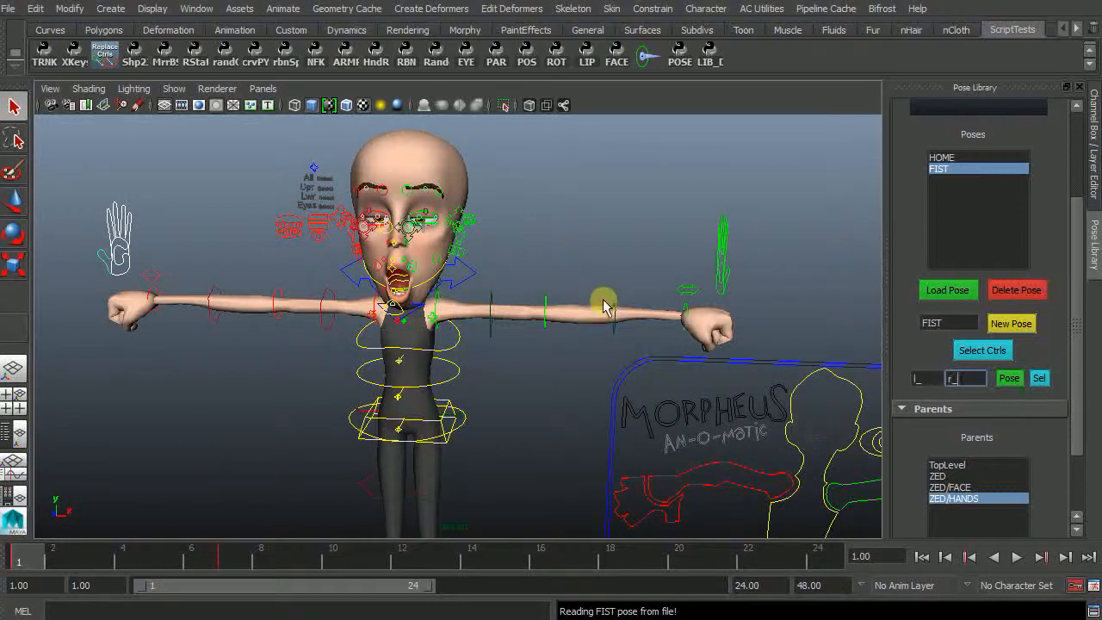
pyautogui.moveTo(500, 475)
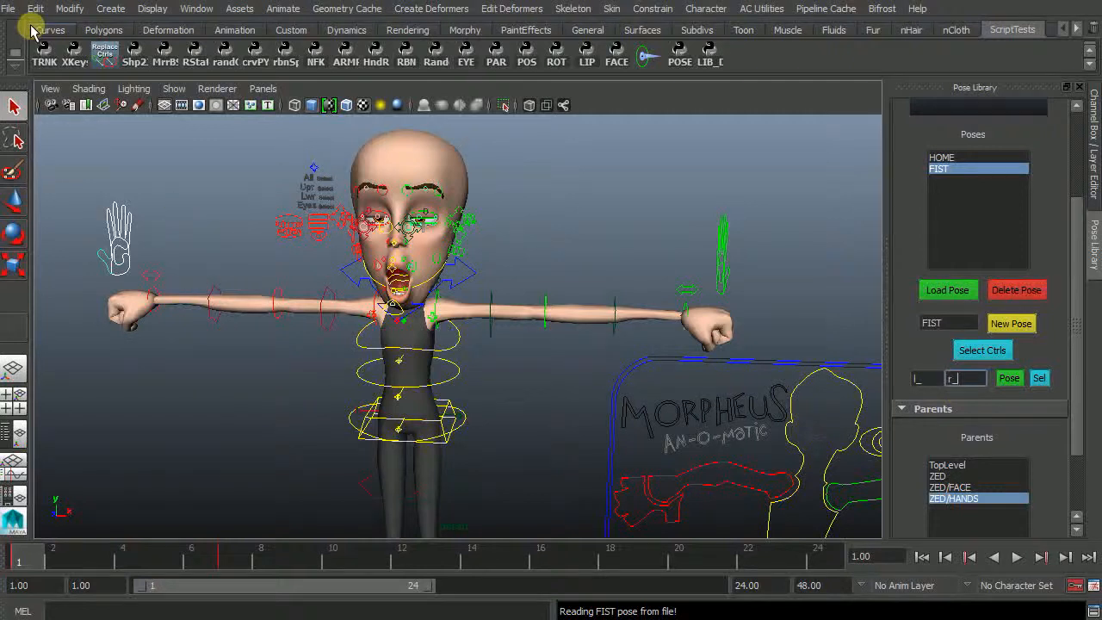
# Reference the second character file into the scene via the Reference Editor
pyautogui.click(10, 9)
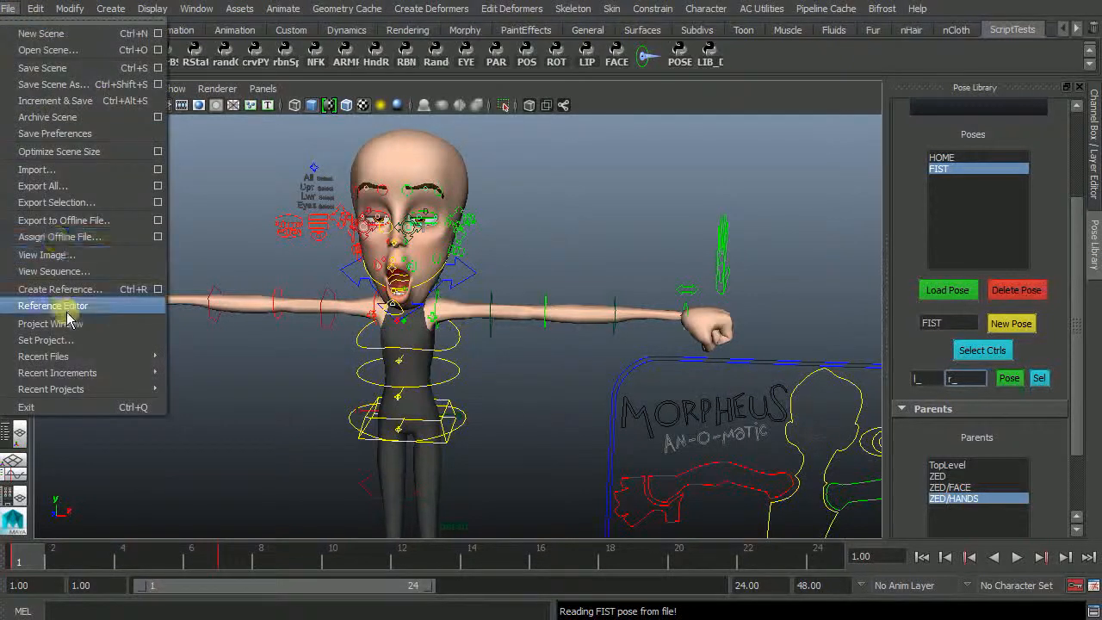
pyautogui.click(53, 306)
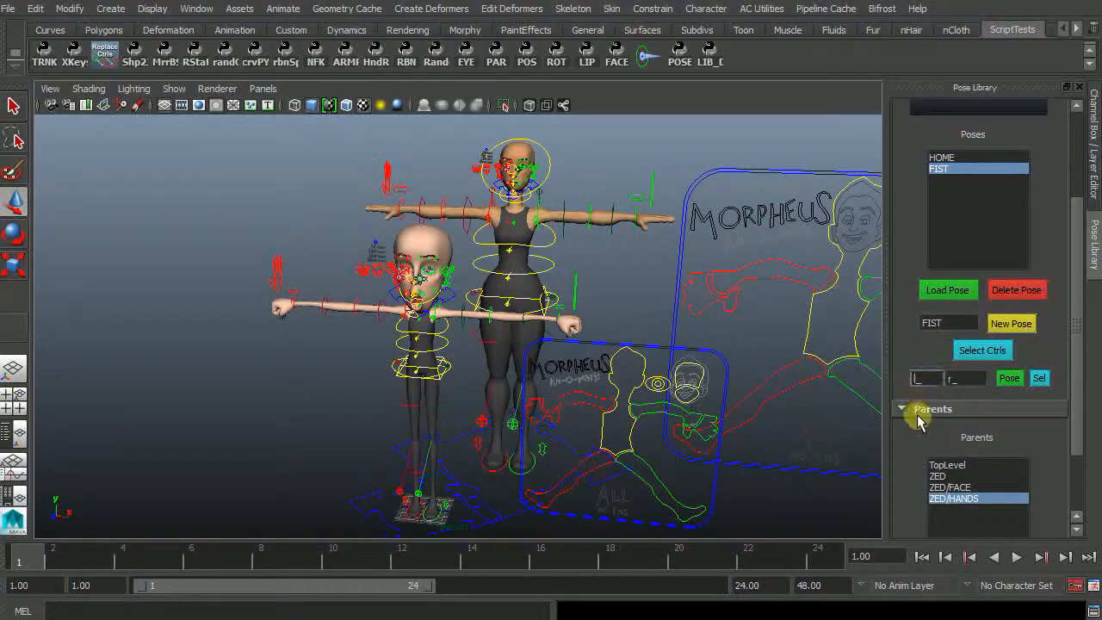
# Map ZED_ to CEE_ in Search/Replace and select the ZED/FACE group for the OHH pose
pyautogui.write('z')
pyautogui.click(966, 377)
pyautogui.write('CEE:')
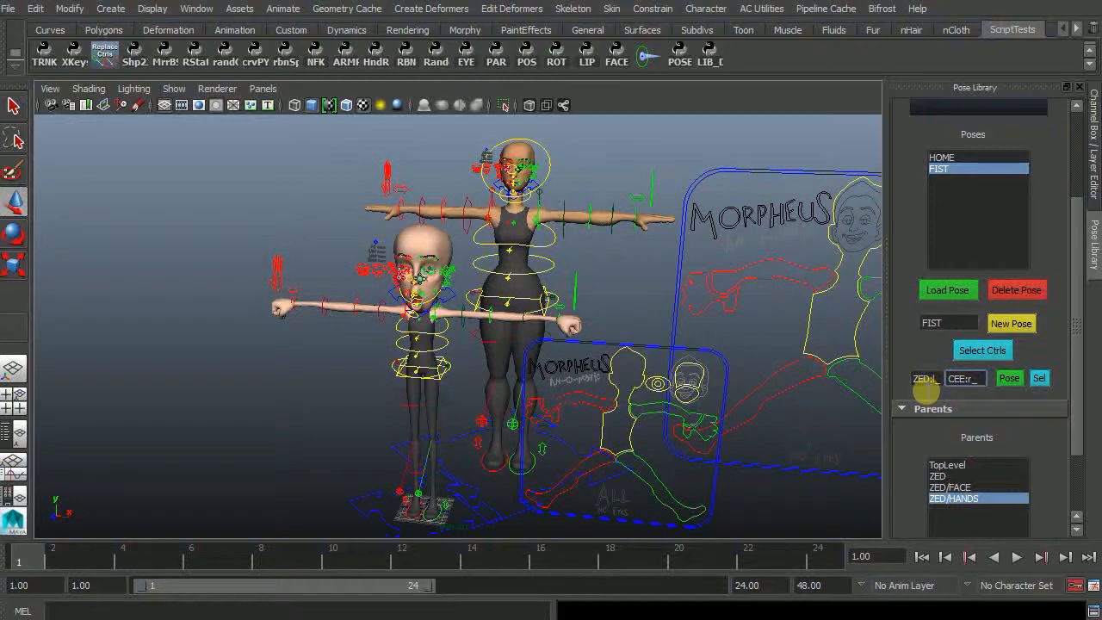
pyautogui.click(1009, 378)
pyautogui.write('l')
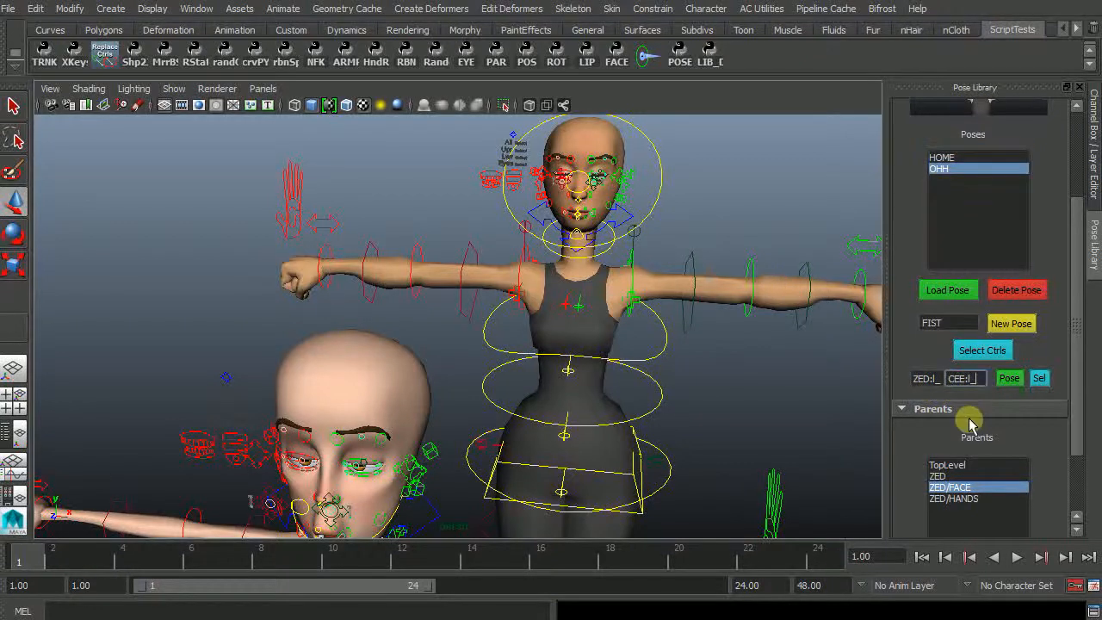
pyautogui.moveTo(960, 410)
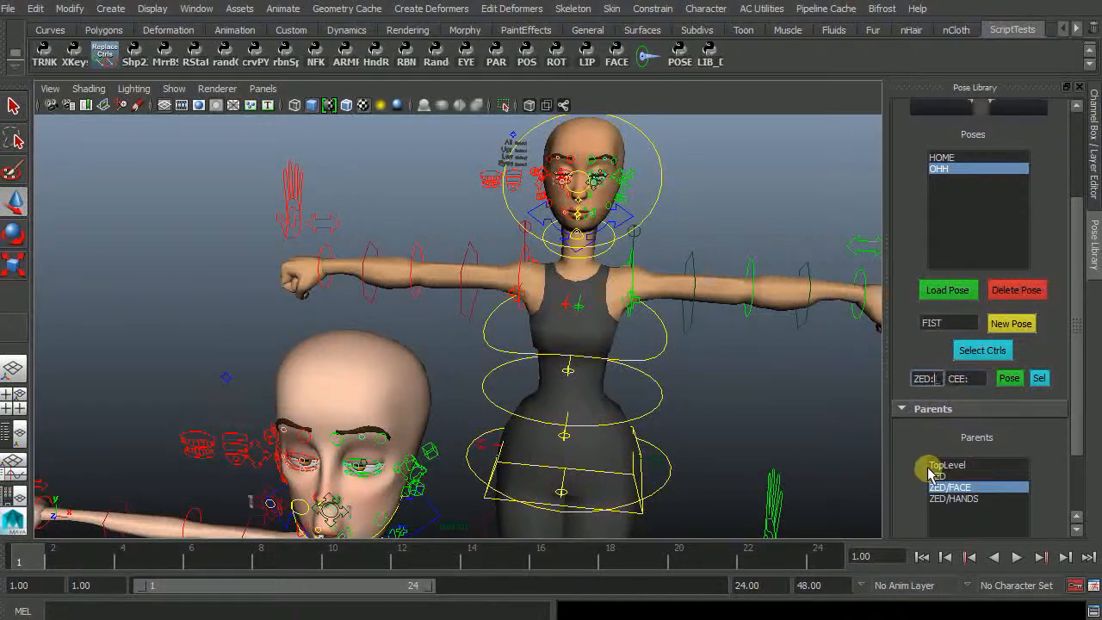
pyautogui.click(1009, 378)
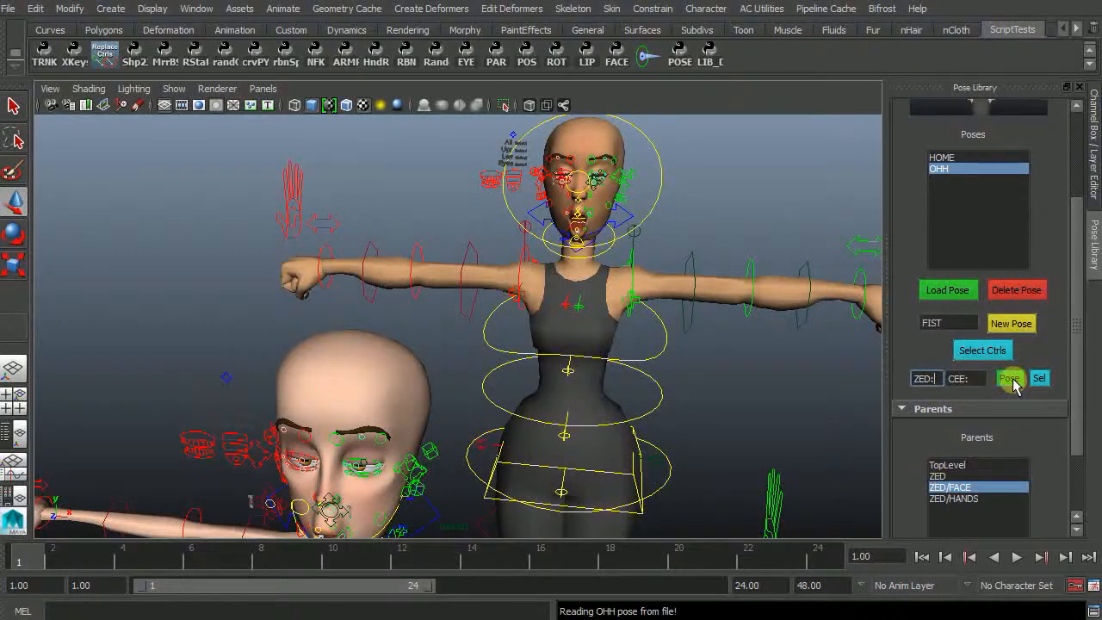